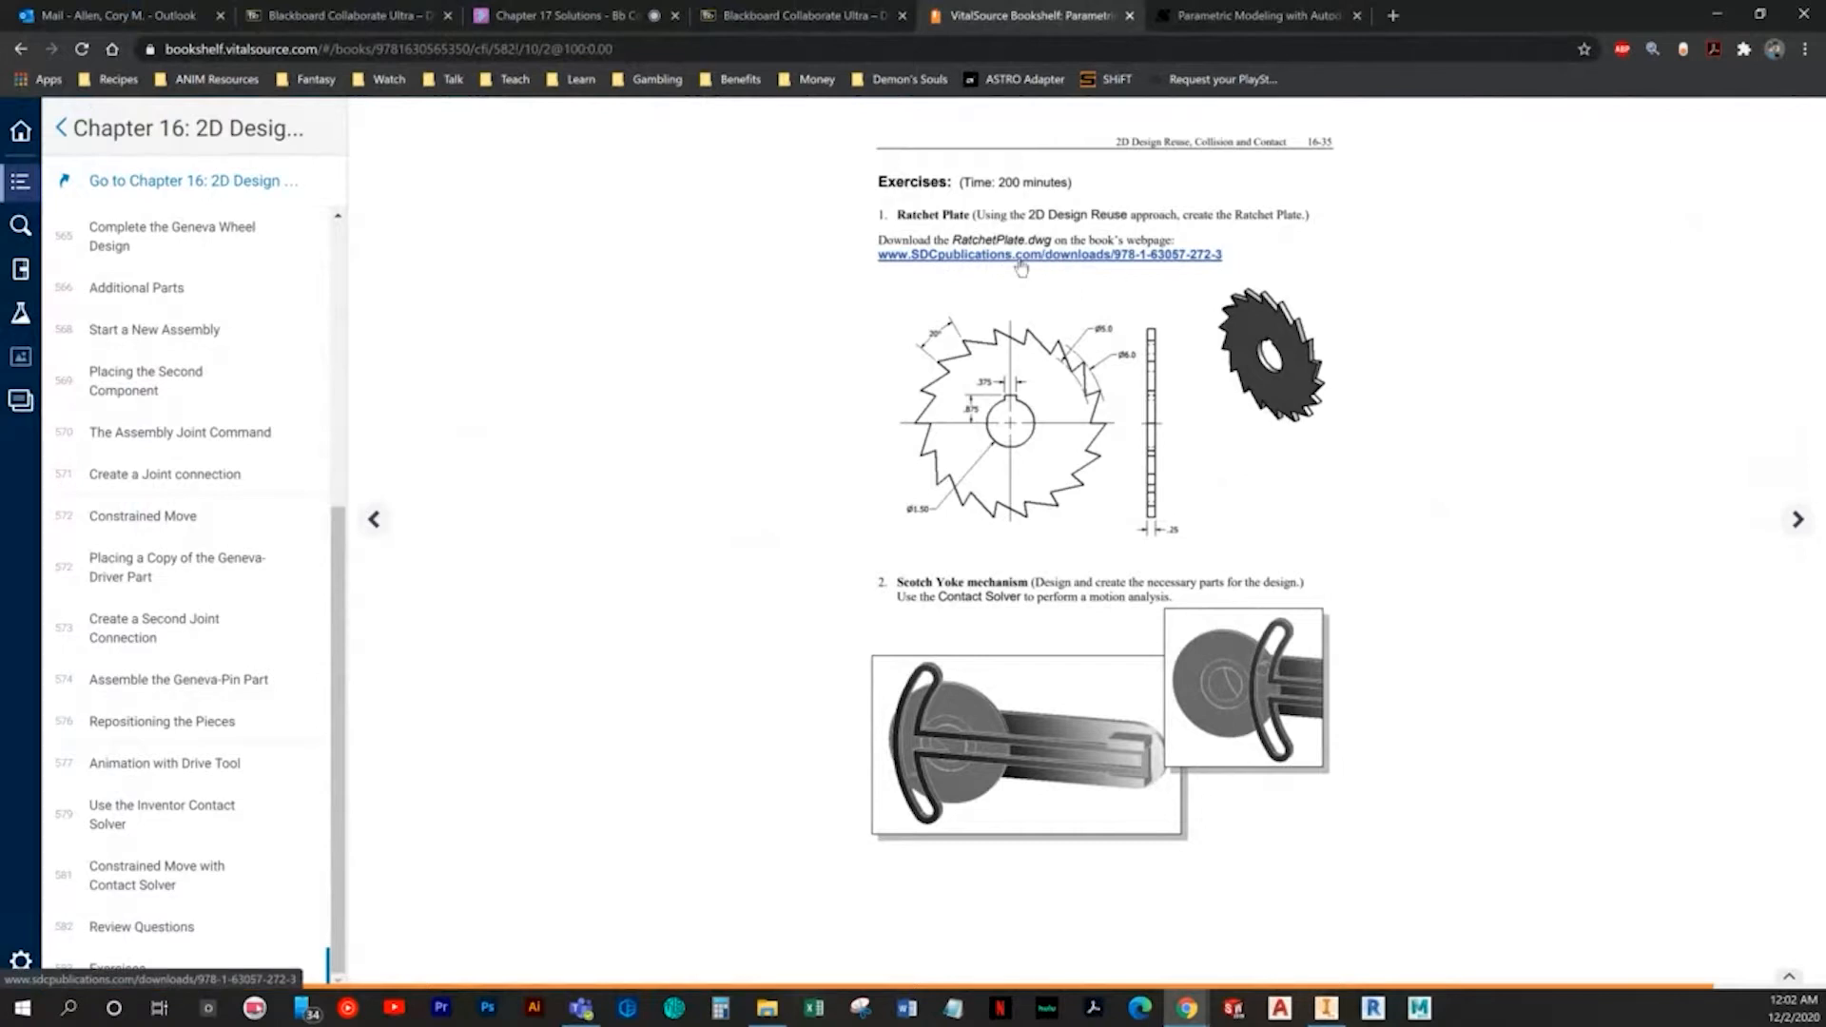
Step: Download RatchetPlate.dwg from the book's page and open it in Inventor
left_click(1047, 254)
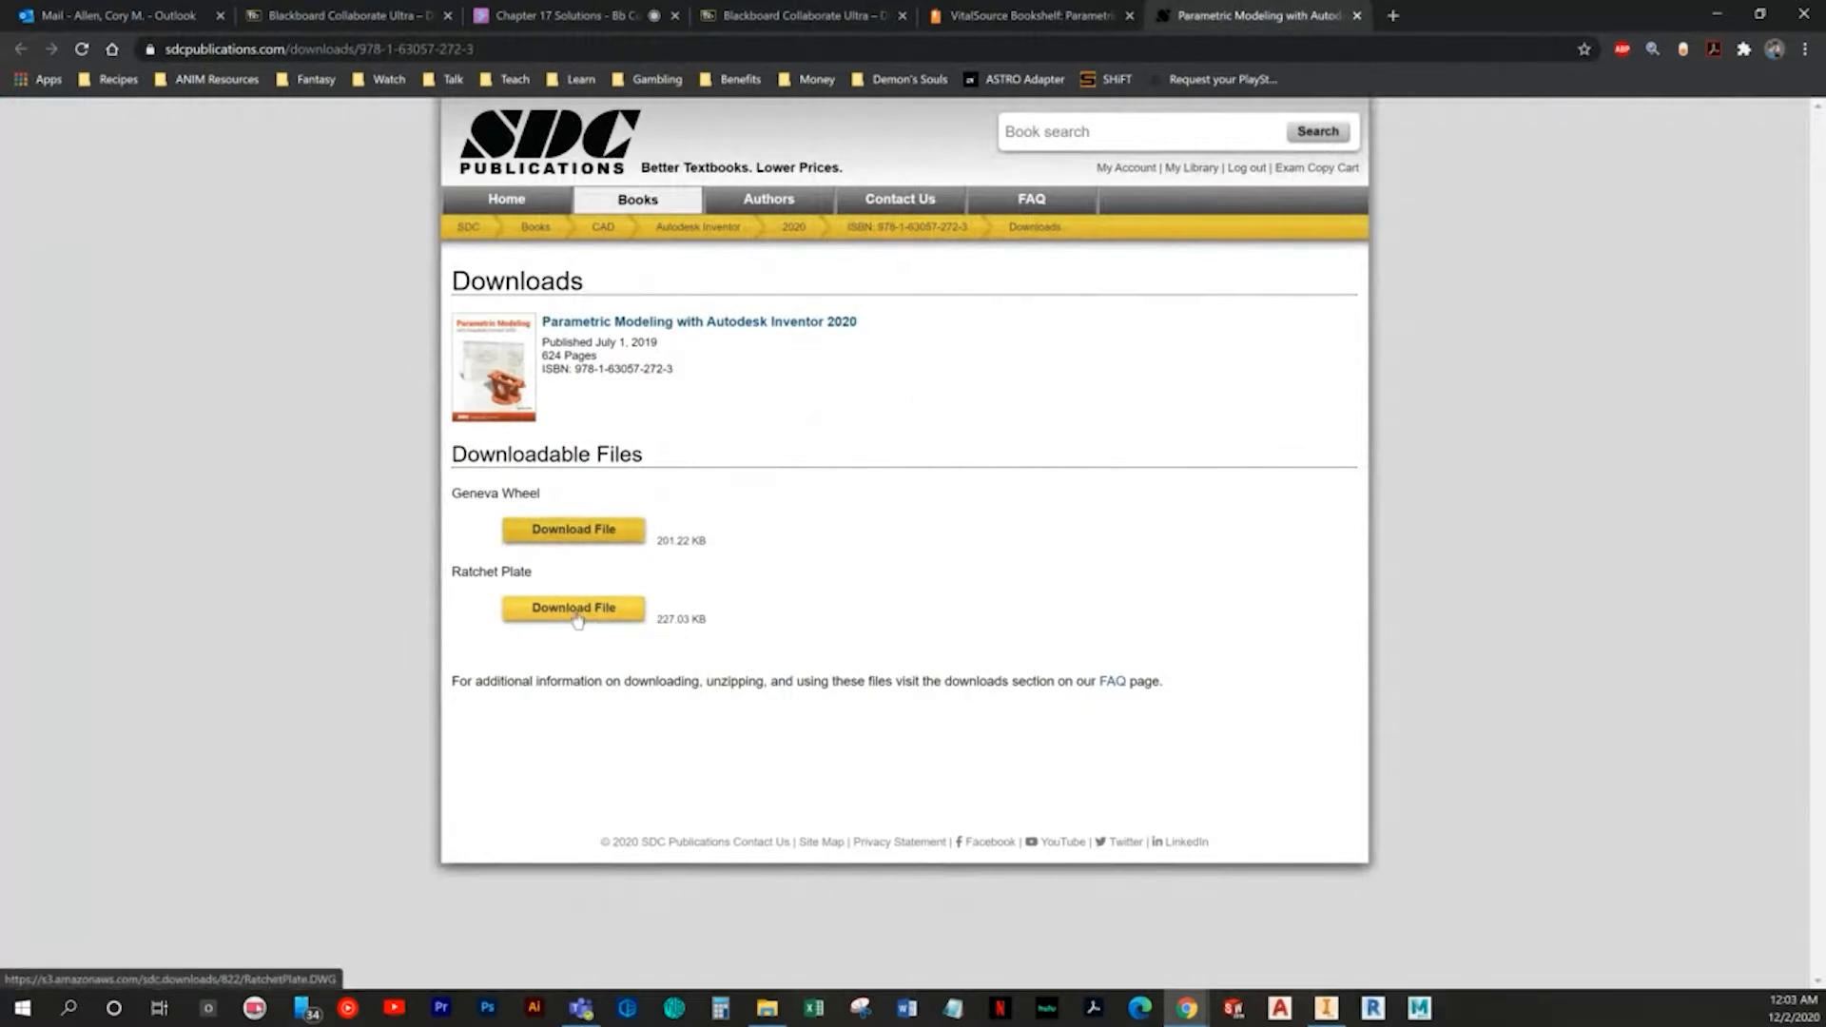
left_click(1025, 16)
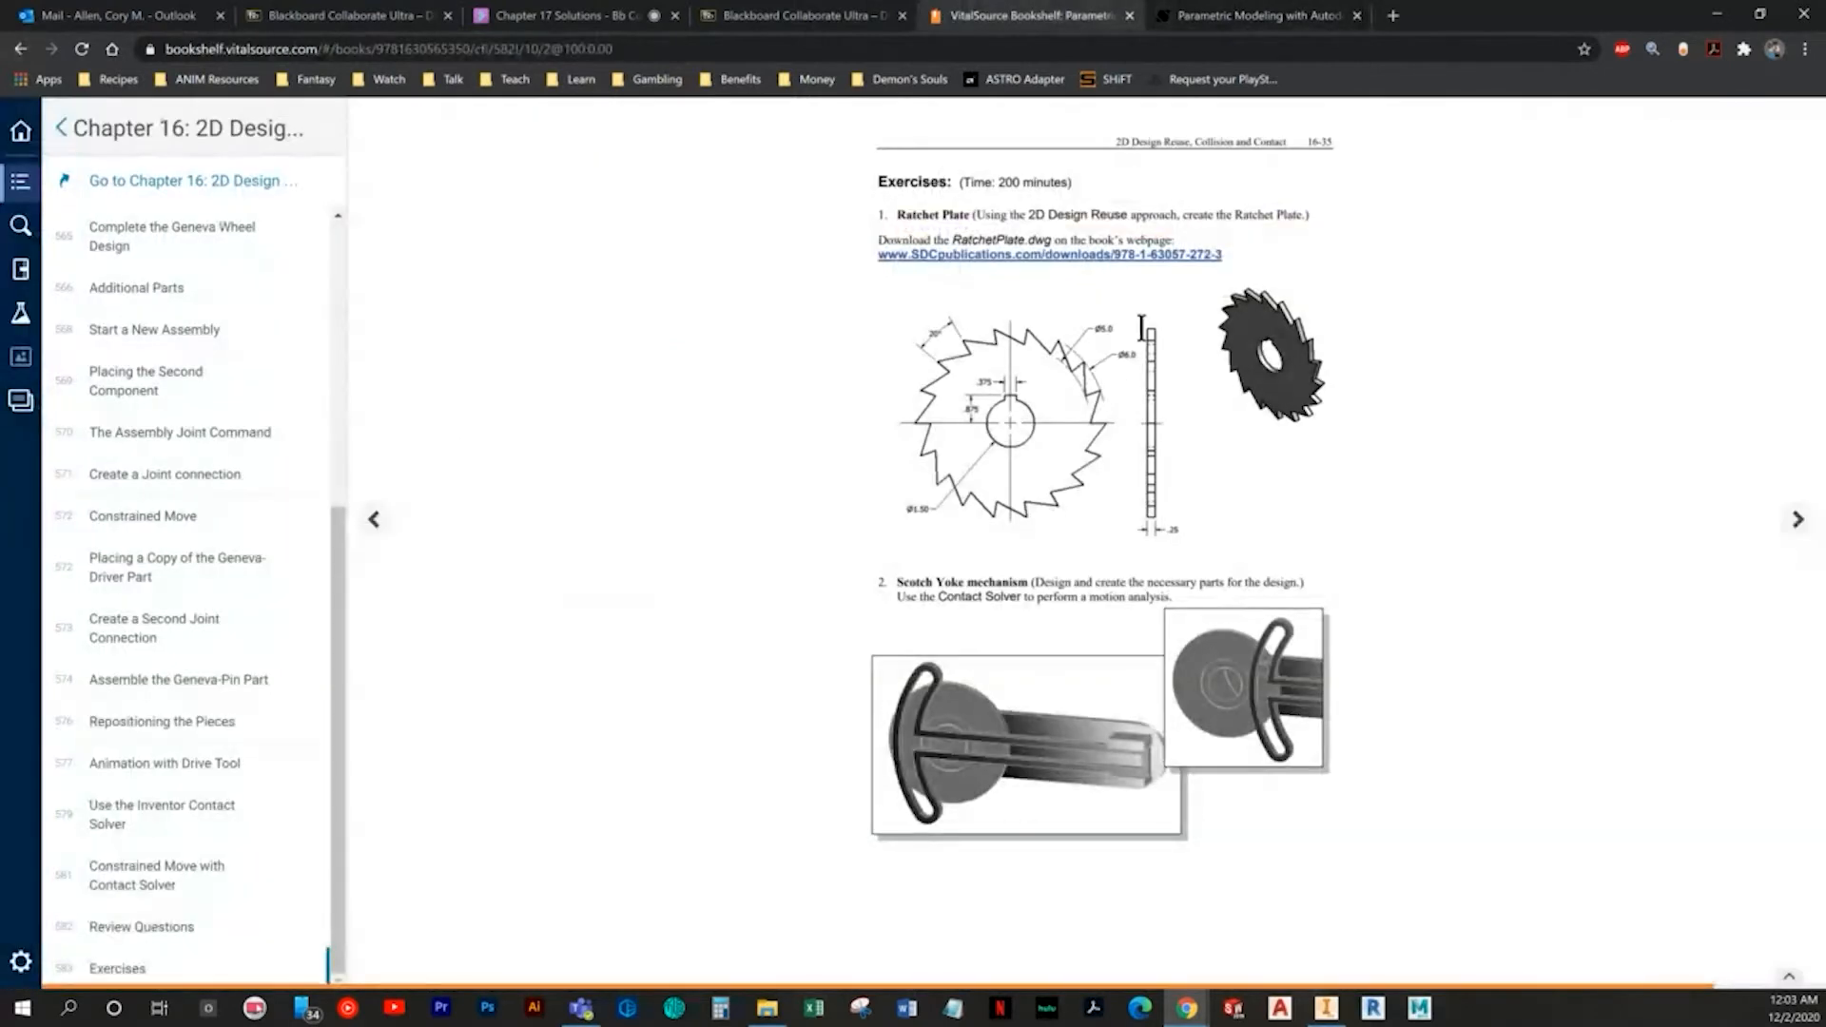
left_click(1324, 1007)
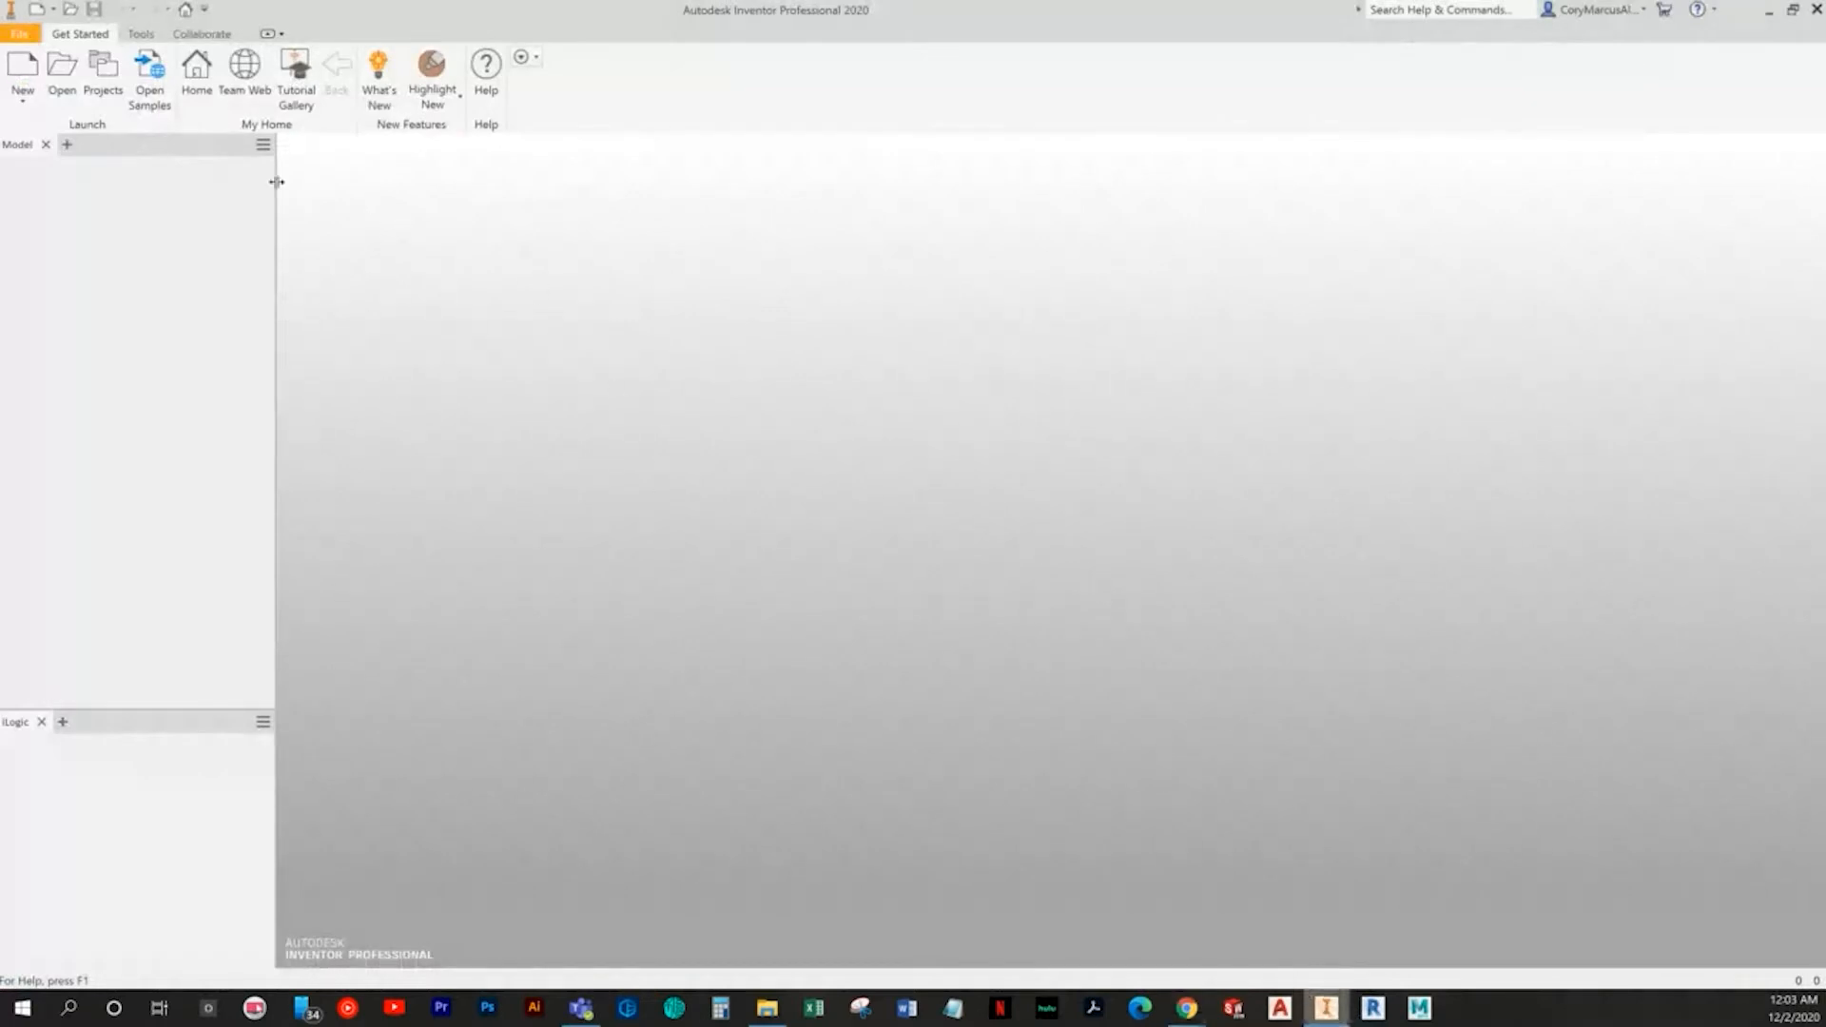
left_click(61, 69)
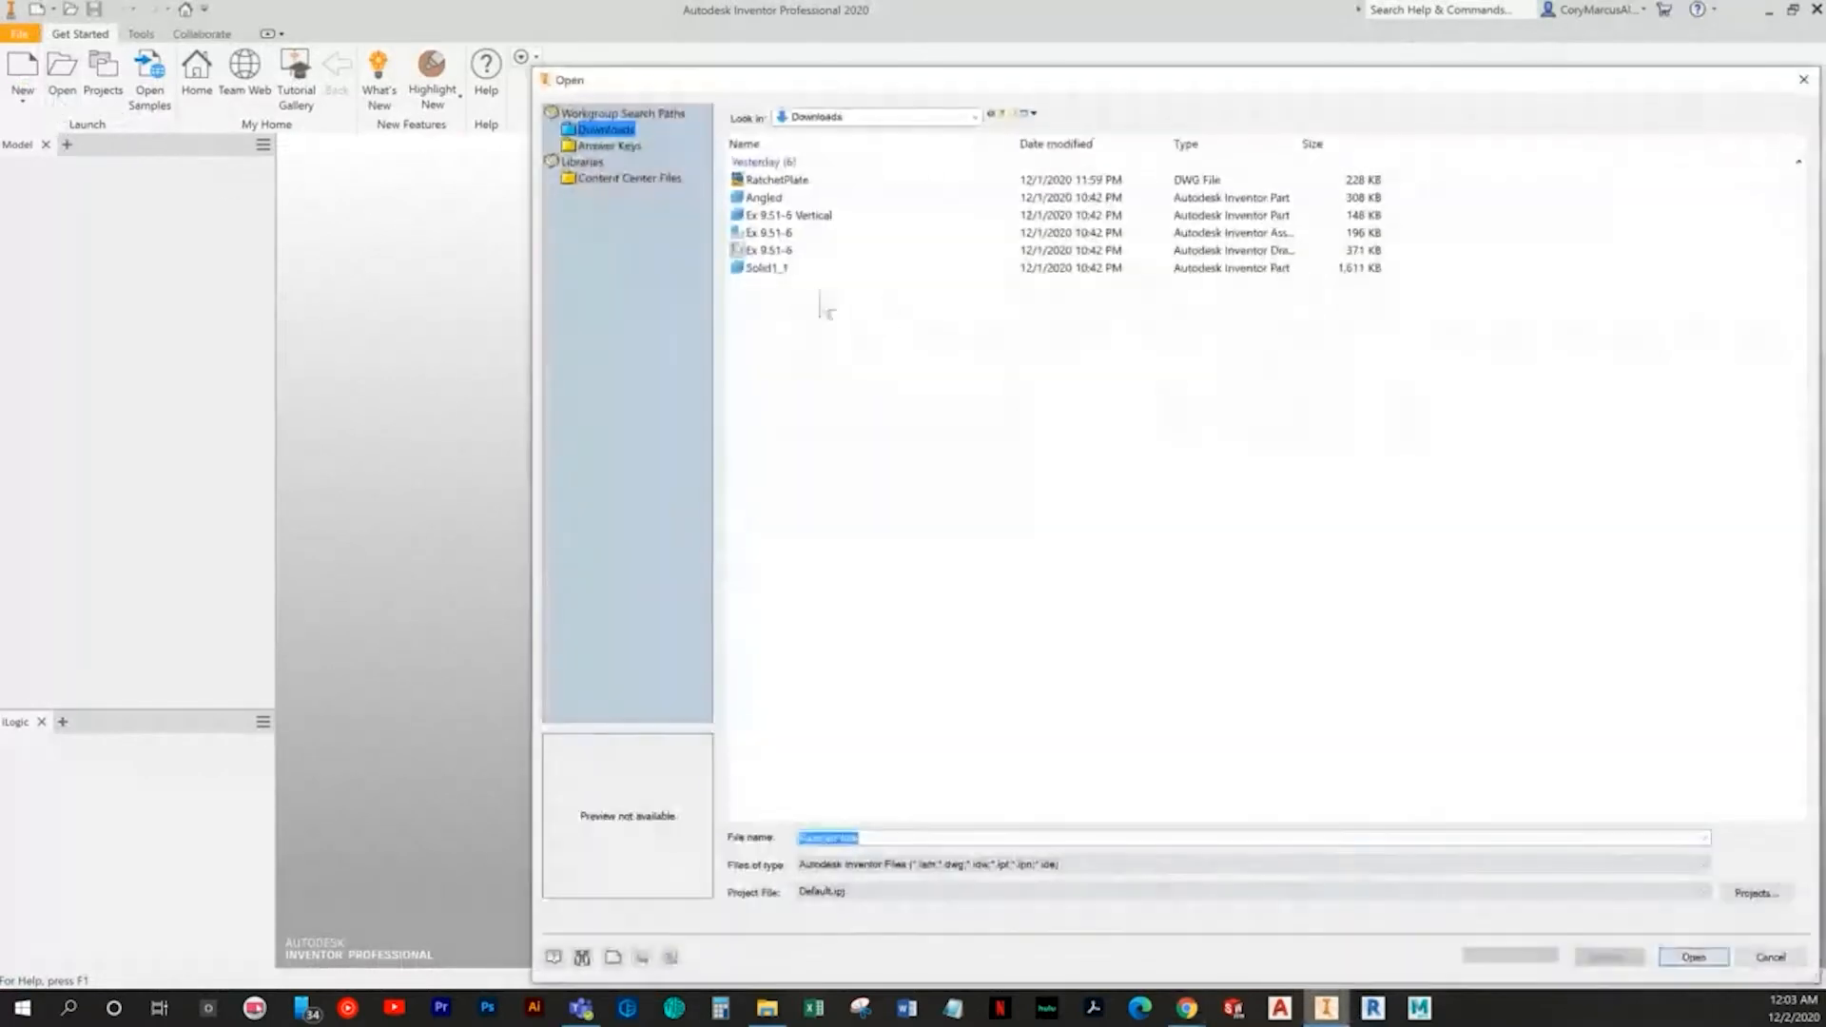
left_click(1690, 956)
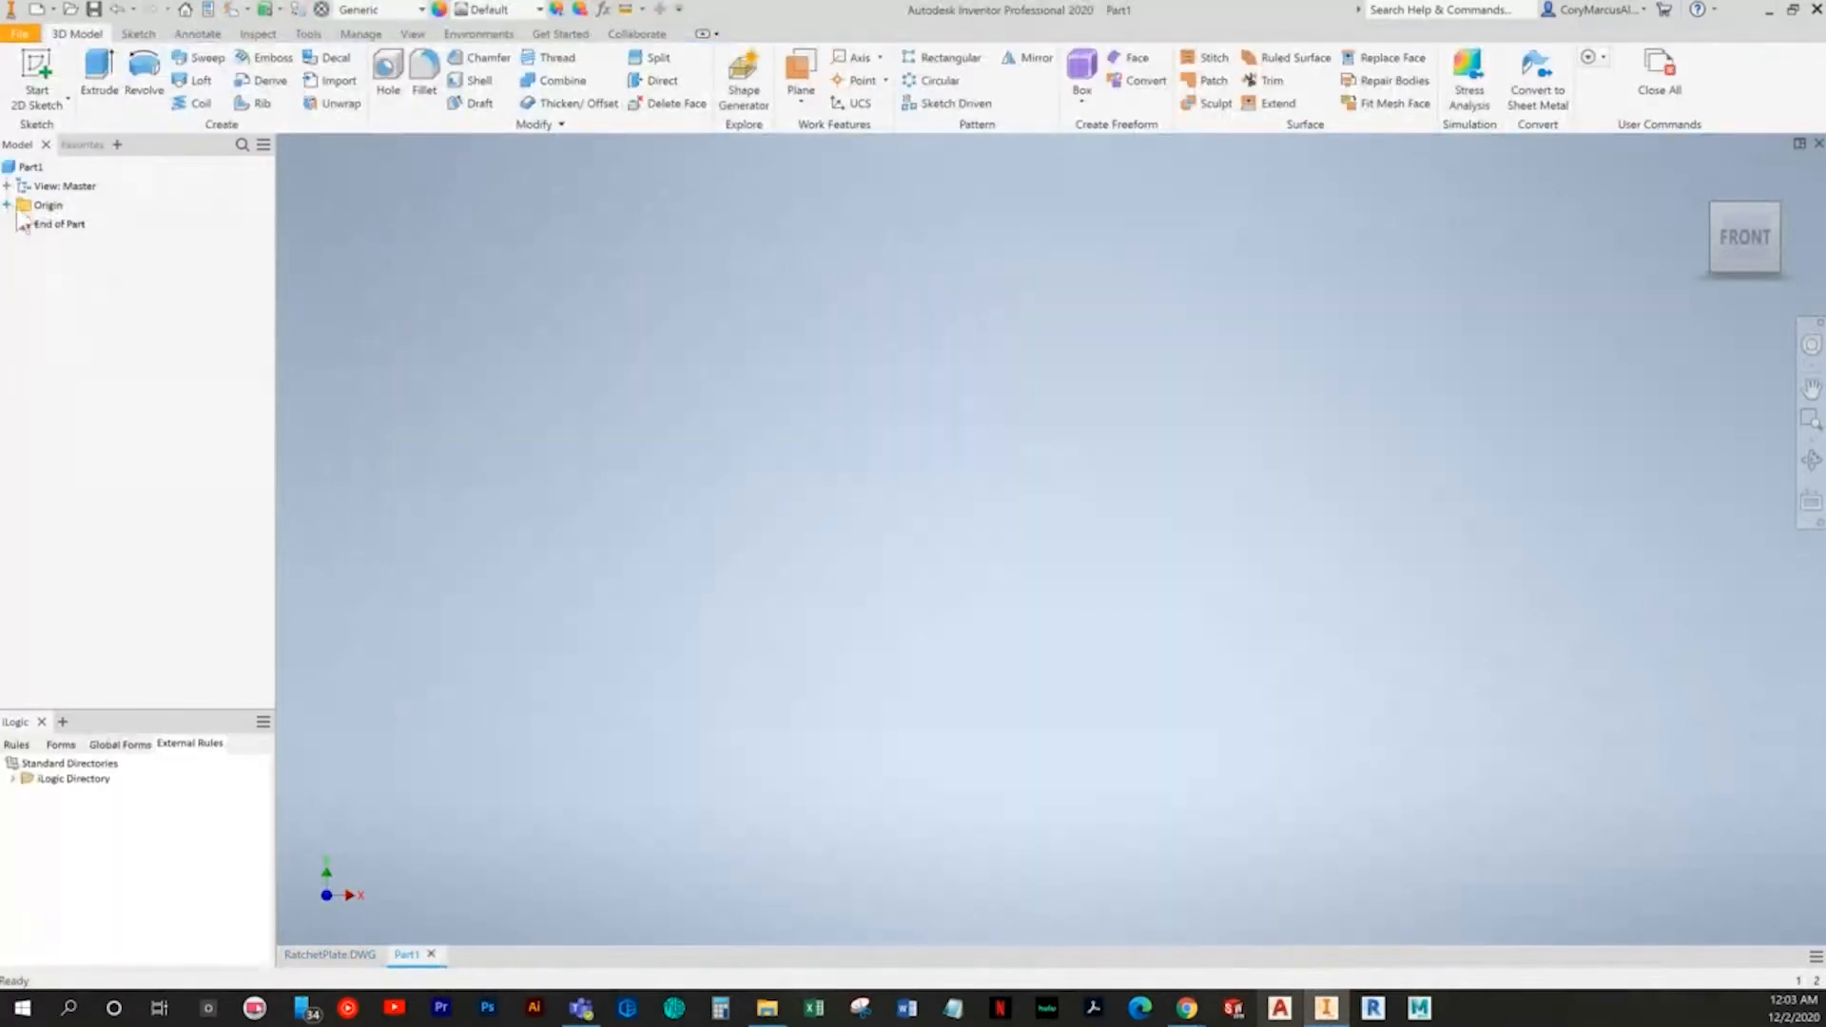
Step: Start a new sketch on the XY plane from the part's Origin folder
left_click(8, 206)
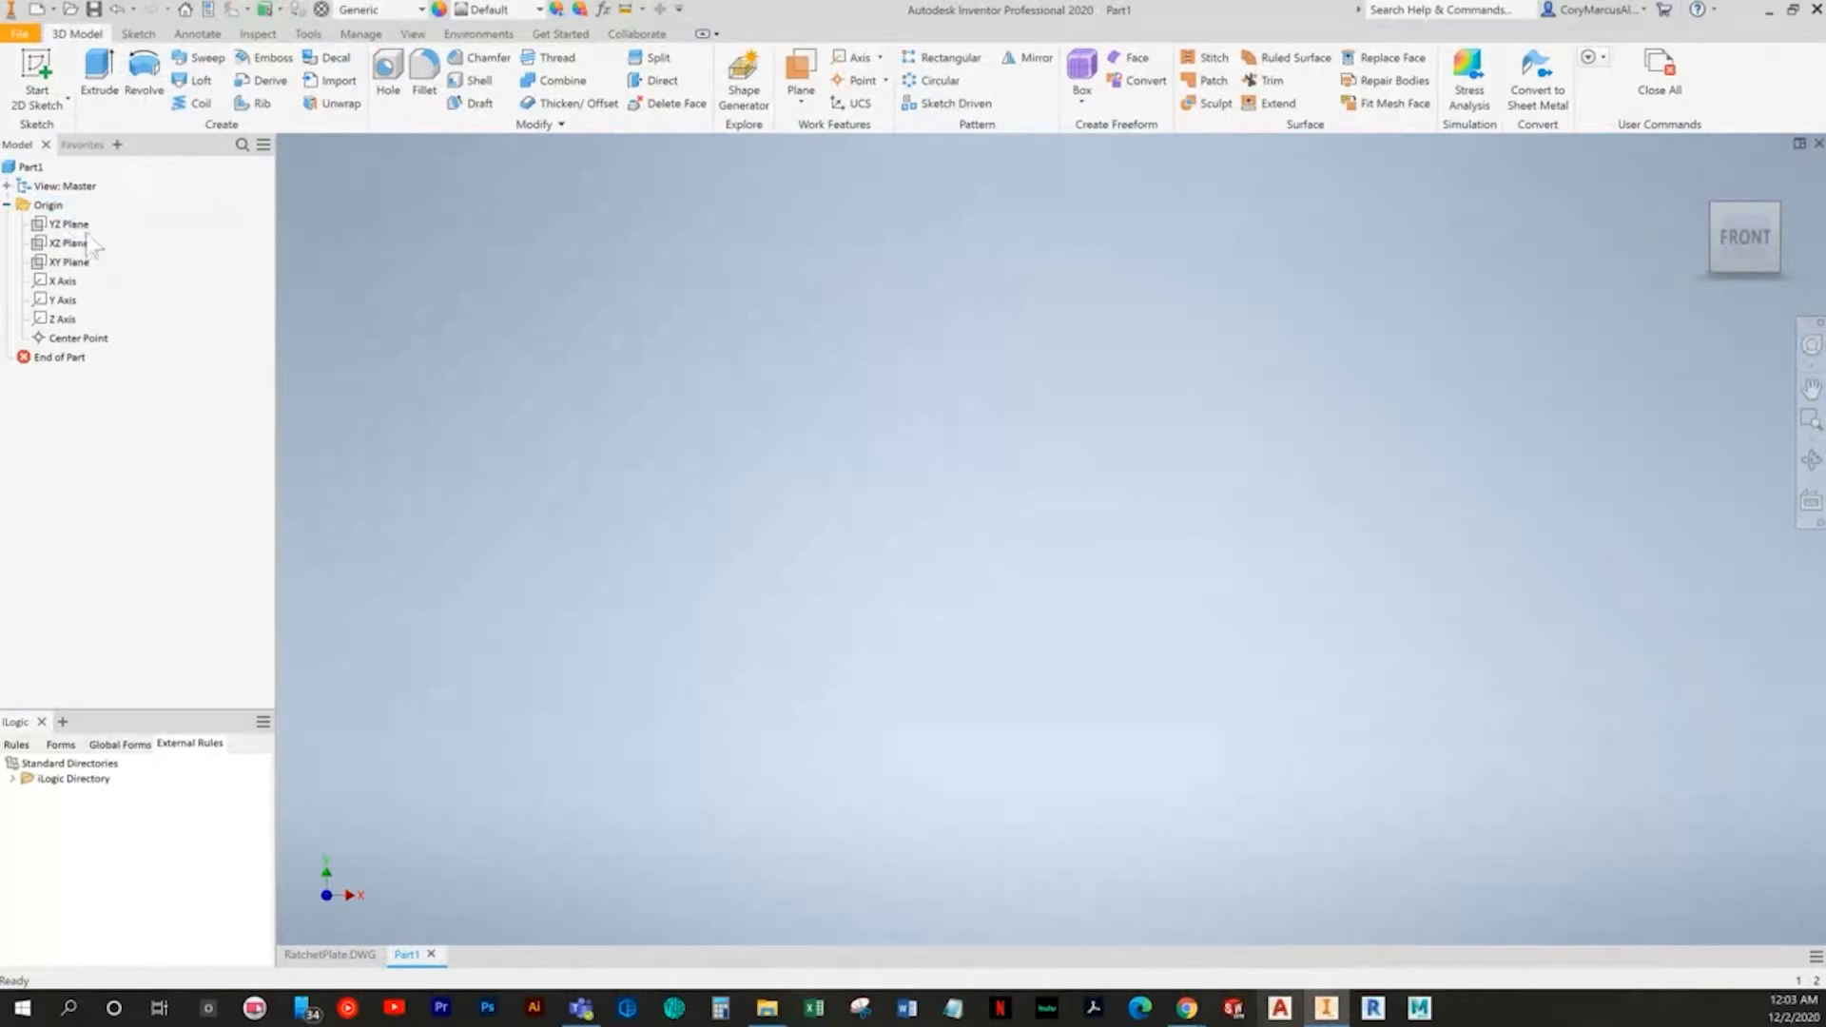
left_click(67, 260)
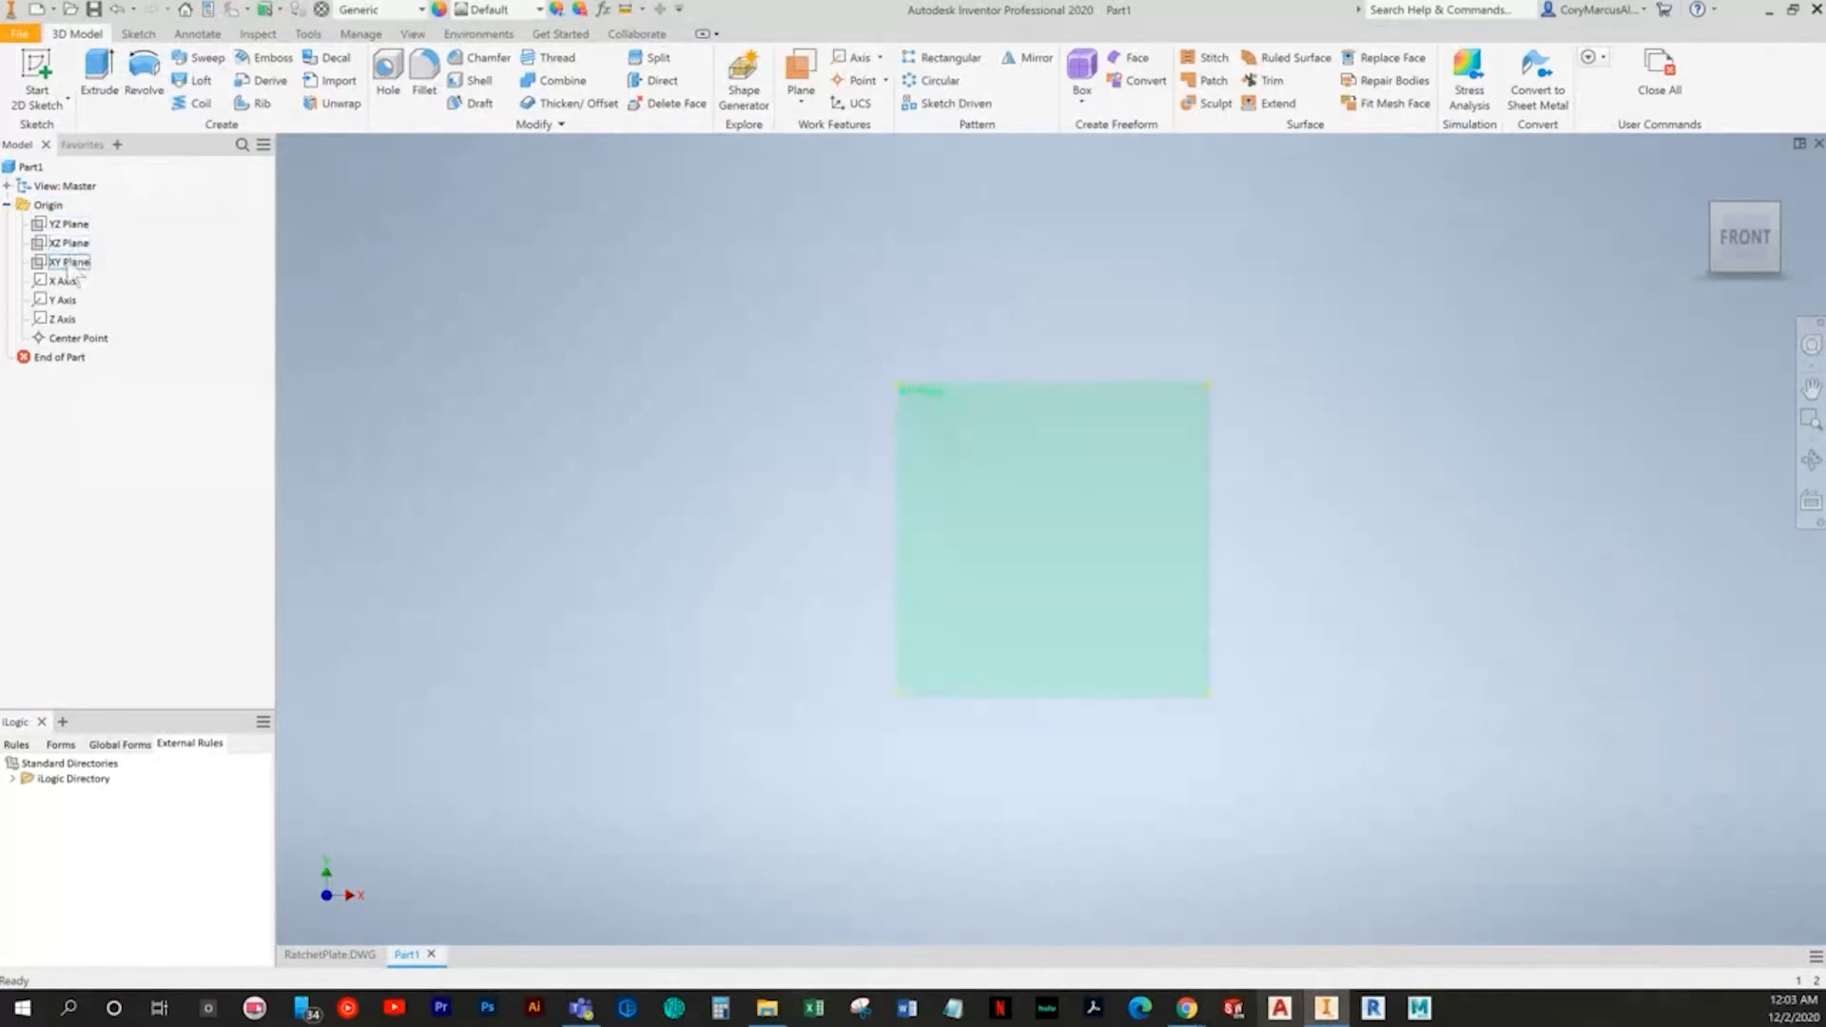
right_click(68, 261)
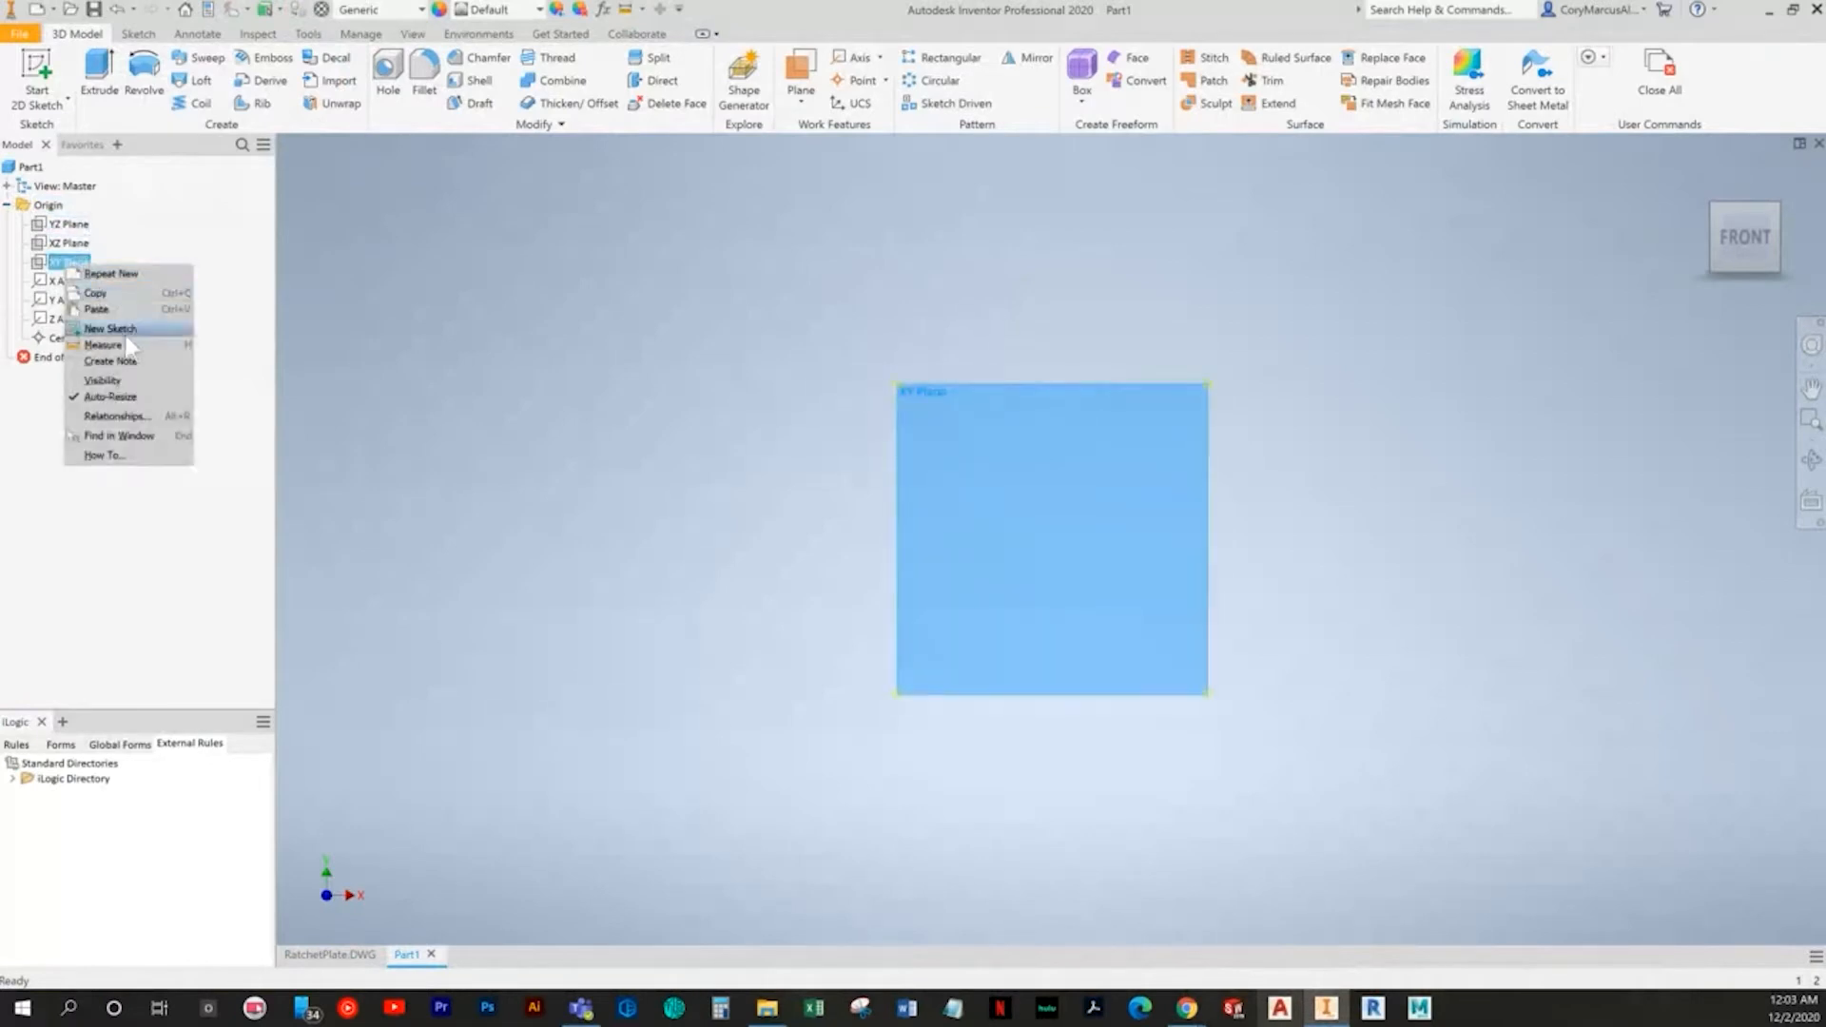
left_click(110, 330)
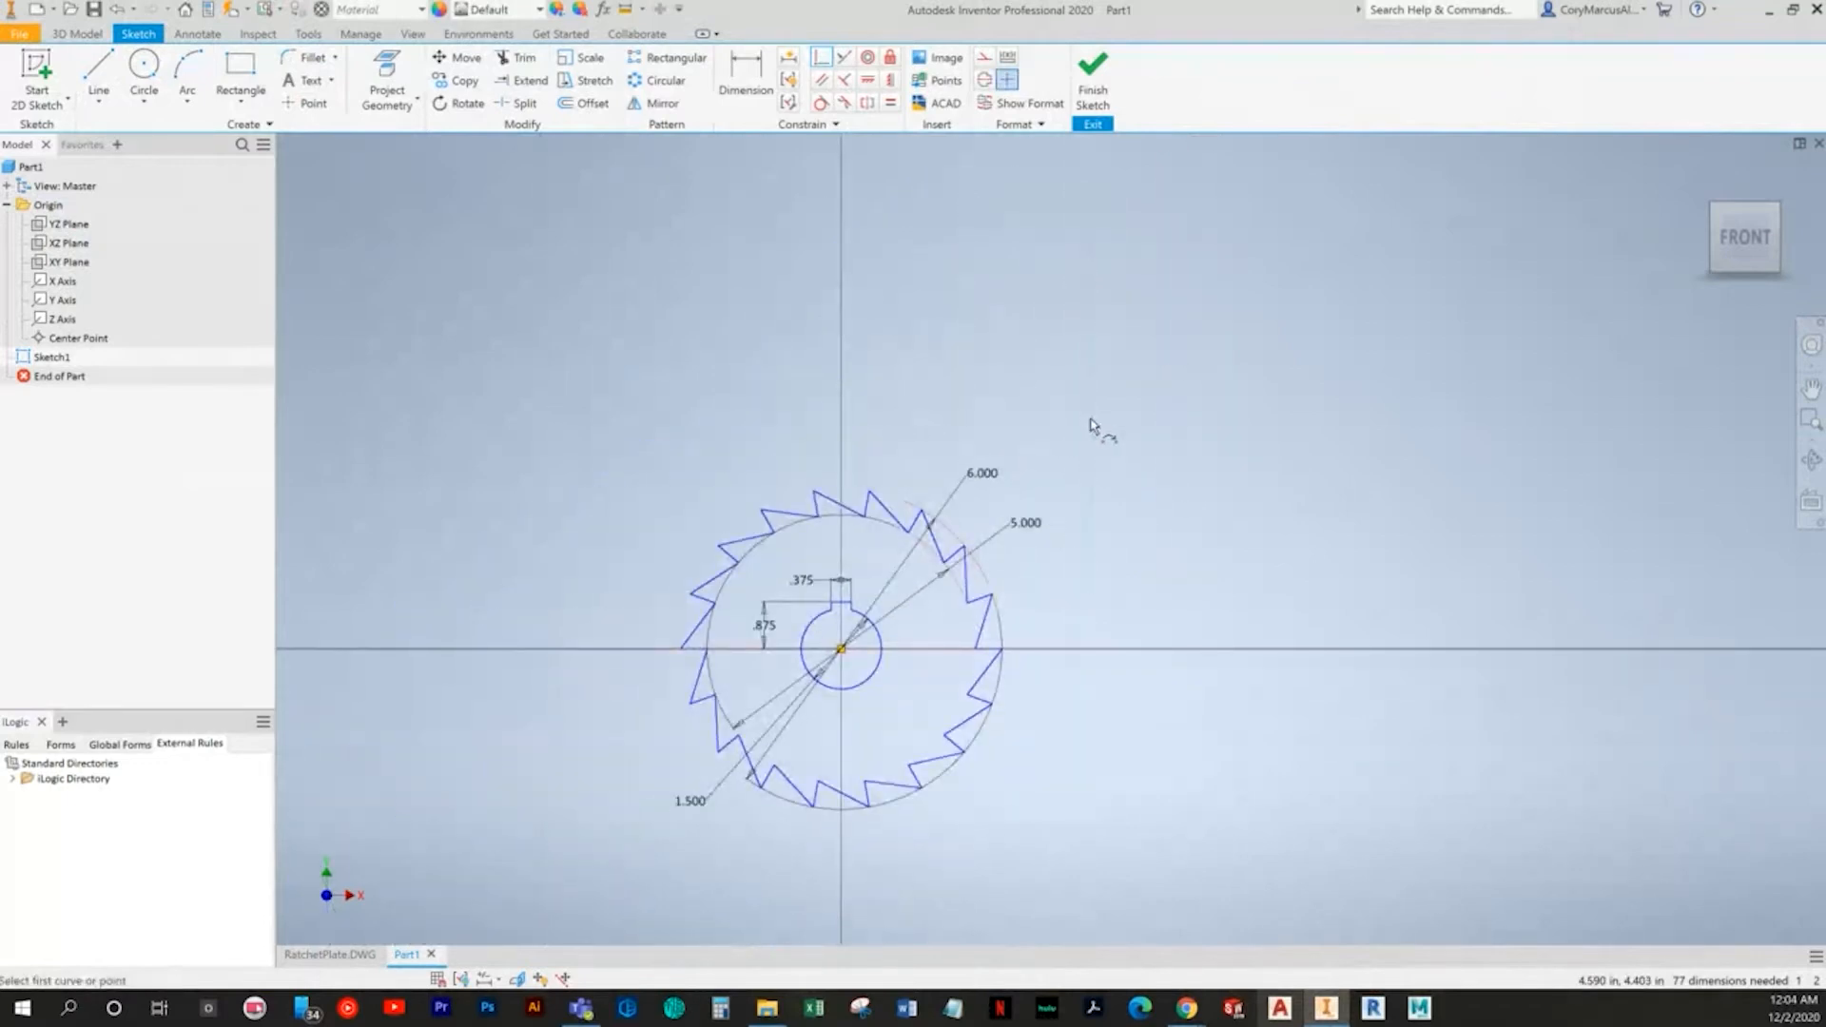
Step: Constrain the ratchet profile, checking the textbook drawing in Chrome for reference
left_click(841, 648)
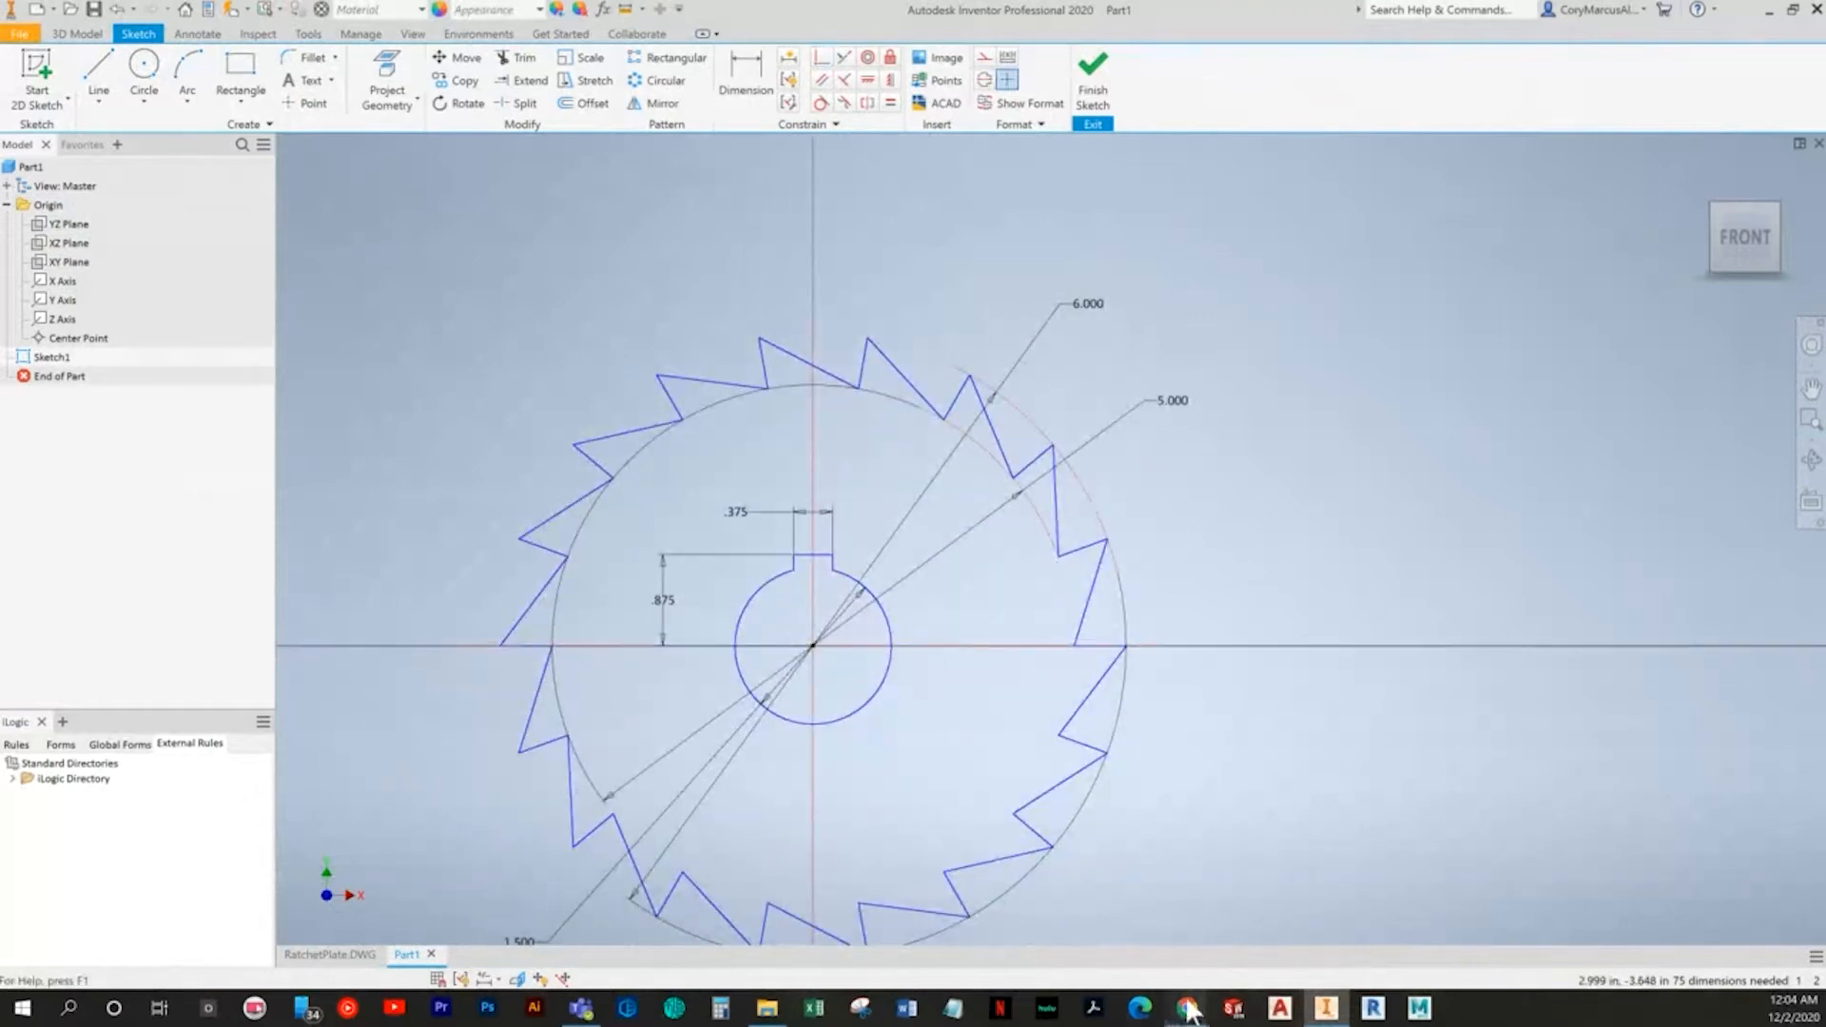
left_click(1185, 1007)
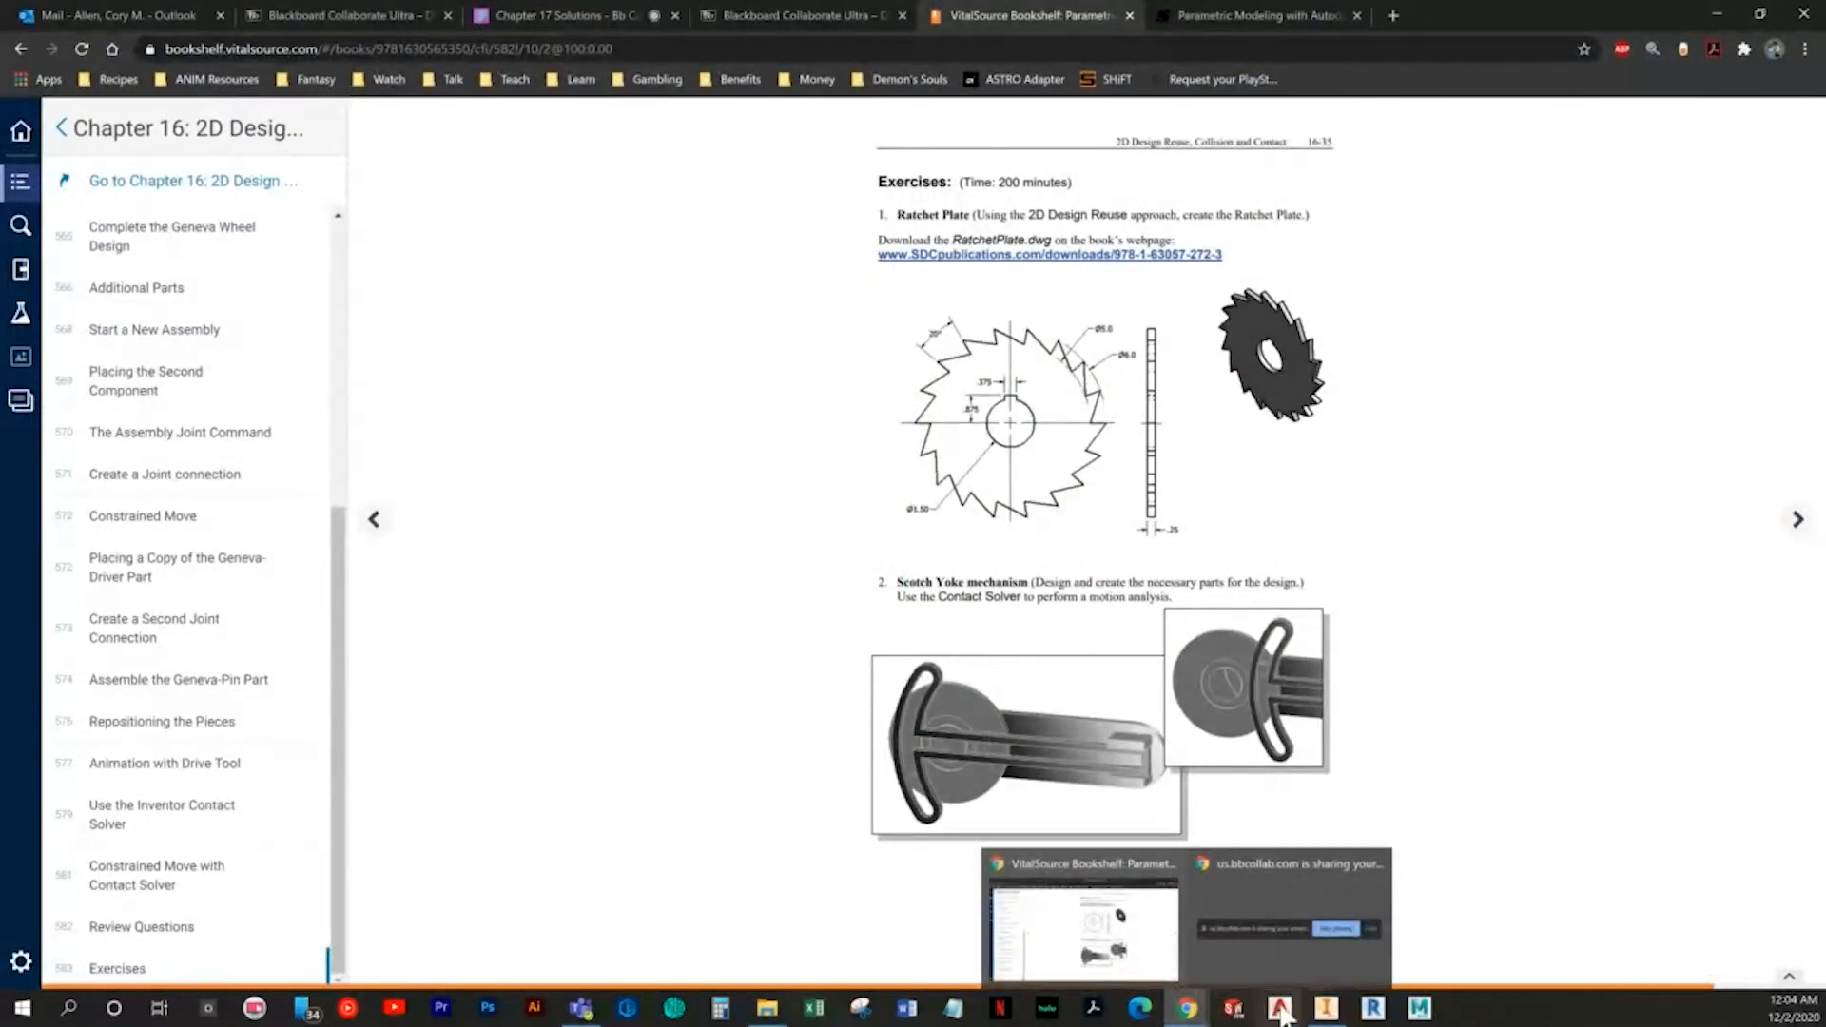
left_click(1229, 1007)
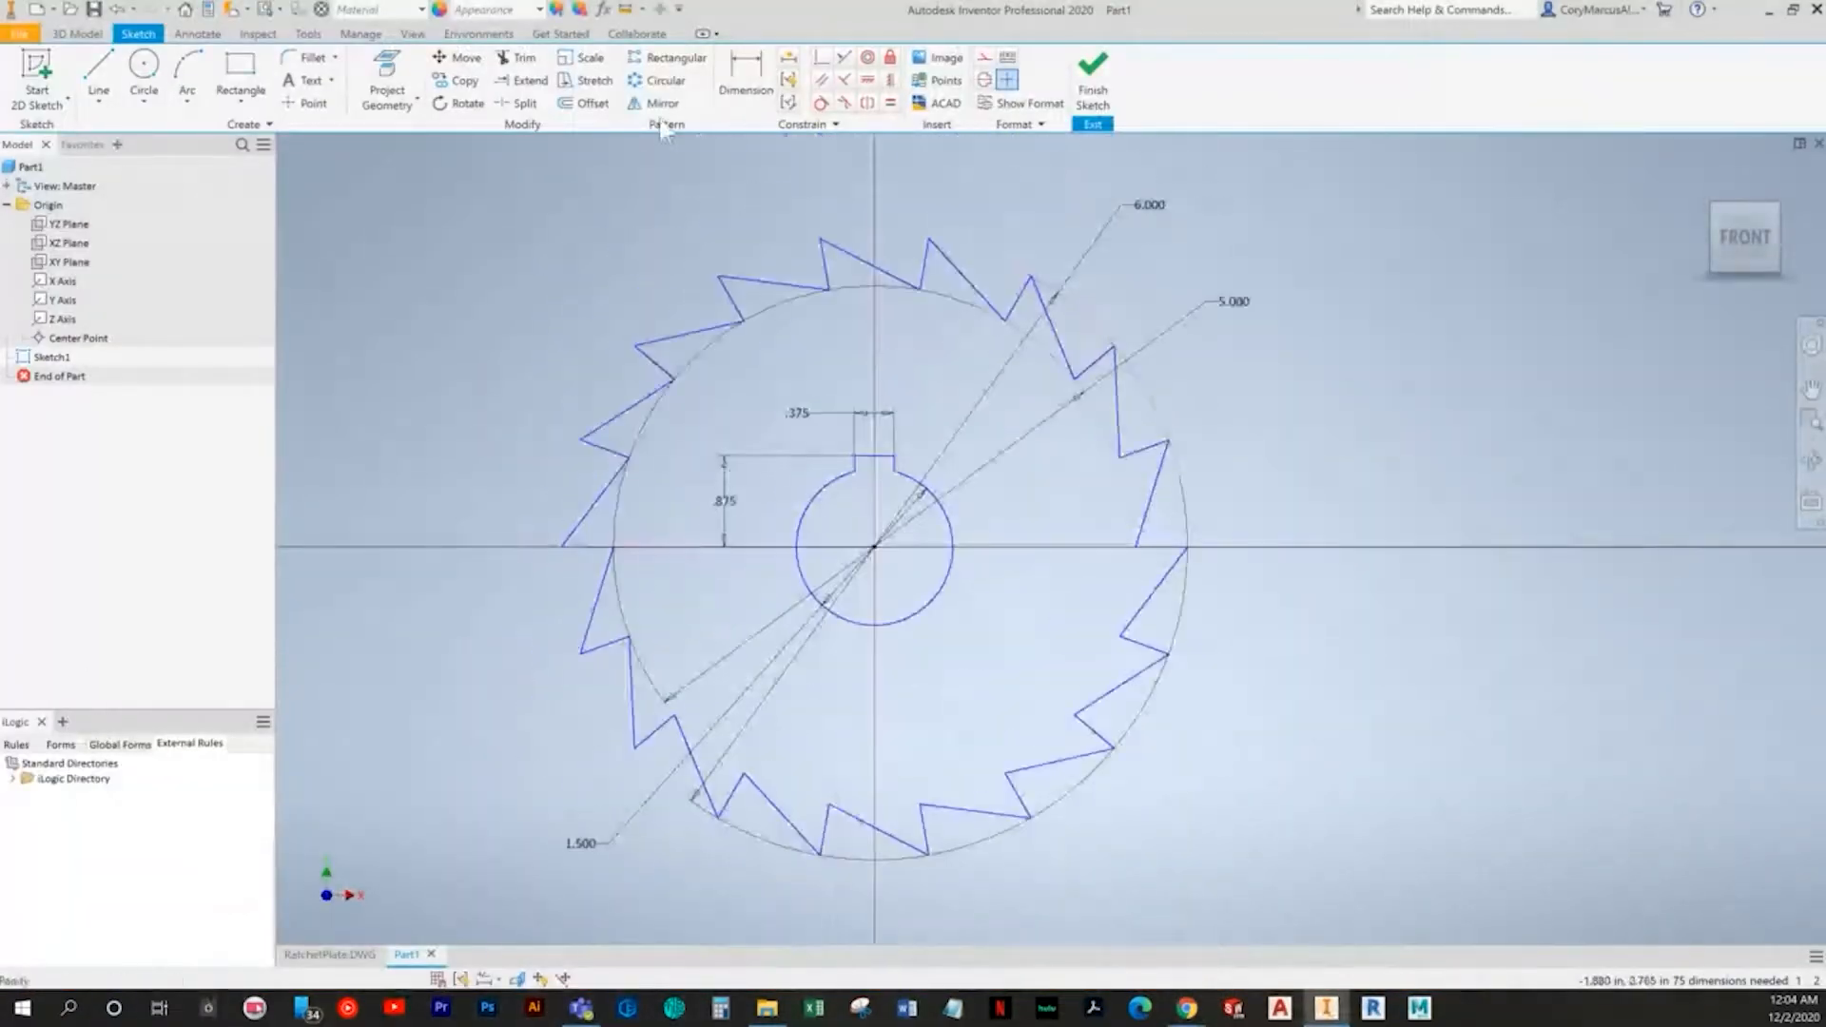
left_click(746, 68)
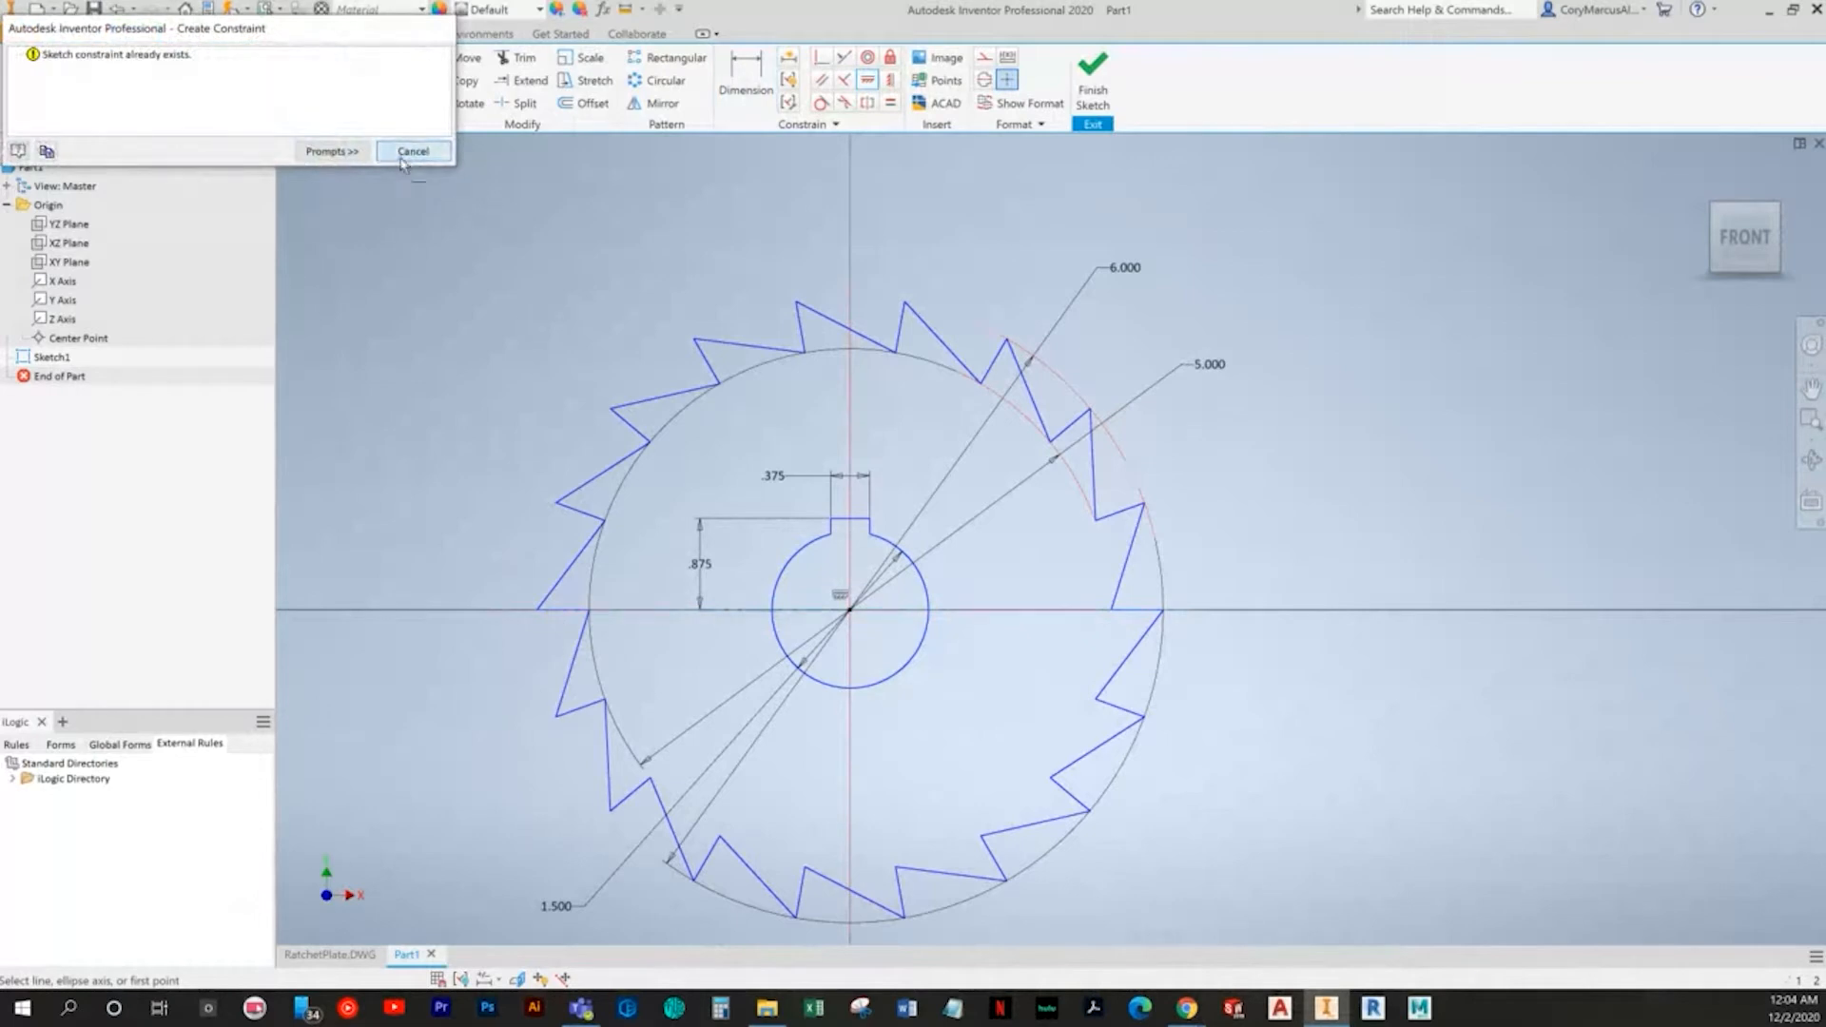
Step: Dismiss the duplicate-constraint warning and constrain the bore centre
left_click(412, 151)
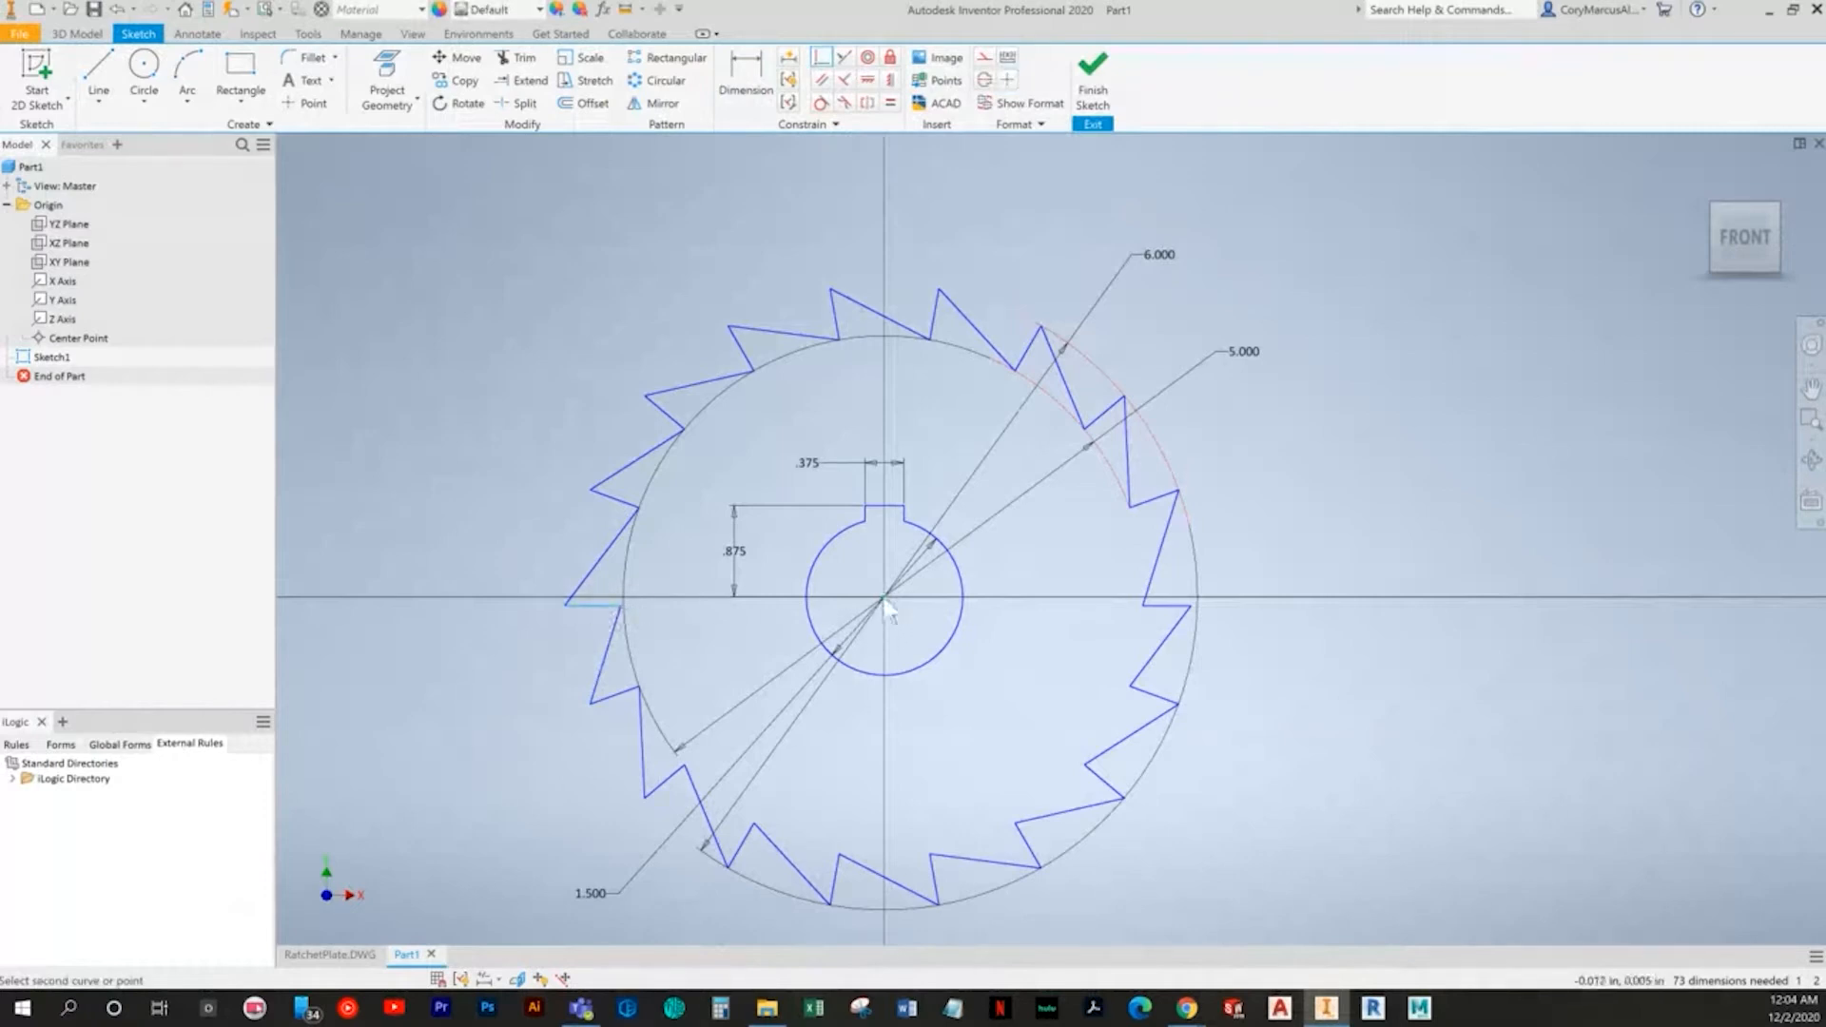
left_click(885, 597)
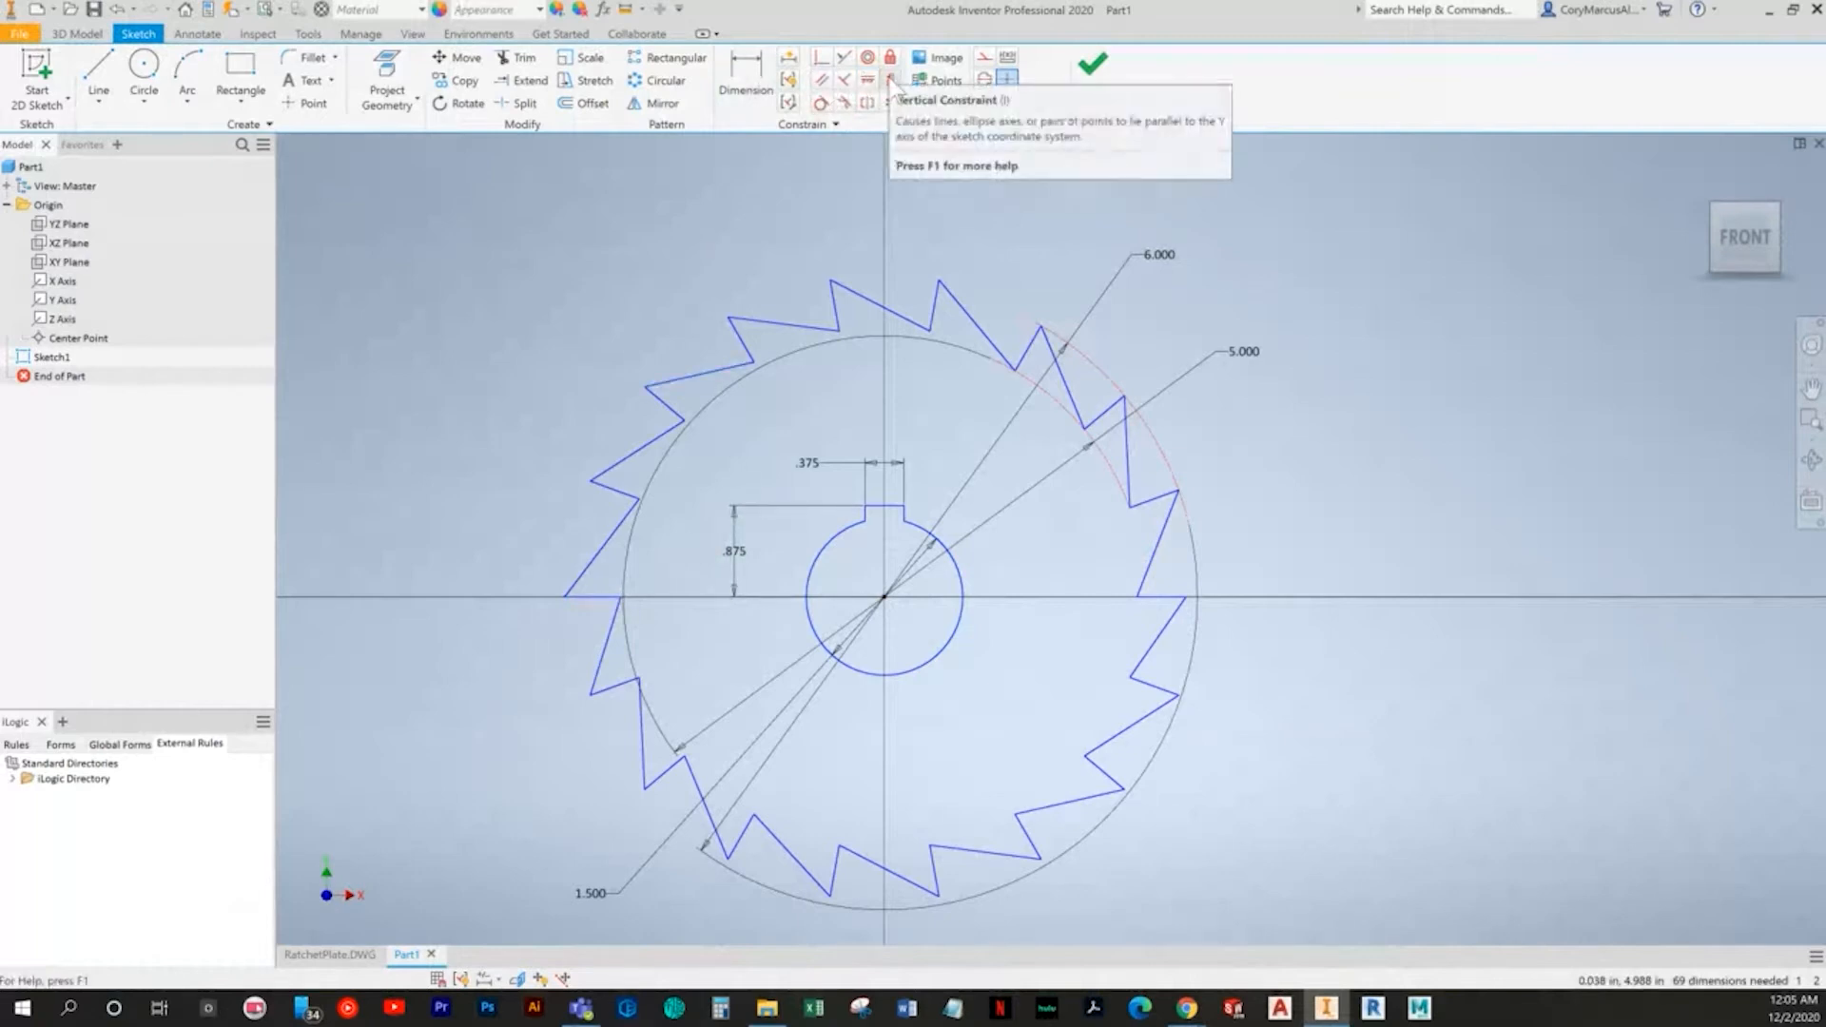
mouse_move(826, 230)
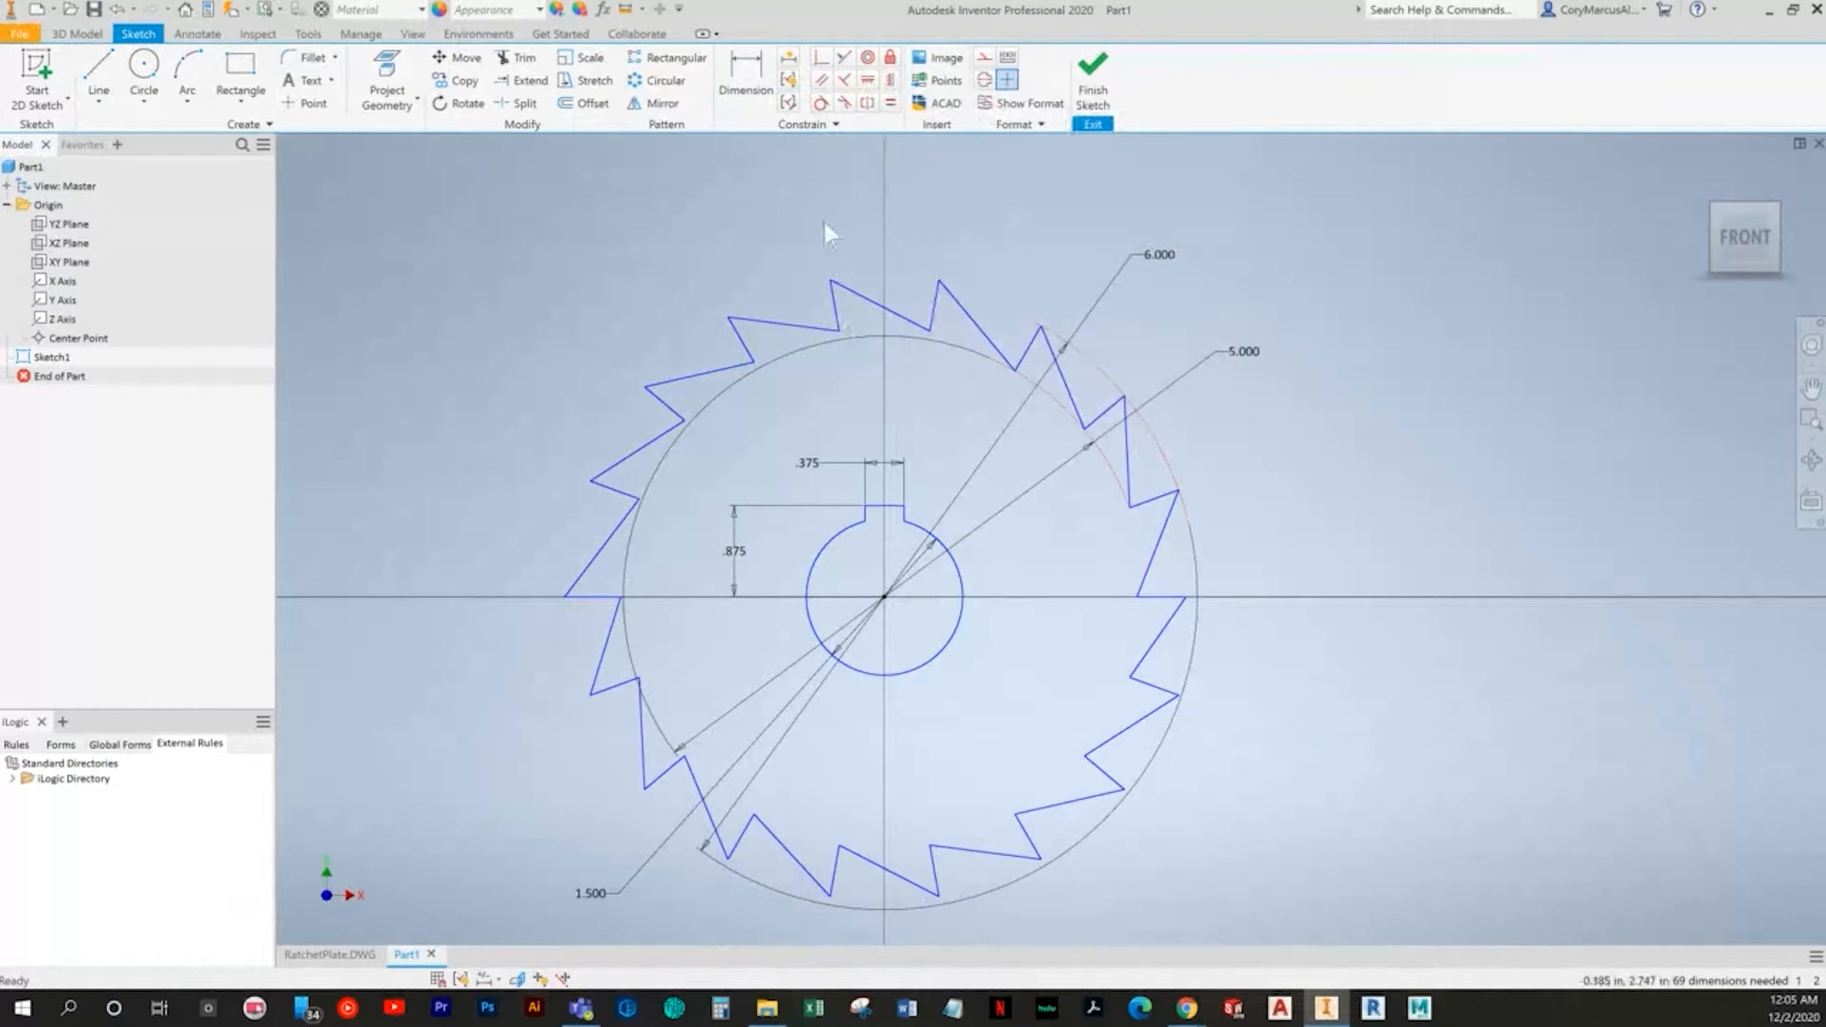
Step: Make pairs of tooth edges equal, cancelling the over-constraint warning along the way
left_click(746, 69)
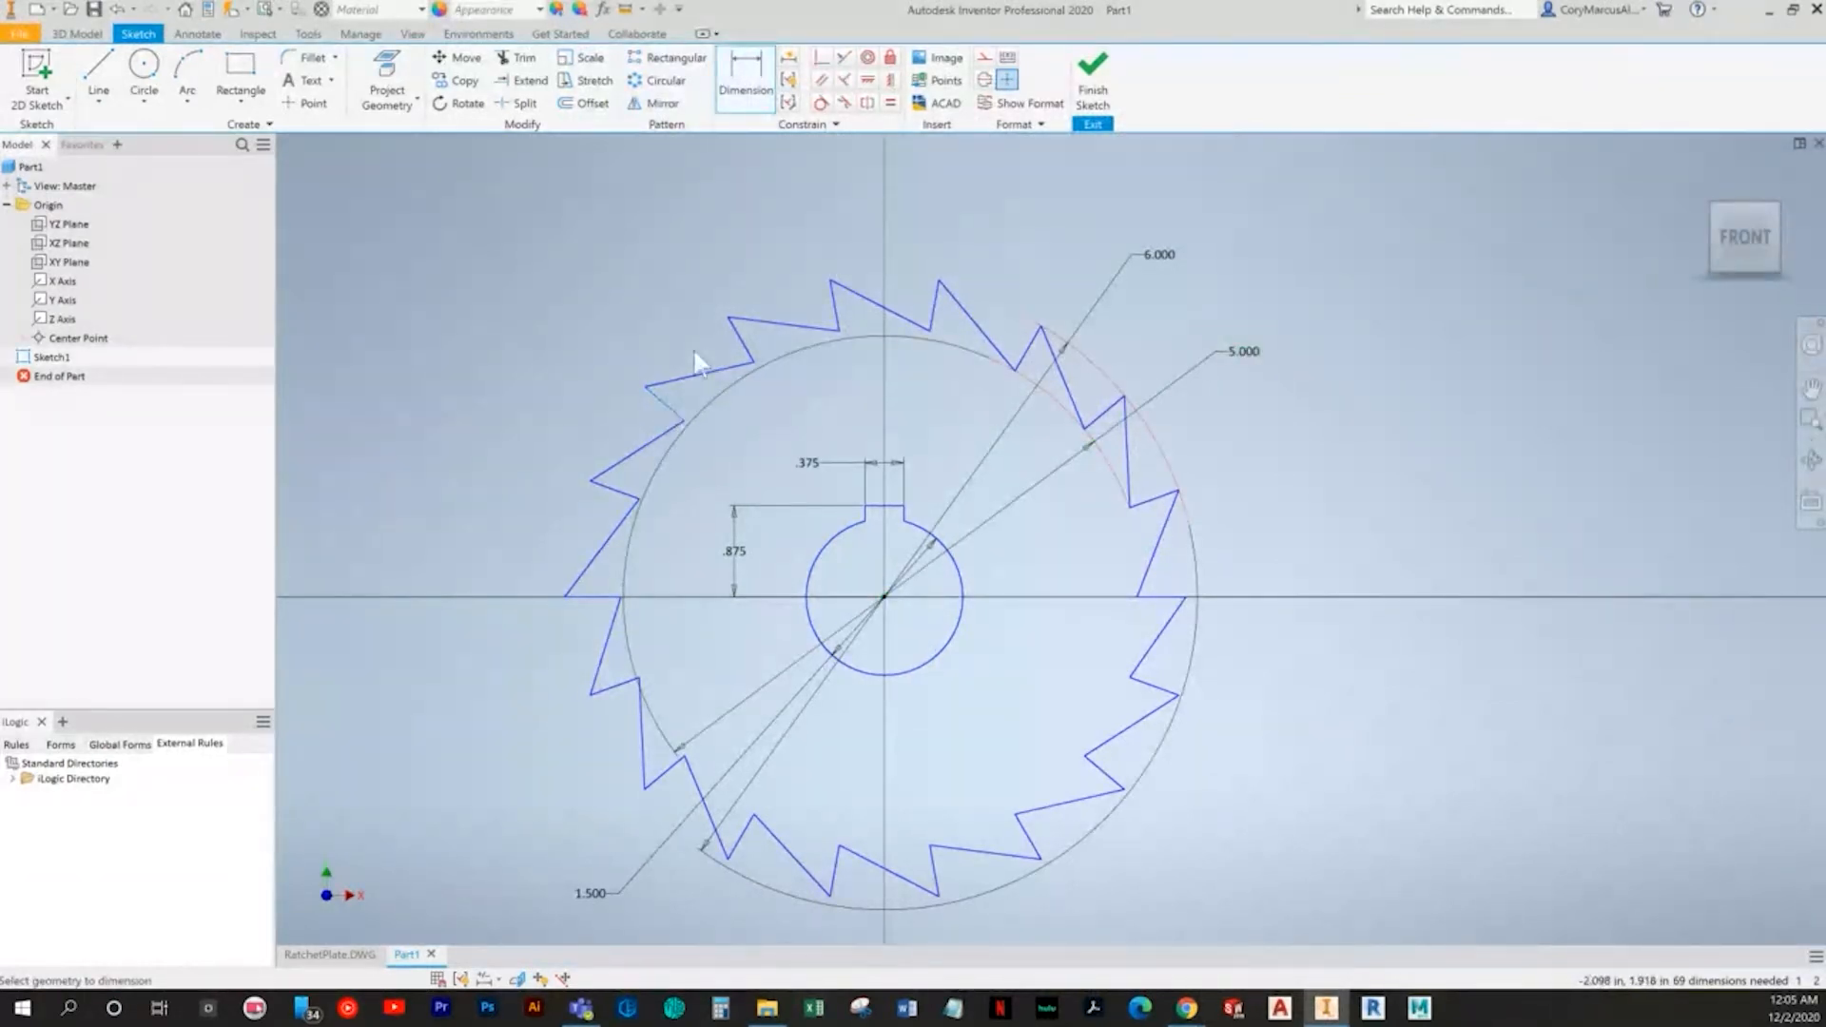
left_click(664, 321)
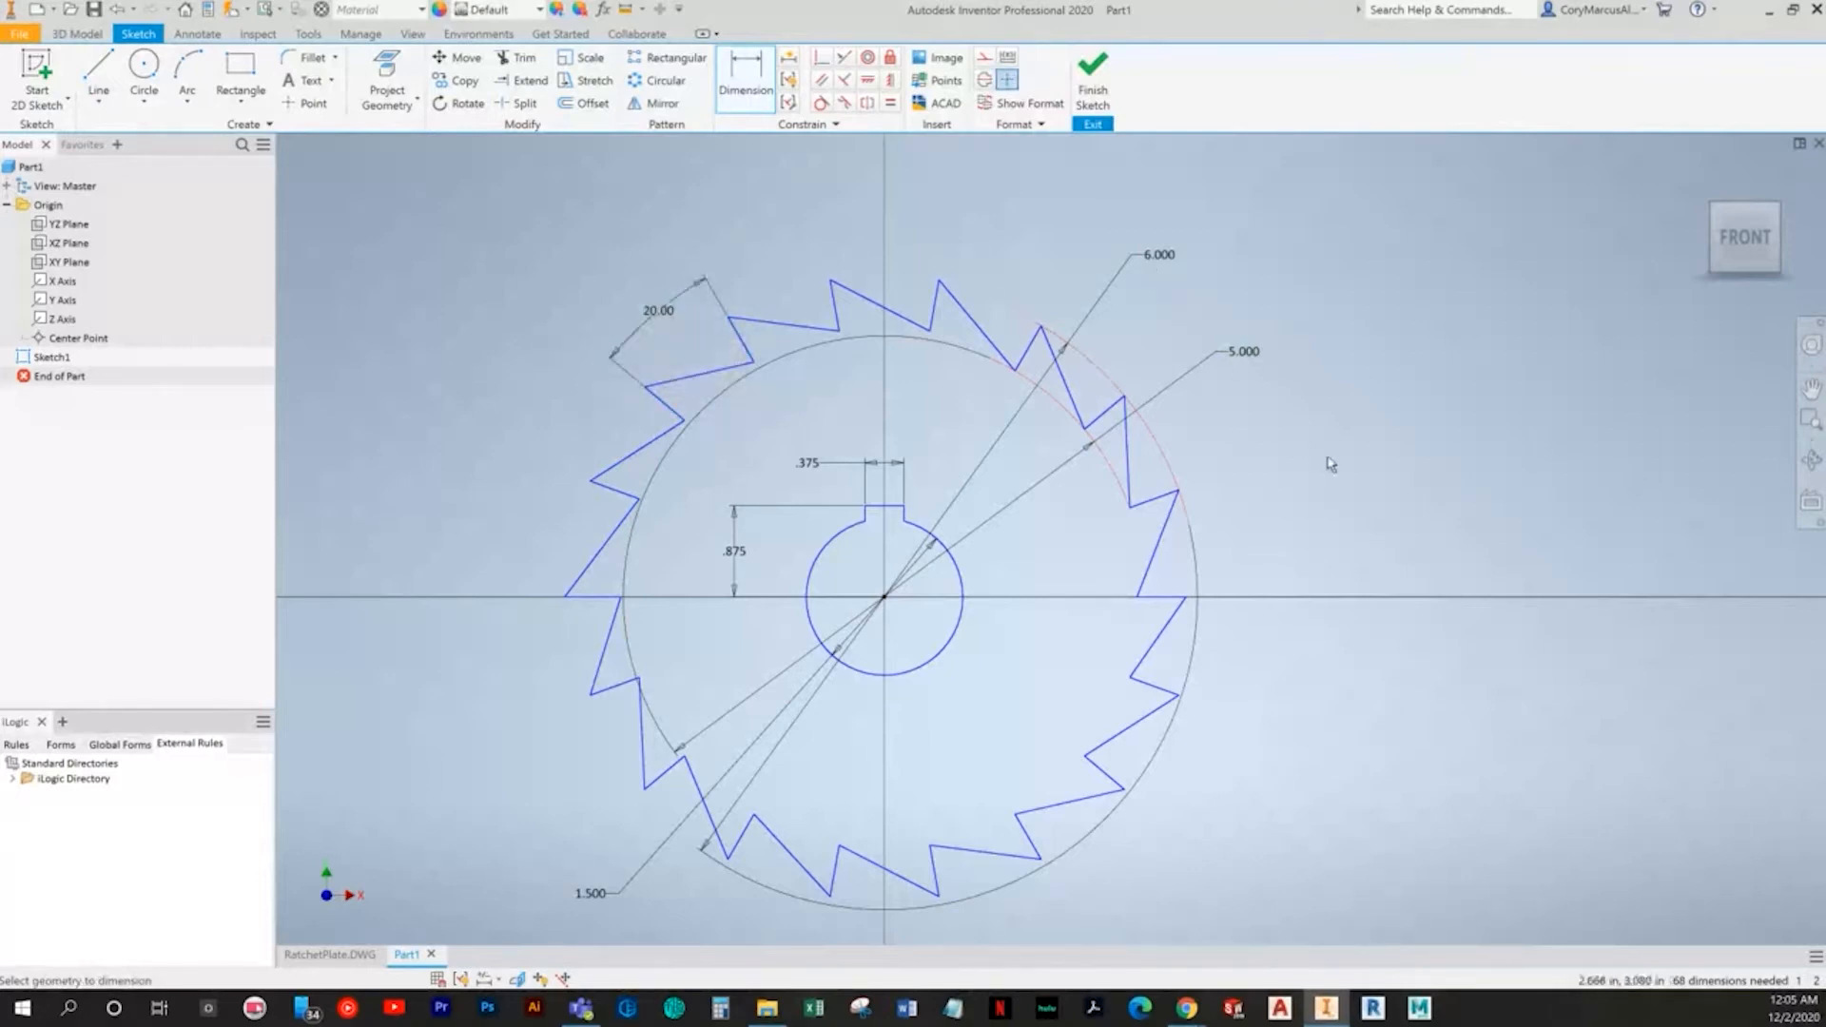
mouse_move(720, 587)
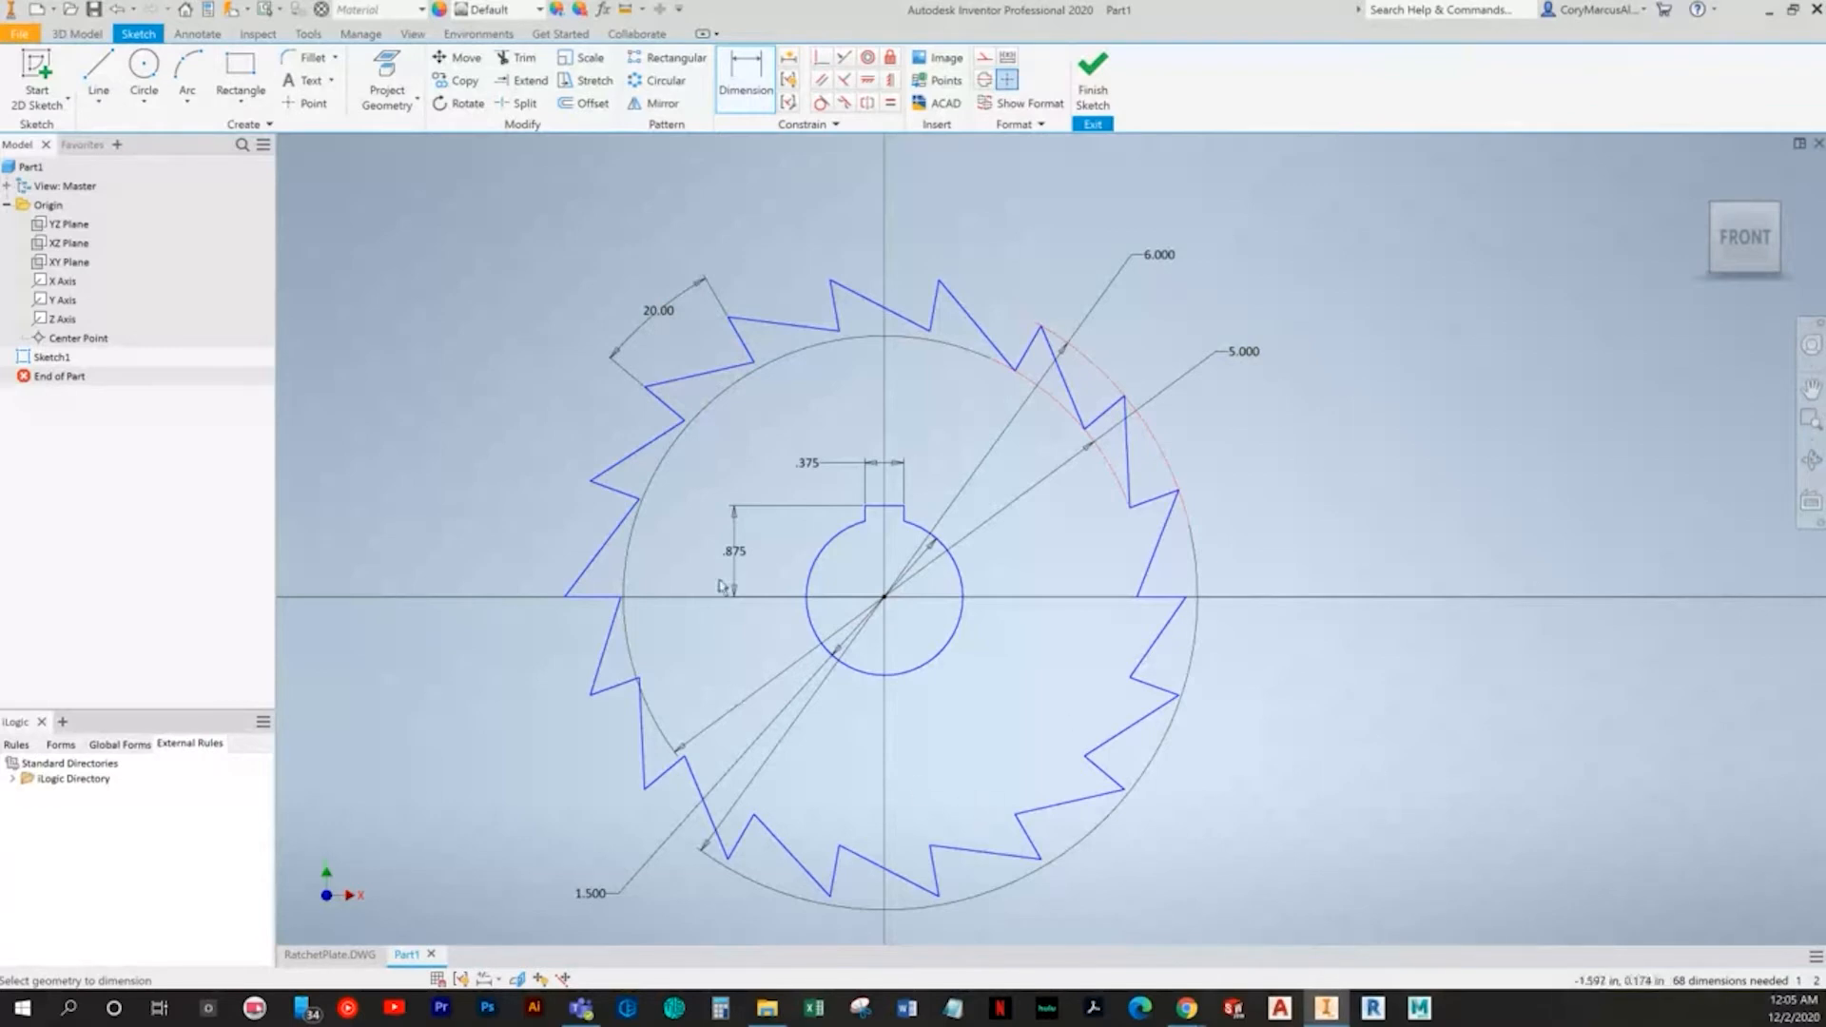
mouse_move(847, 370)
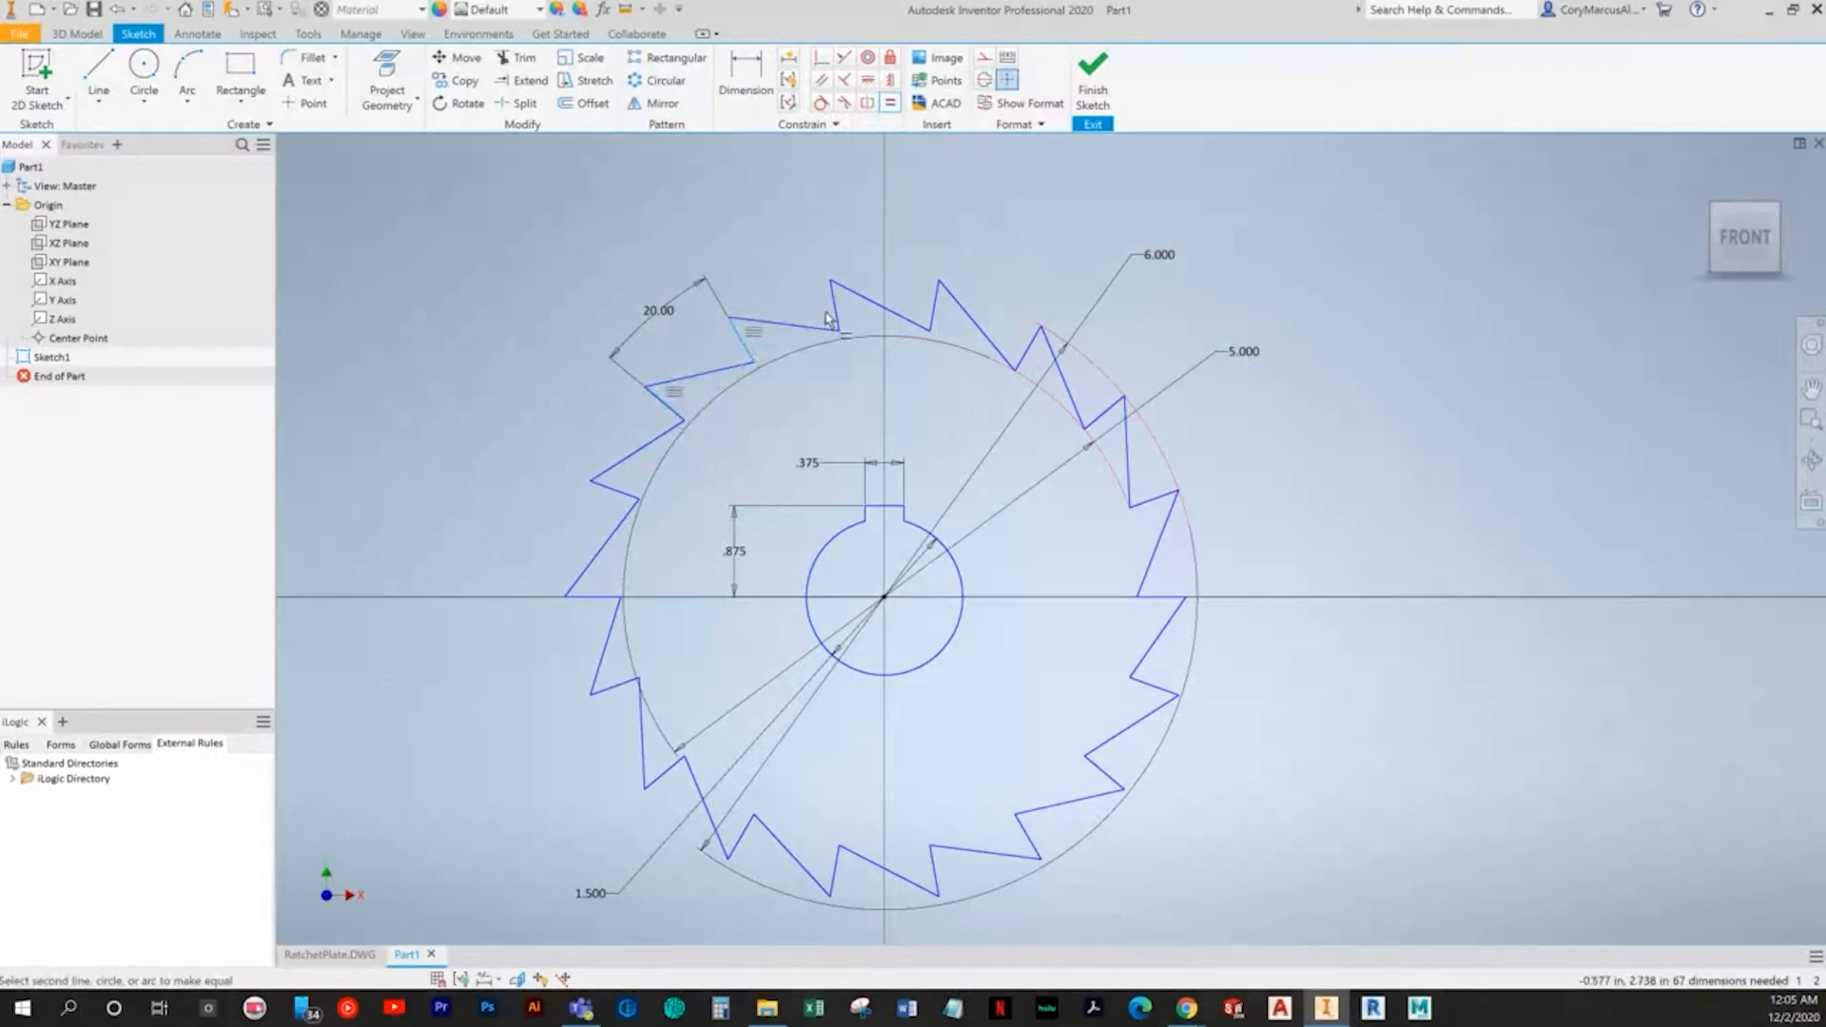
left_click(938, 308)
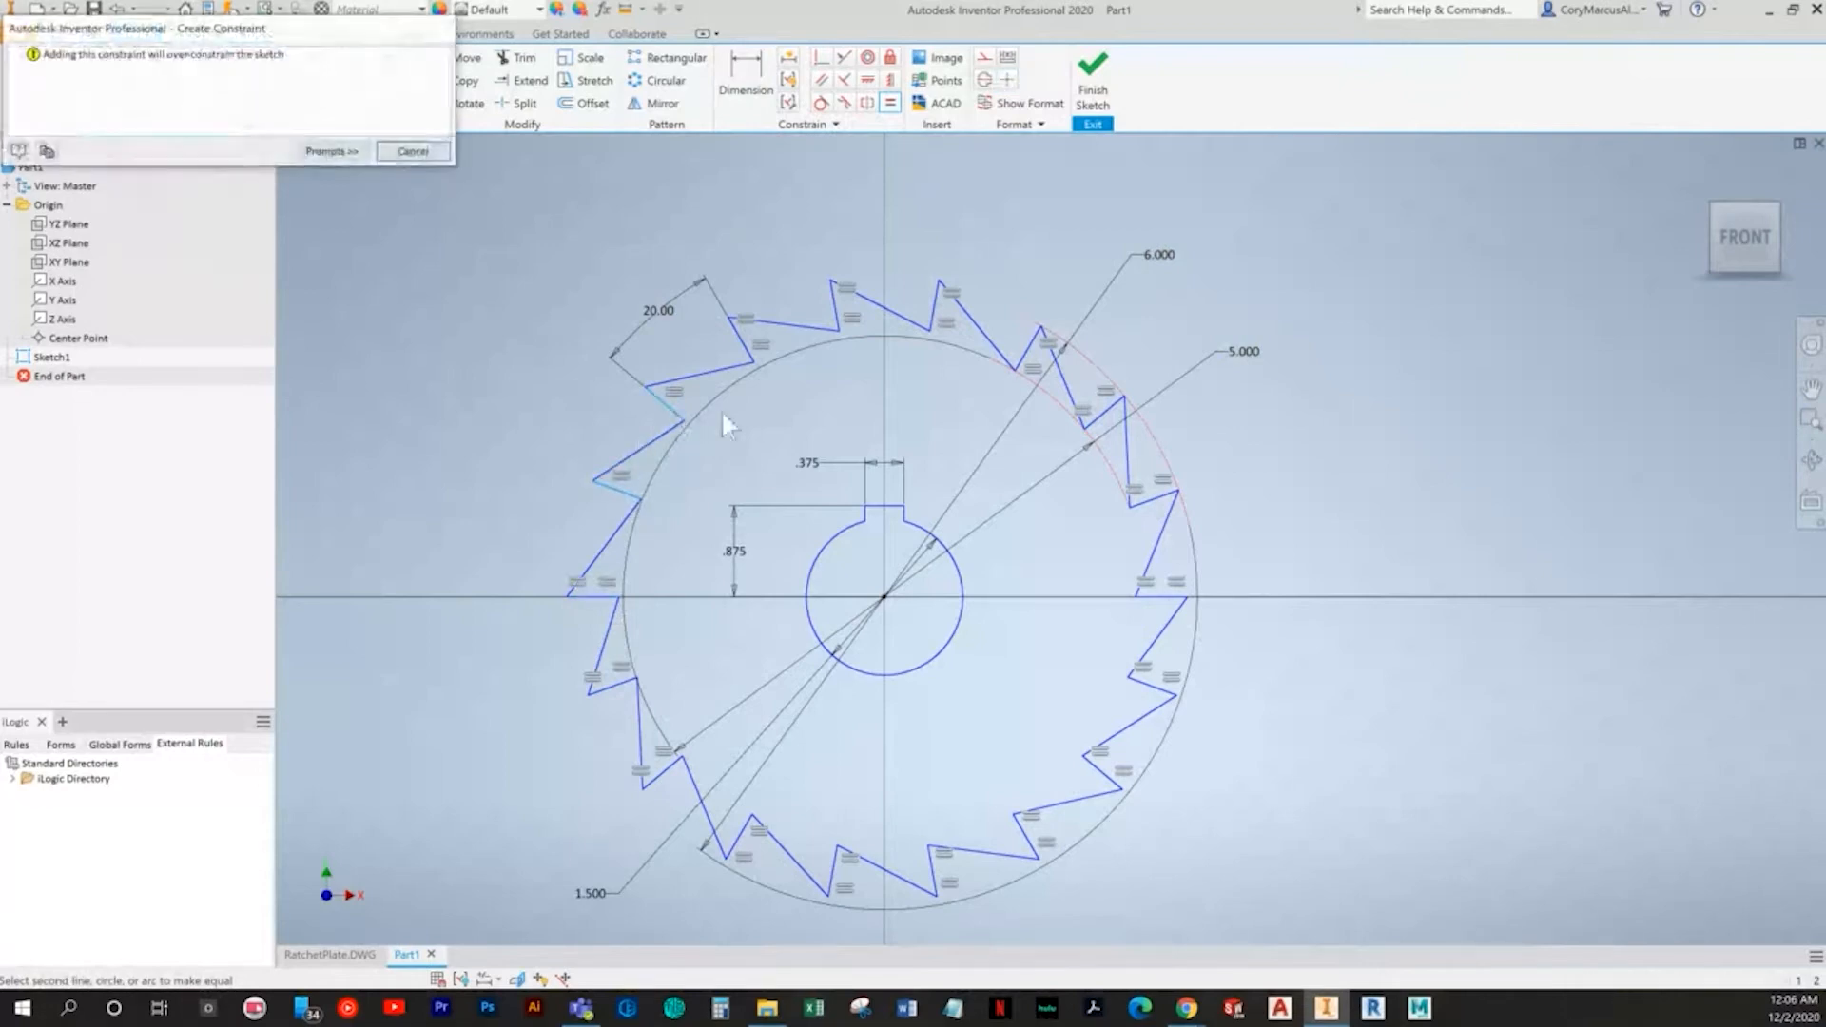
left_click(412, 150)
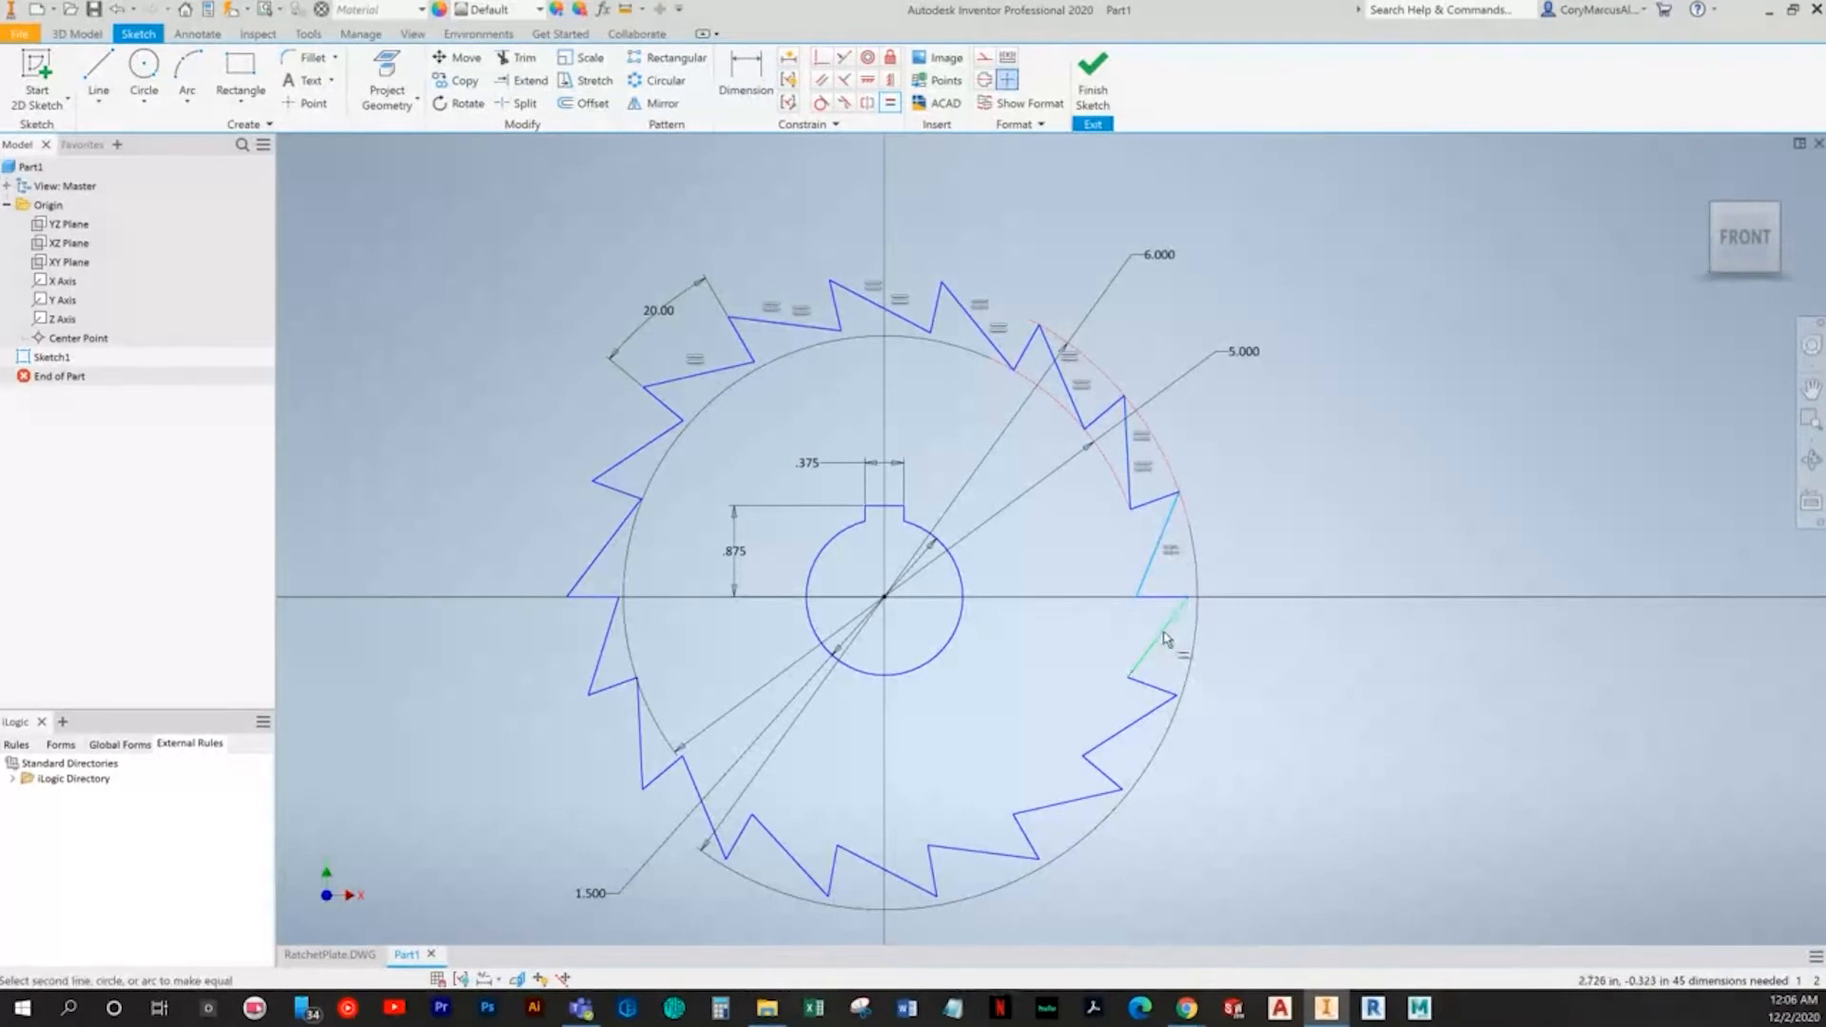
left_click(1164, 638)
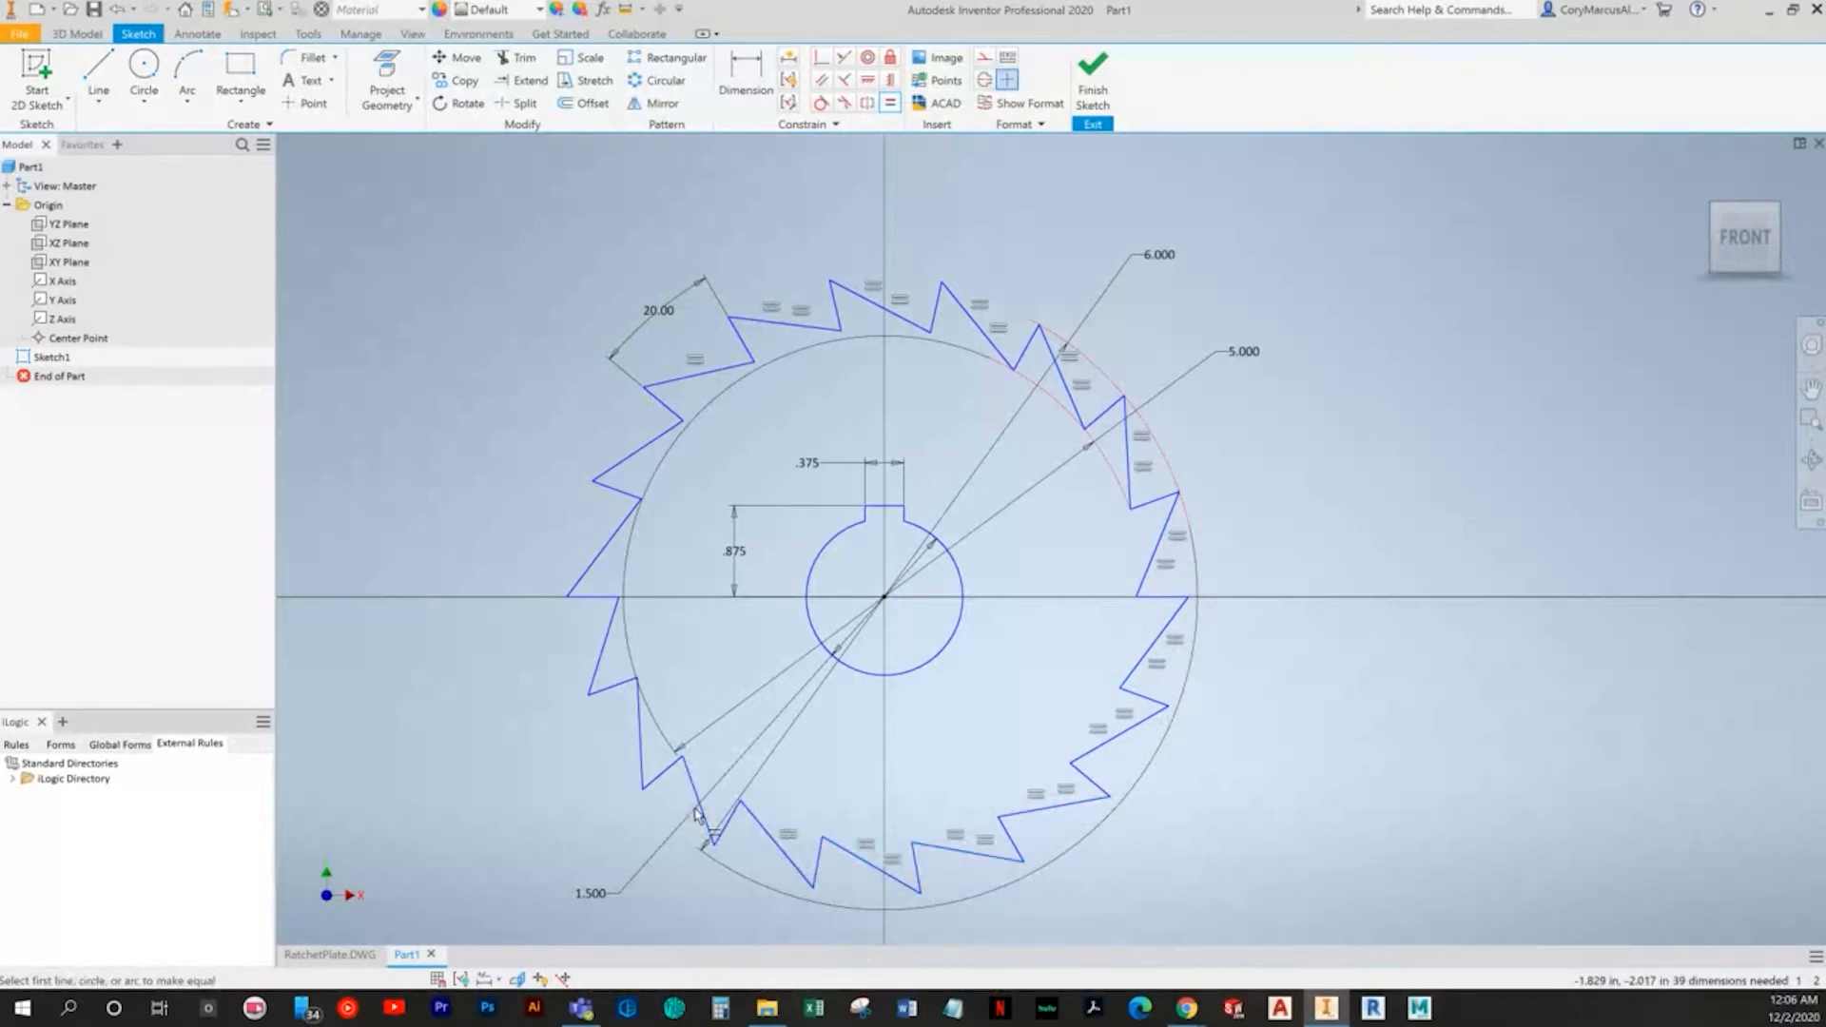
left_click(696, 798)
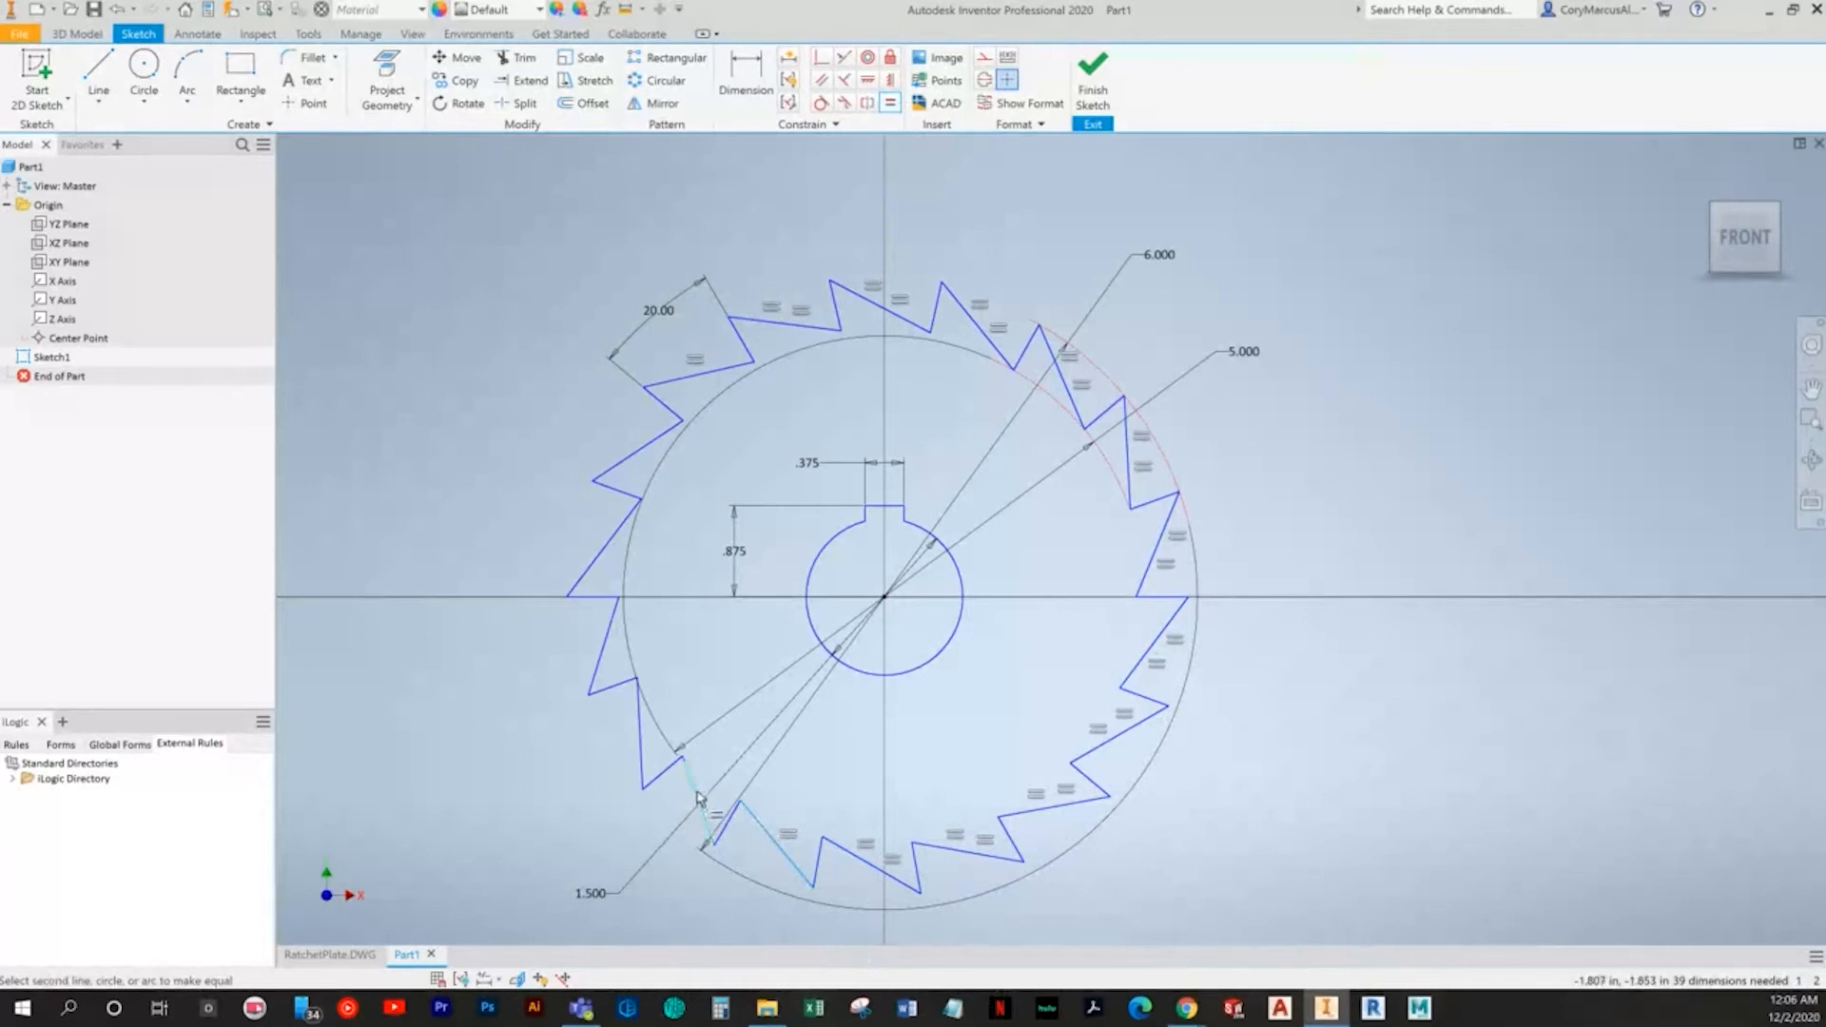
left_click(700, 801)
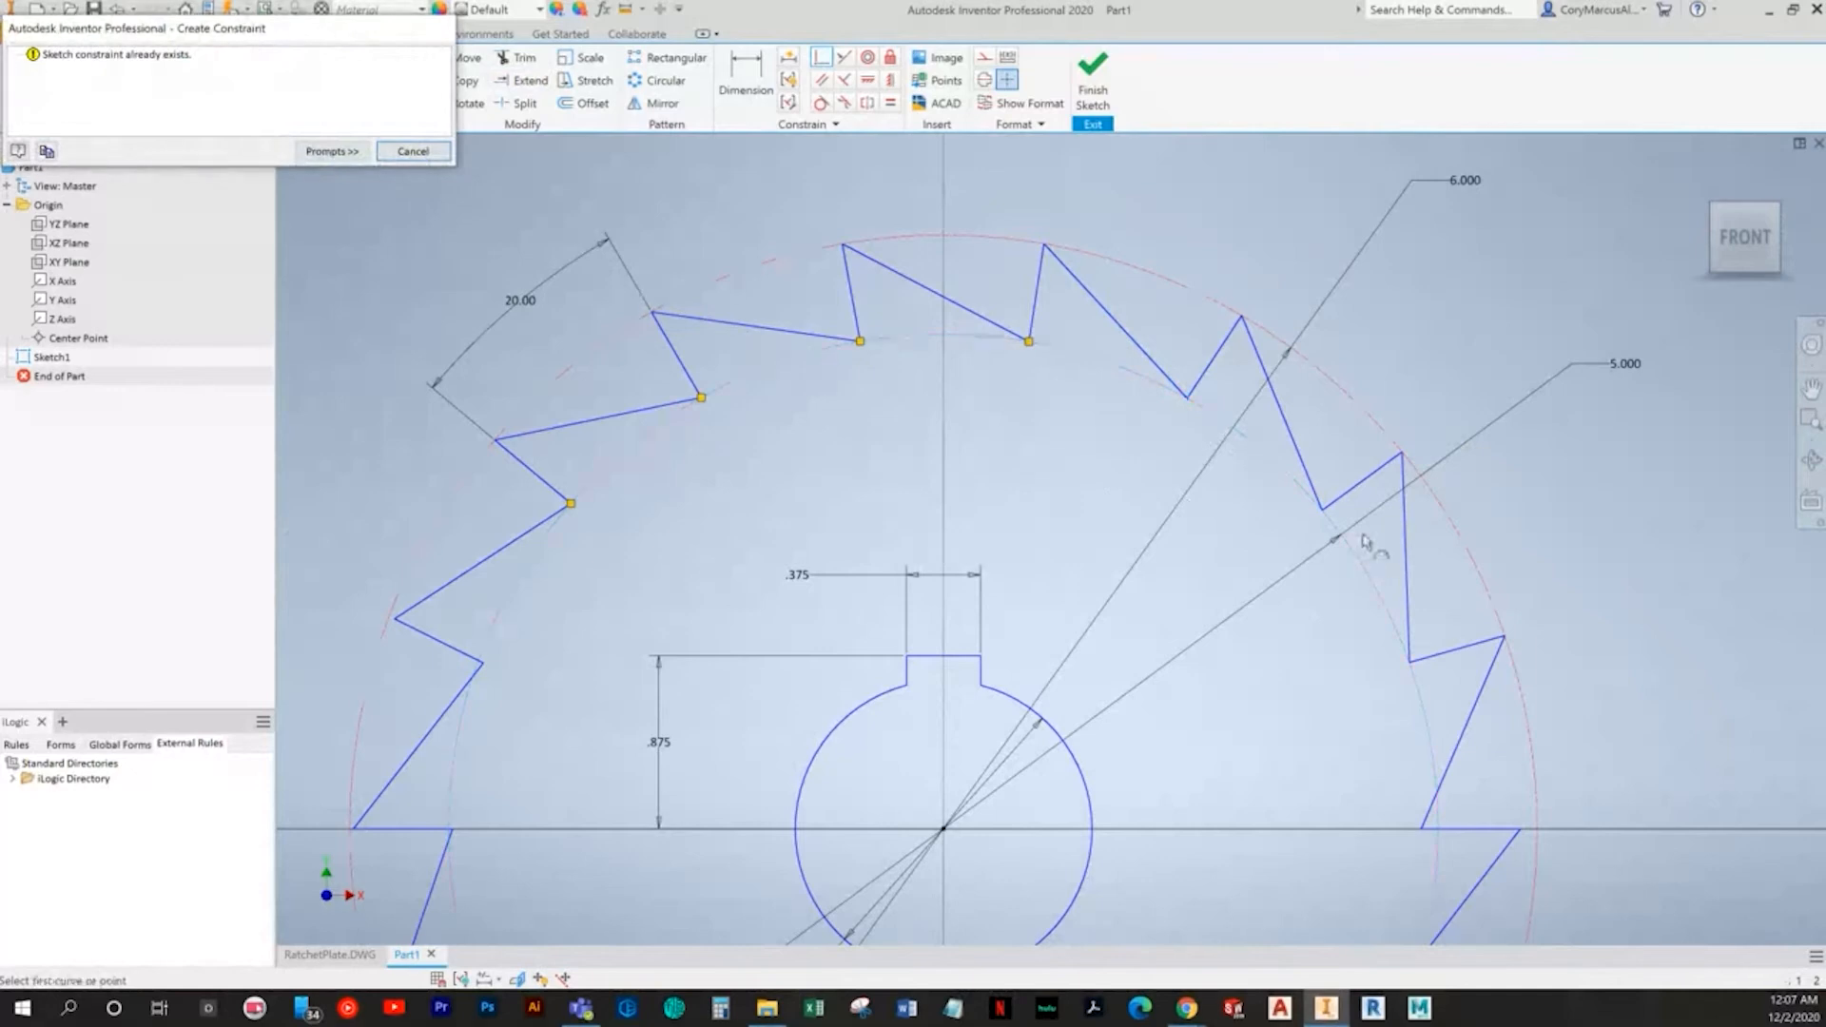
Step: Snap tooth corners onto the guide circles, dismissing duplicate-constraint notices
left_click(412, 151)
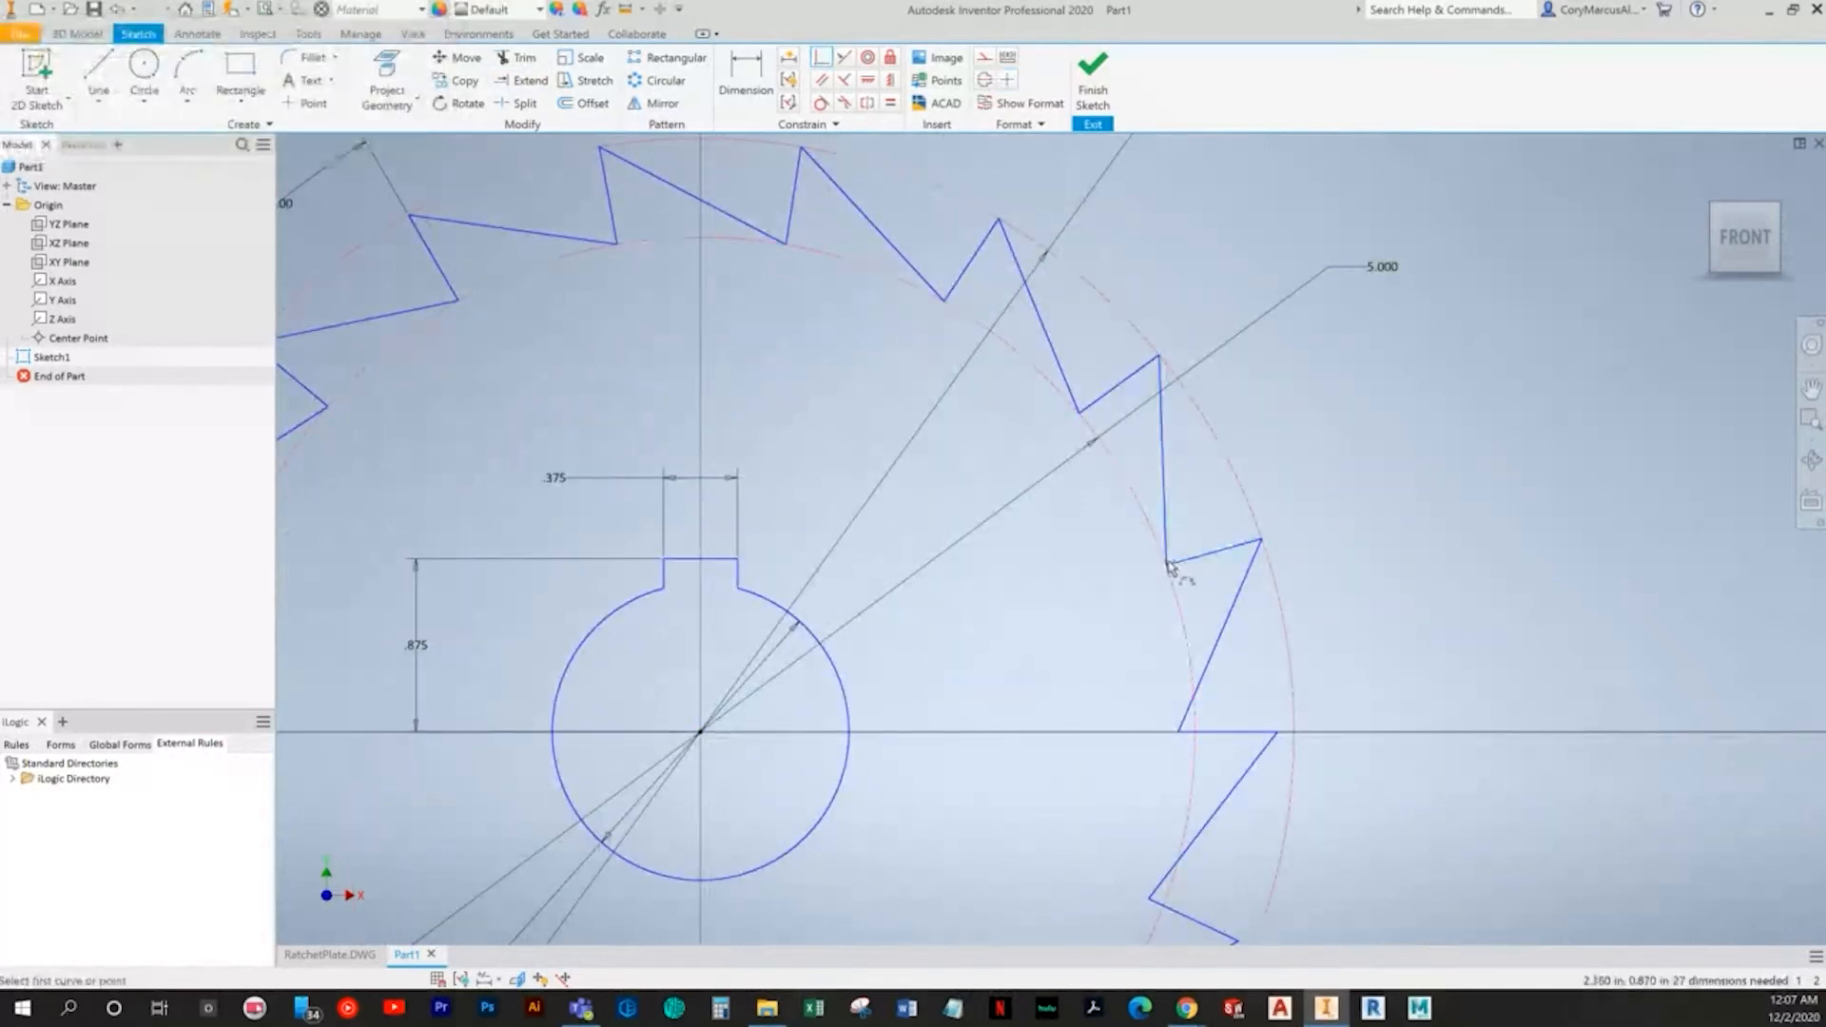
left_click(1171, 565)
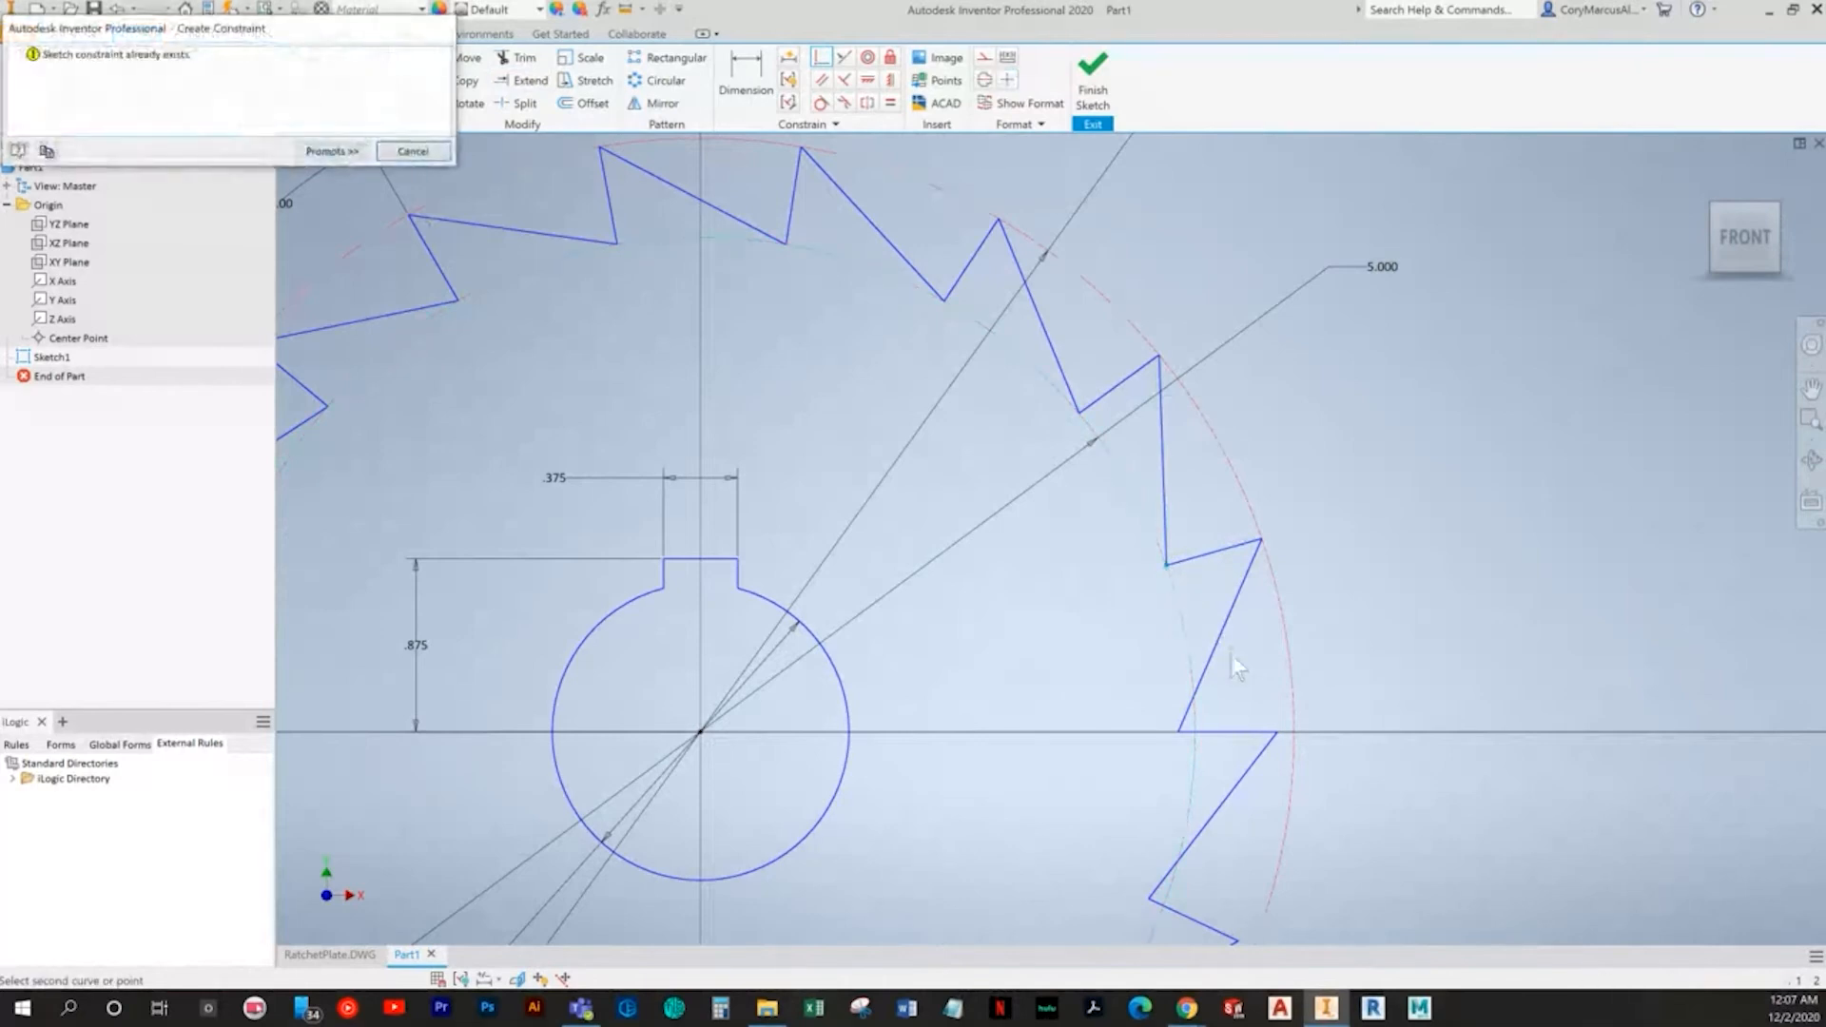
left_click(412, 150)
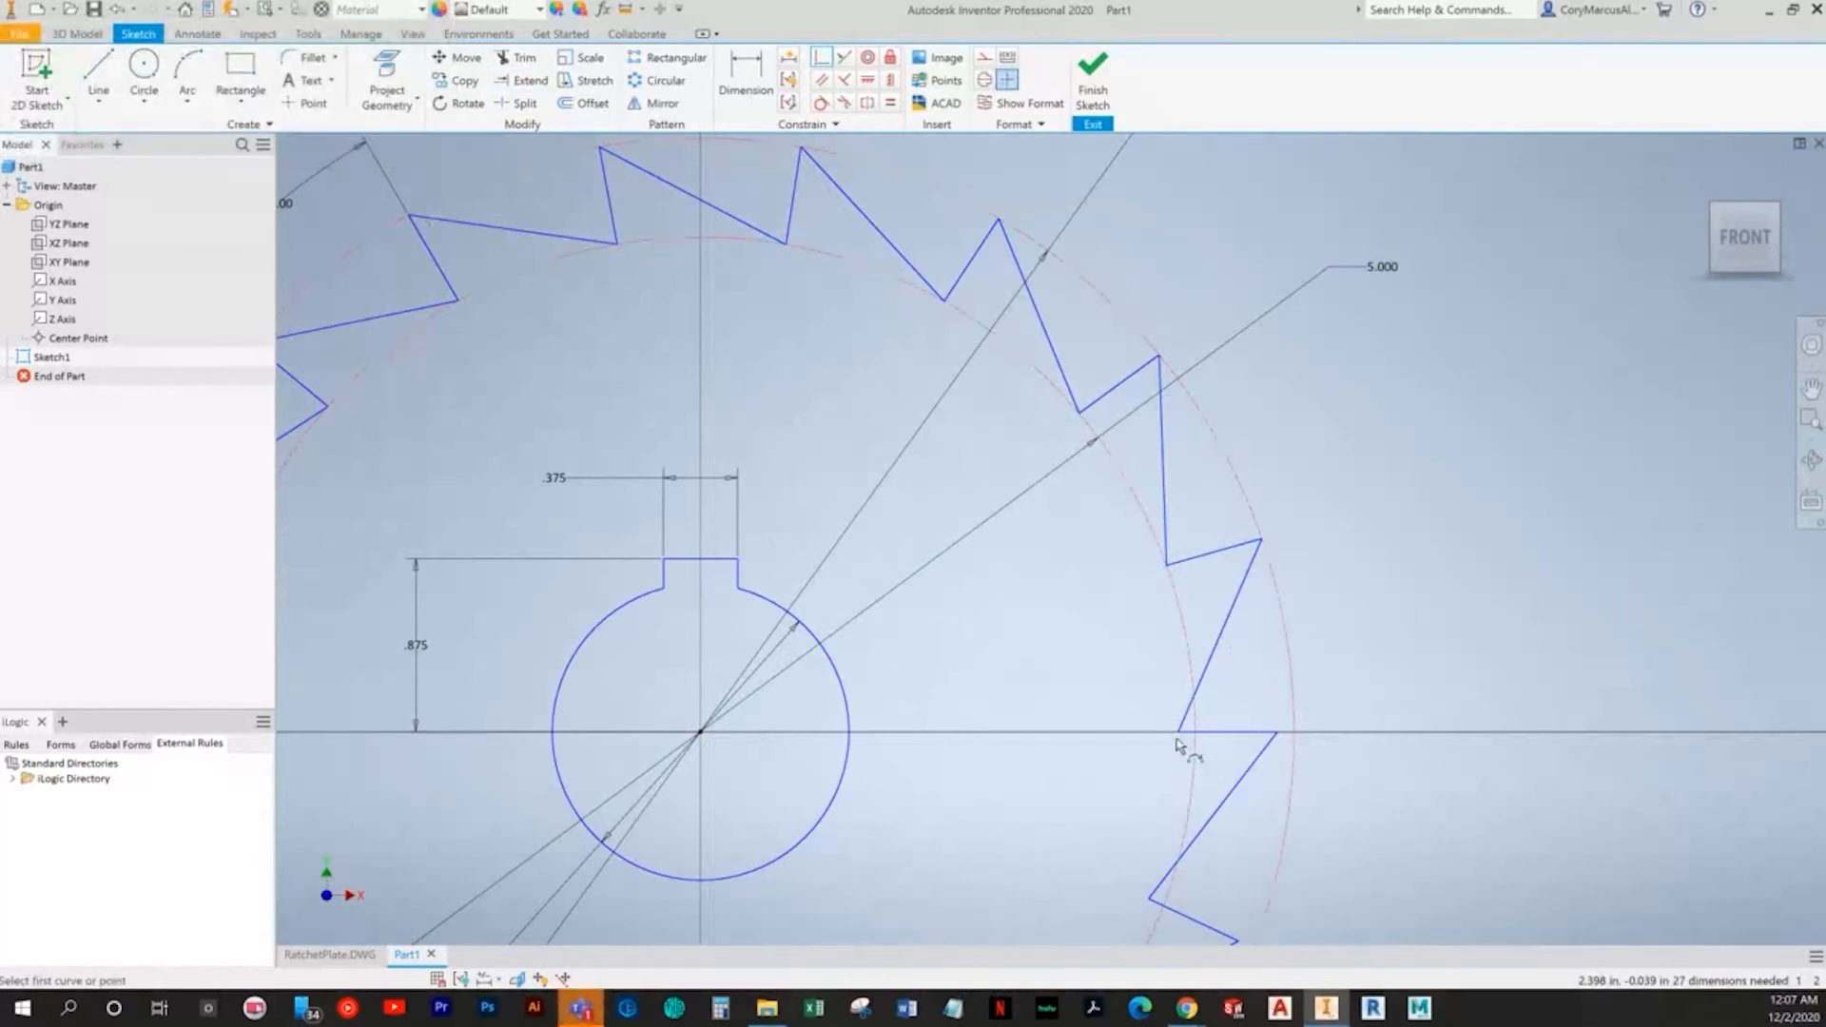
left_click(1194, 731)
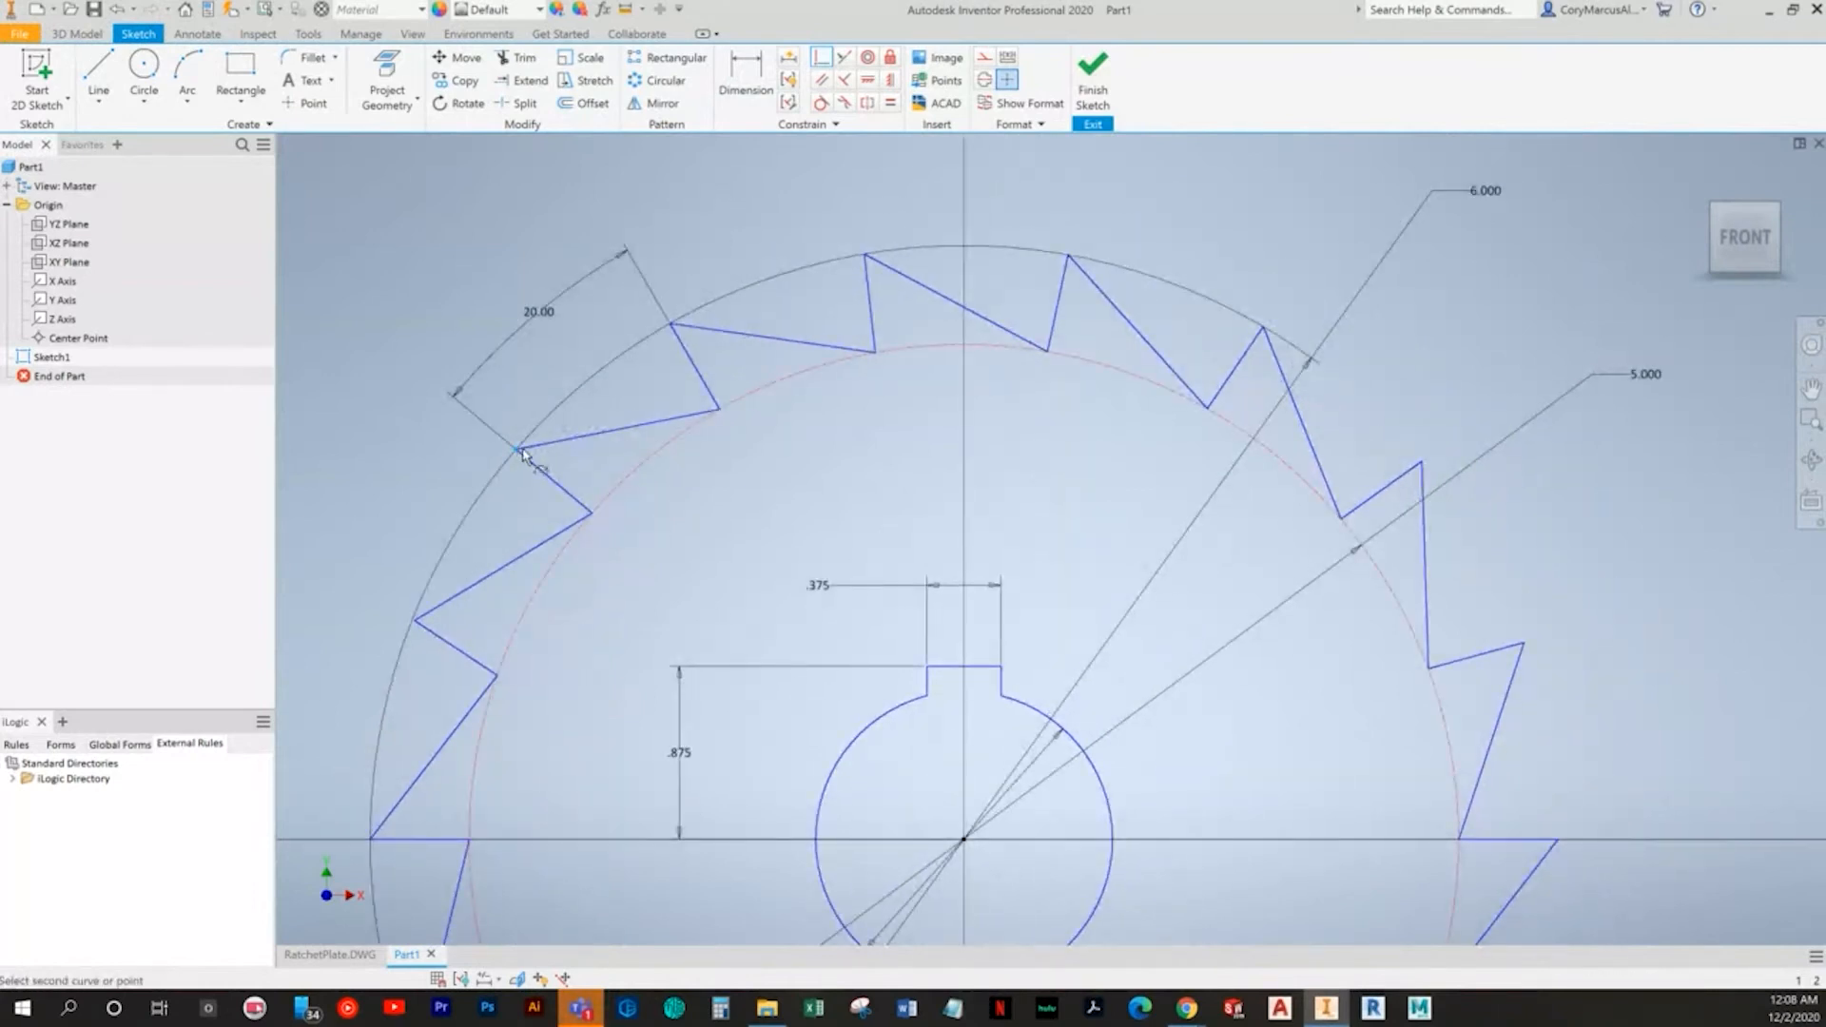
mouse_move(602, 387)
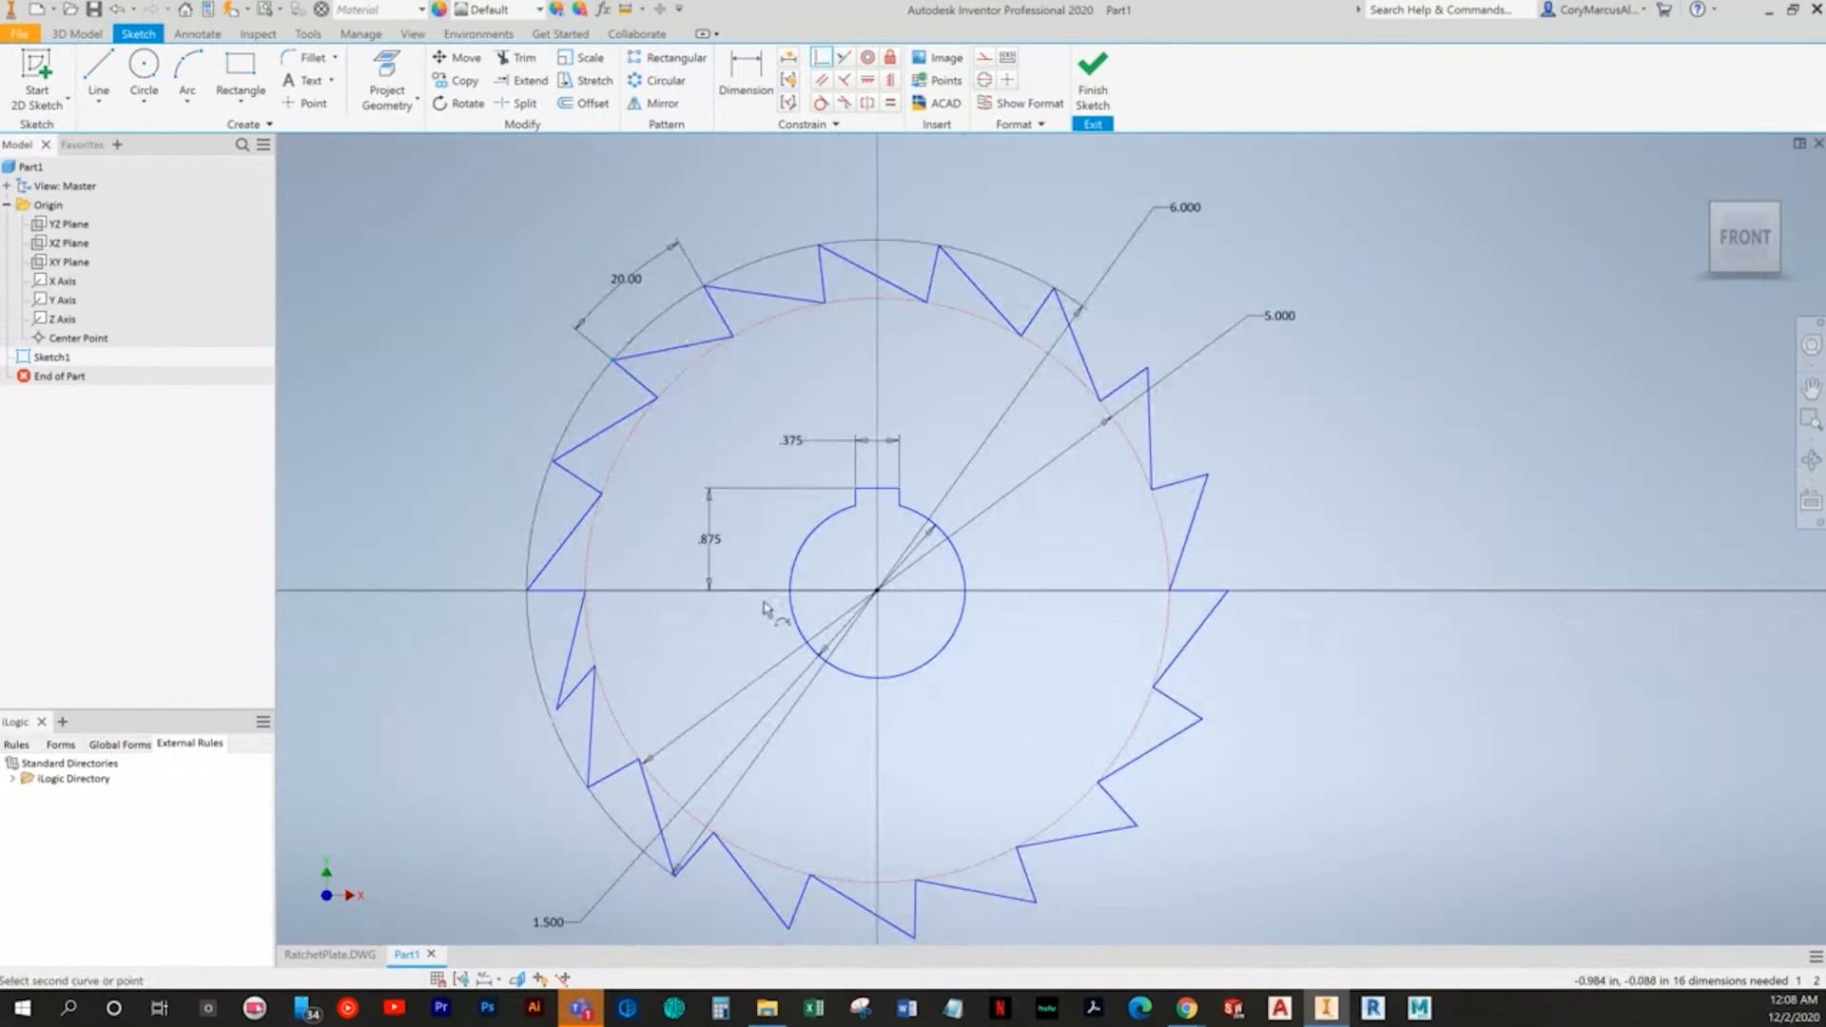
mouse_move(748, 351)
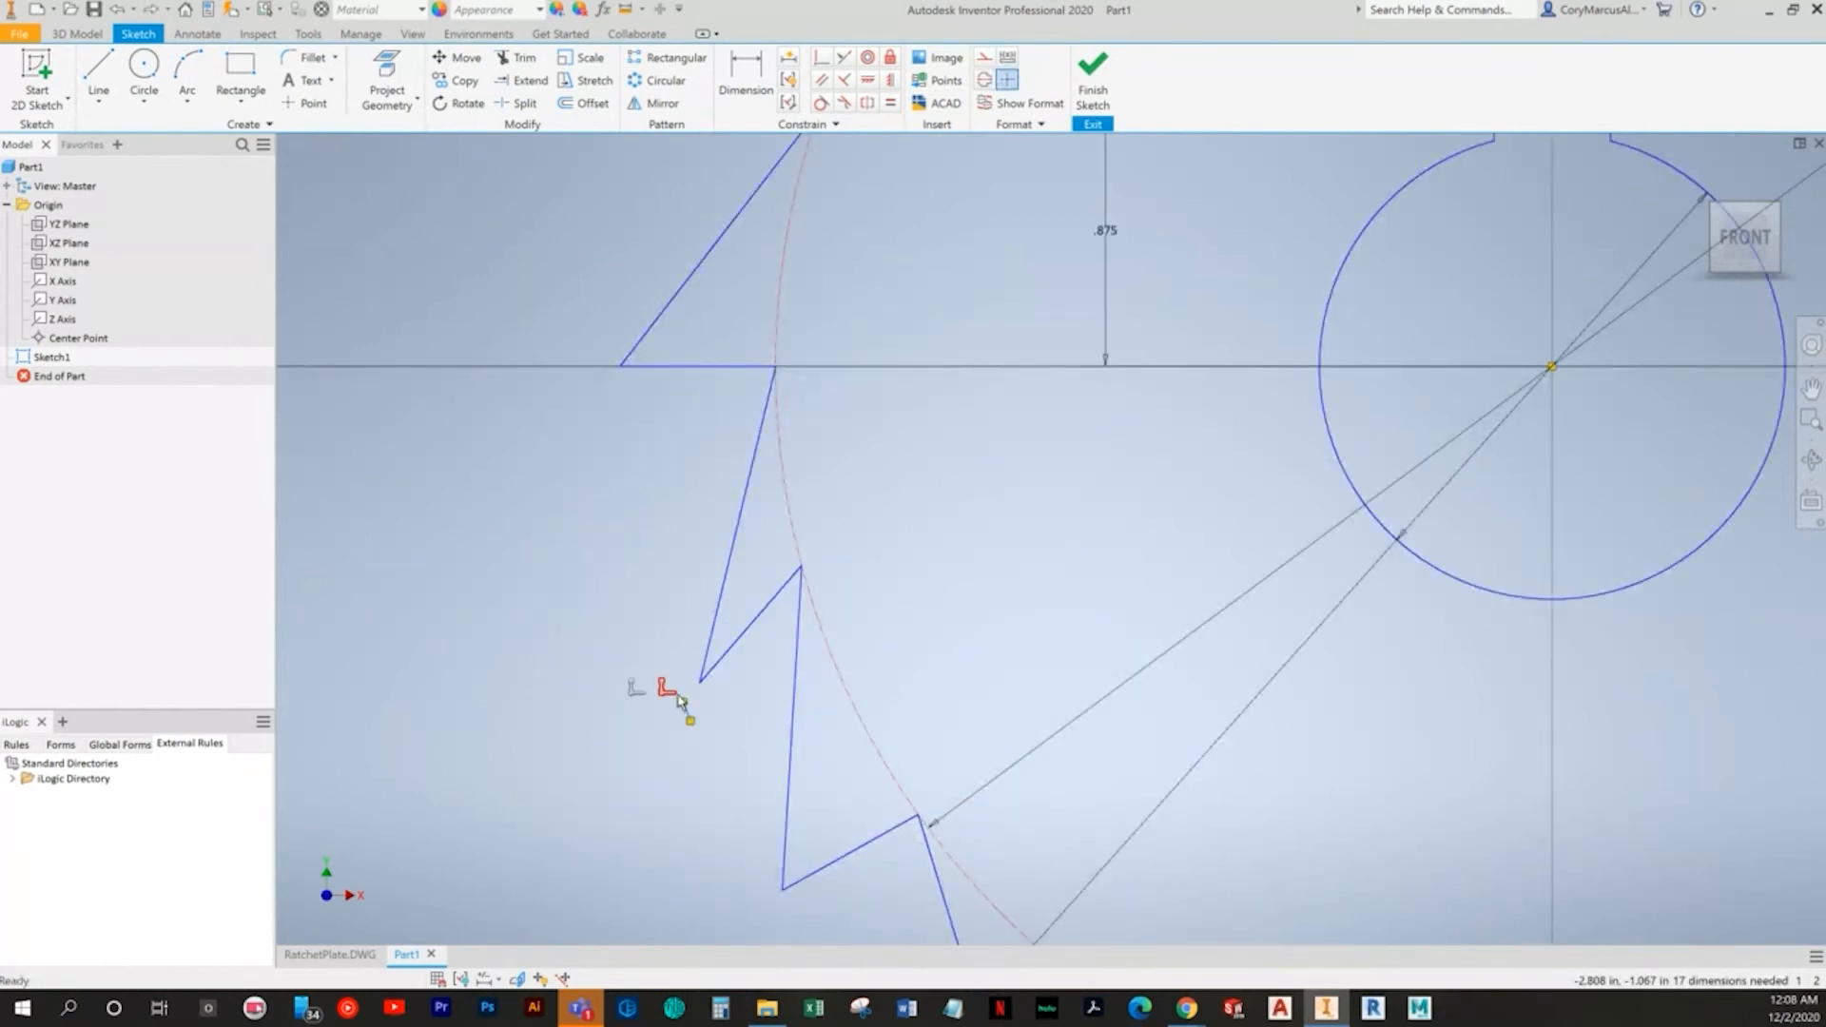
Step: Drag the loose lower-left tooth endpoint and extend the short edge to the circle
left_click_drag(670, 686, 649, 635)
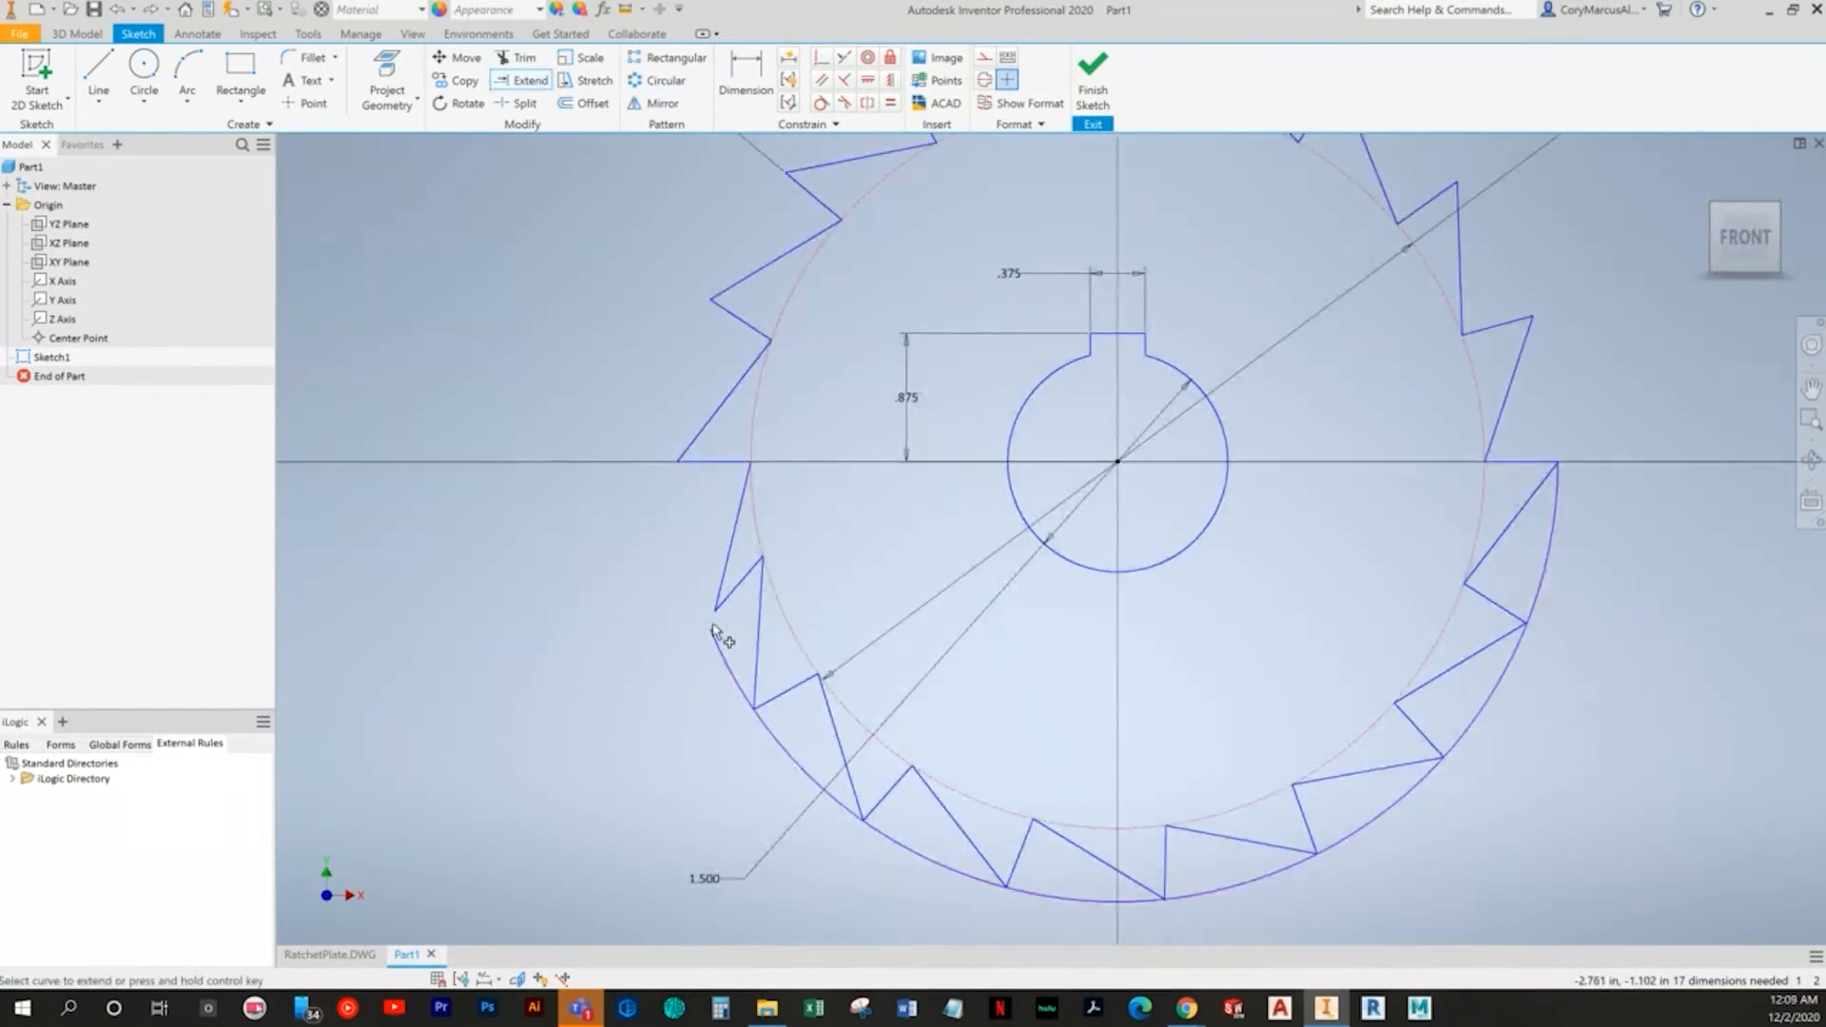
left_click(716, 634)
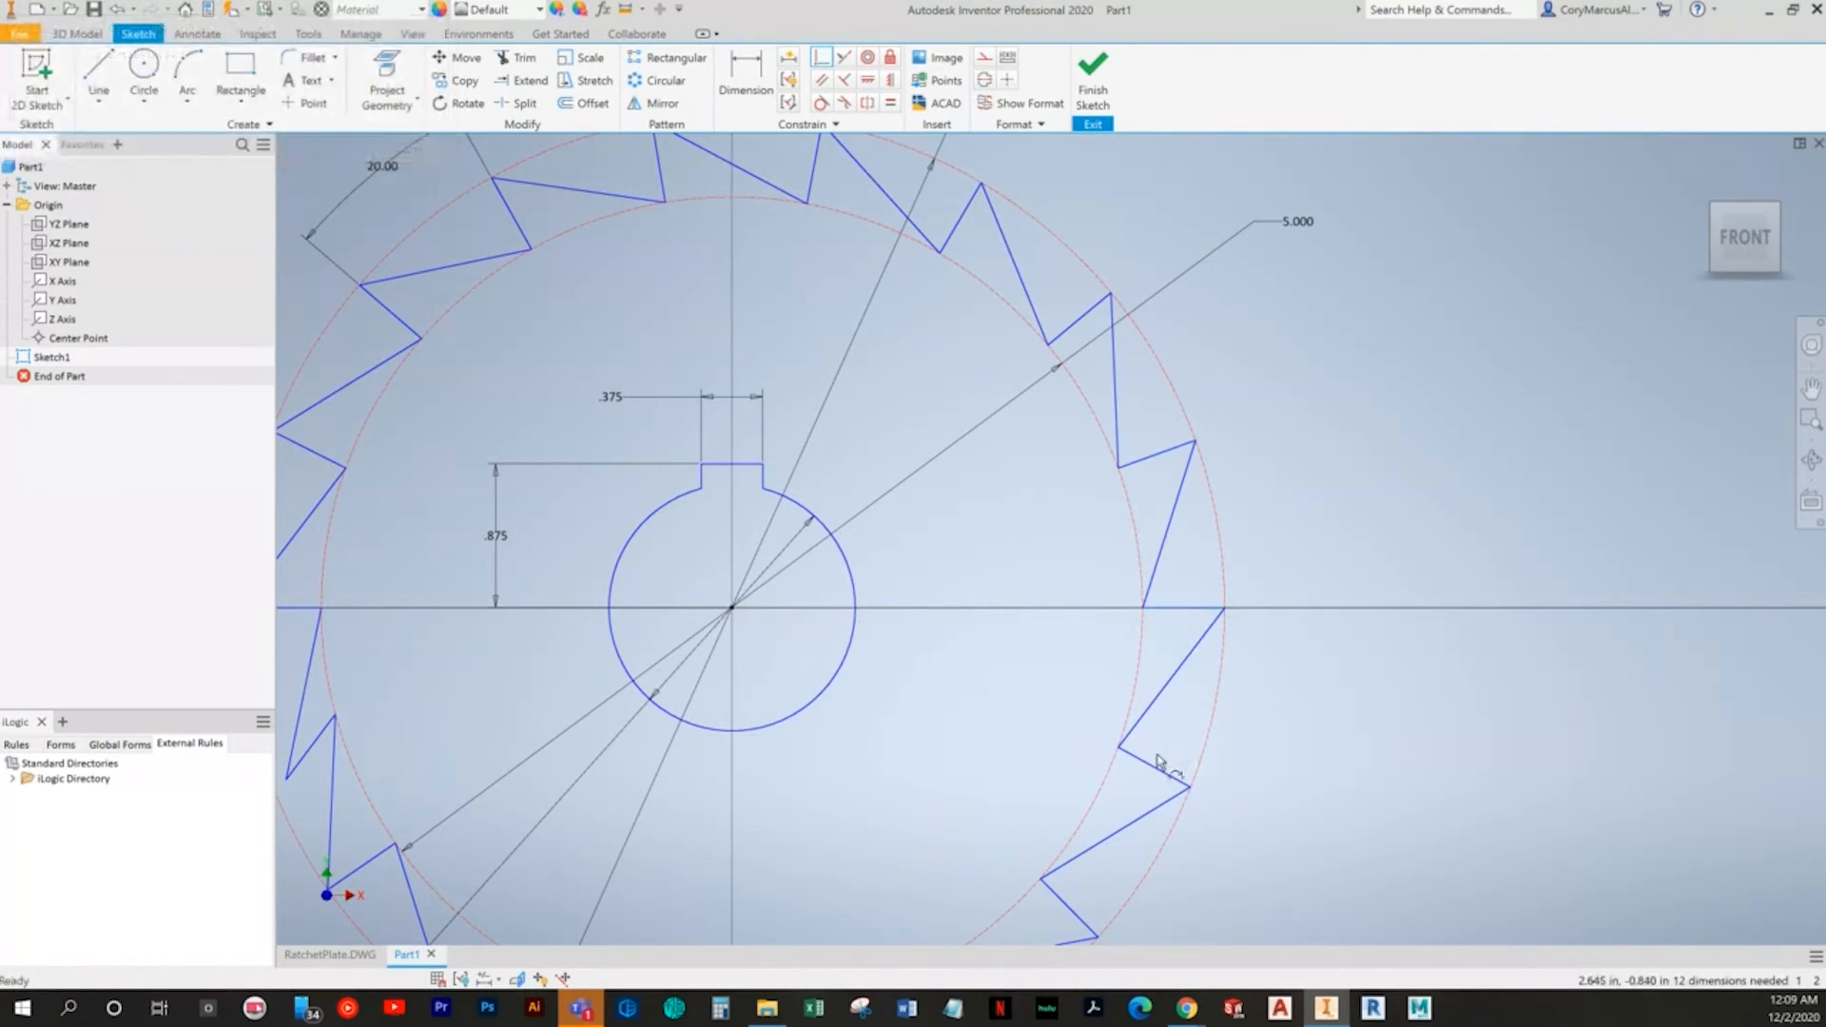
Step: Make the remaining tooth corners and left tooth tip coincident with the circles
left_click(1152, 763)
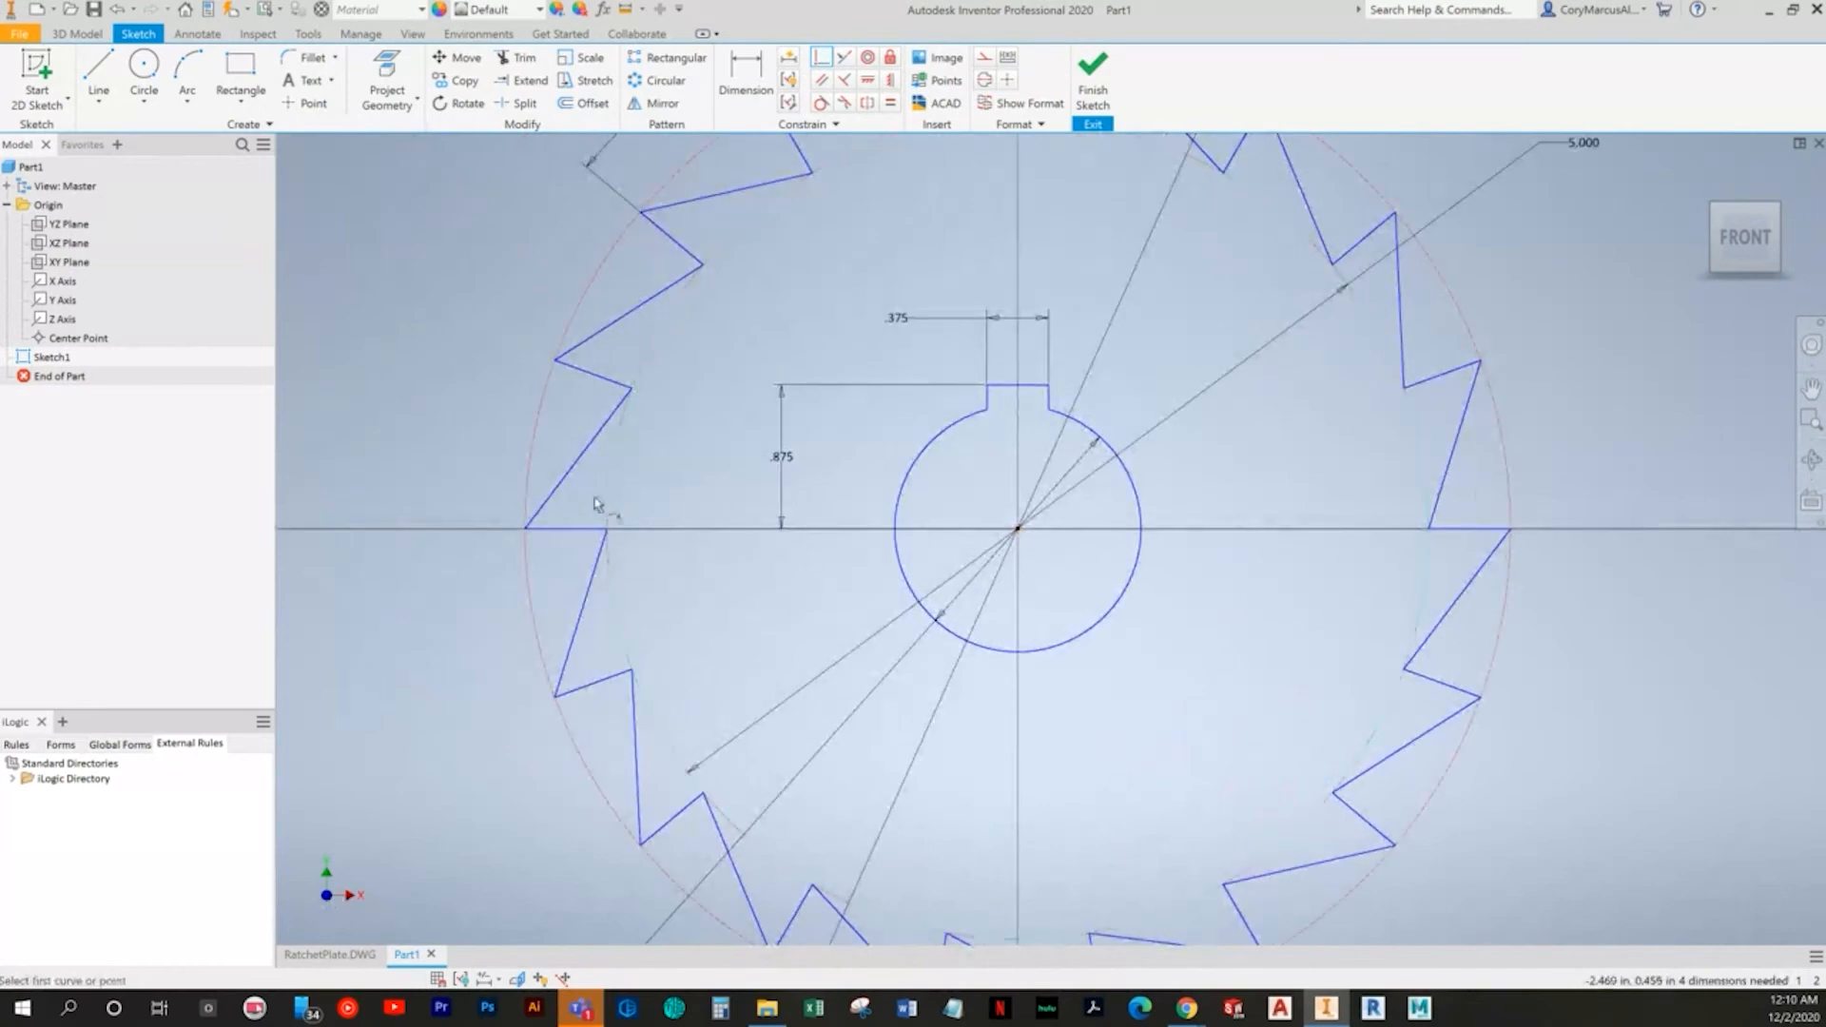
left_click(1016, 533)
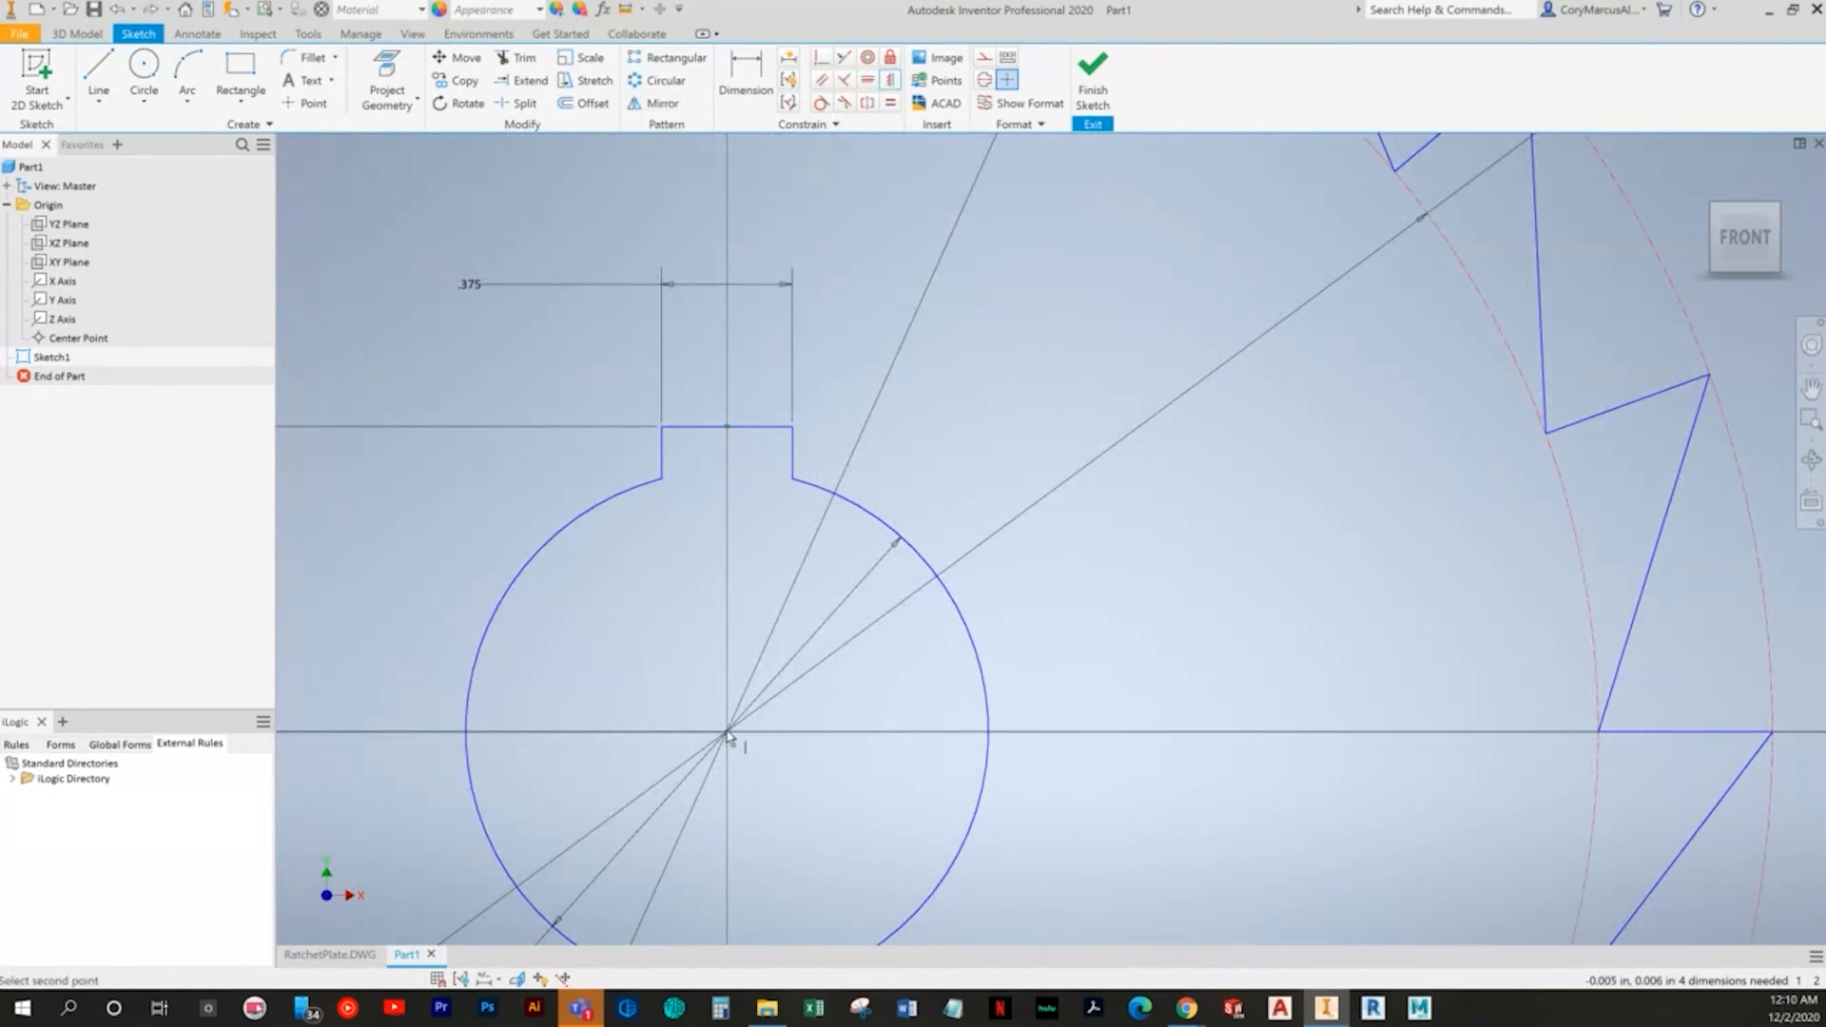
Step: Exit the current constraint command and make the keyway side line vertical
right_click(727, 737)
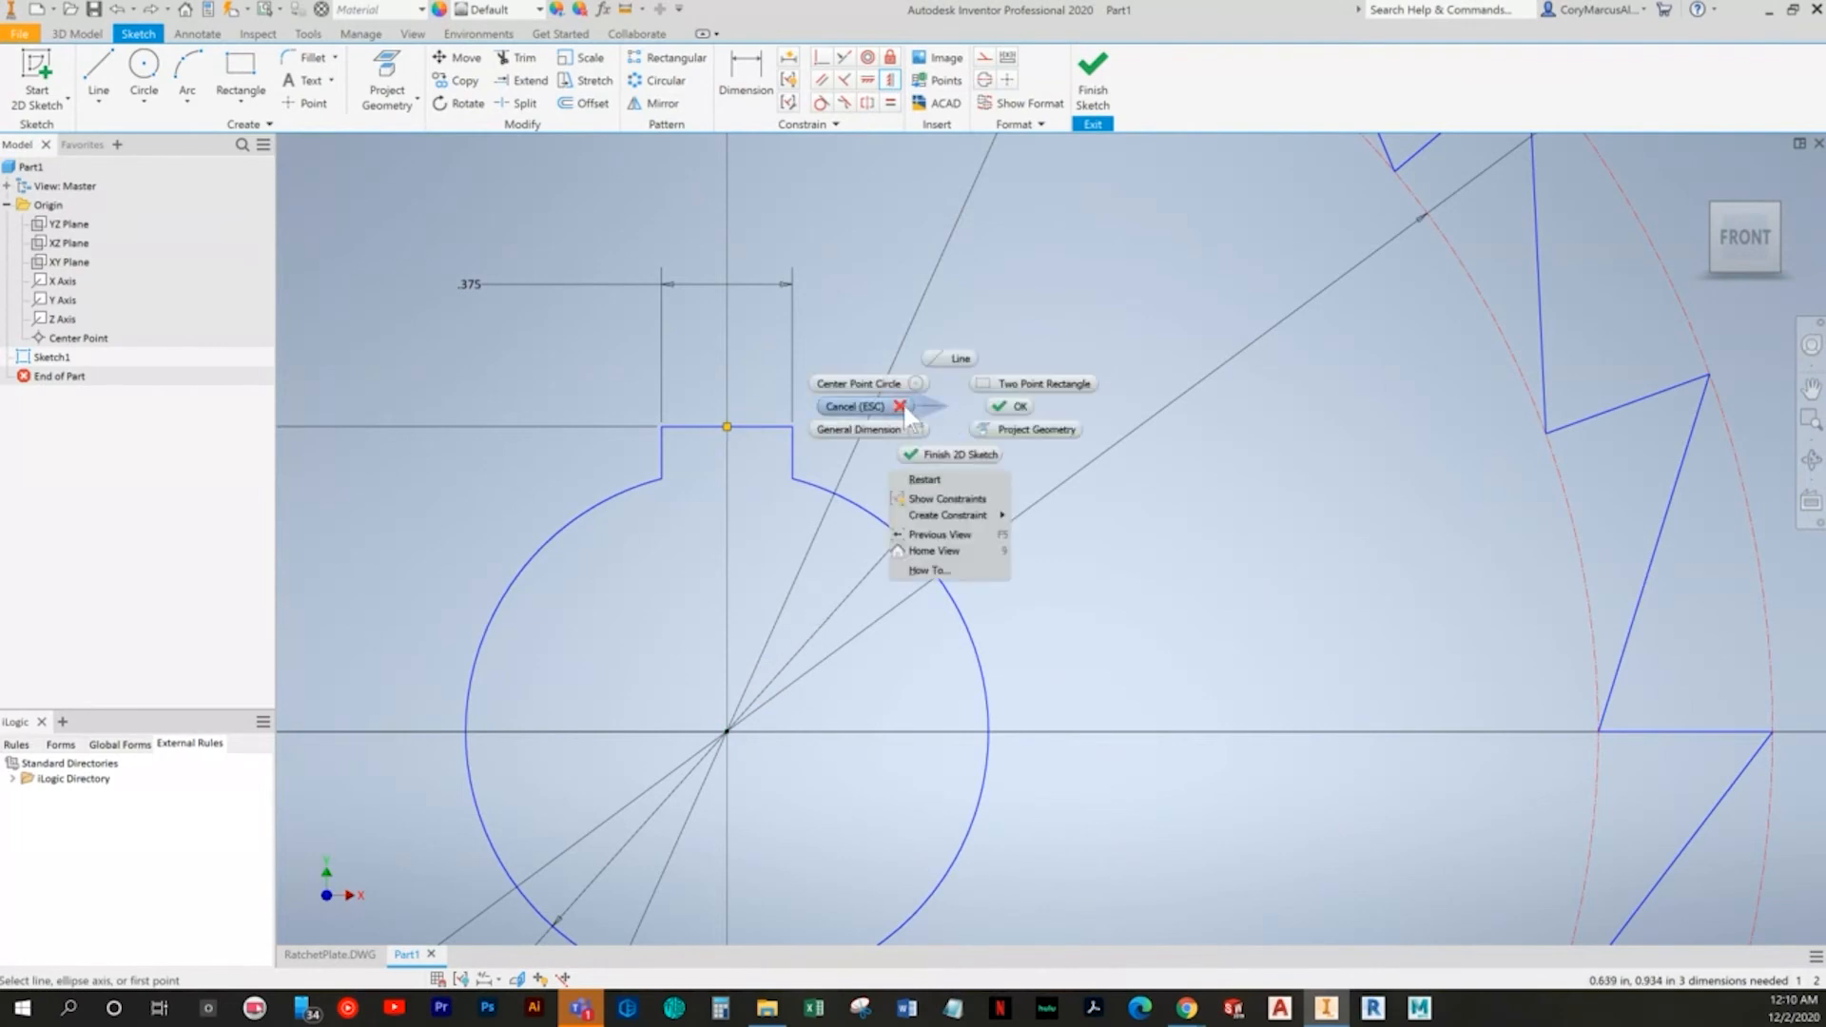
left_click(851, 405)
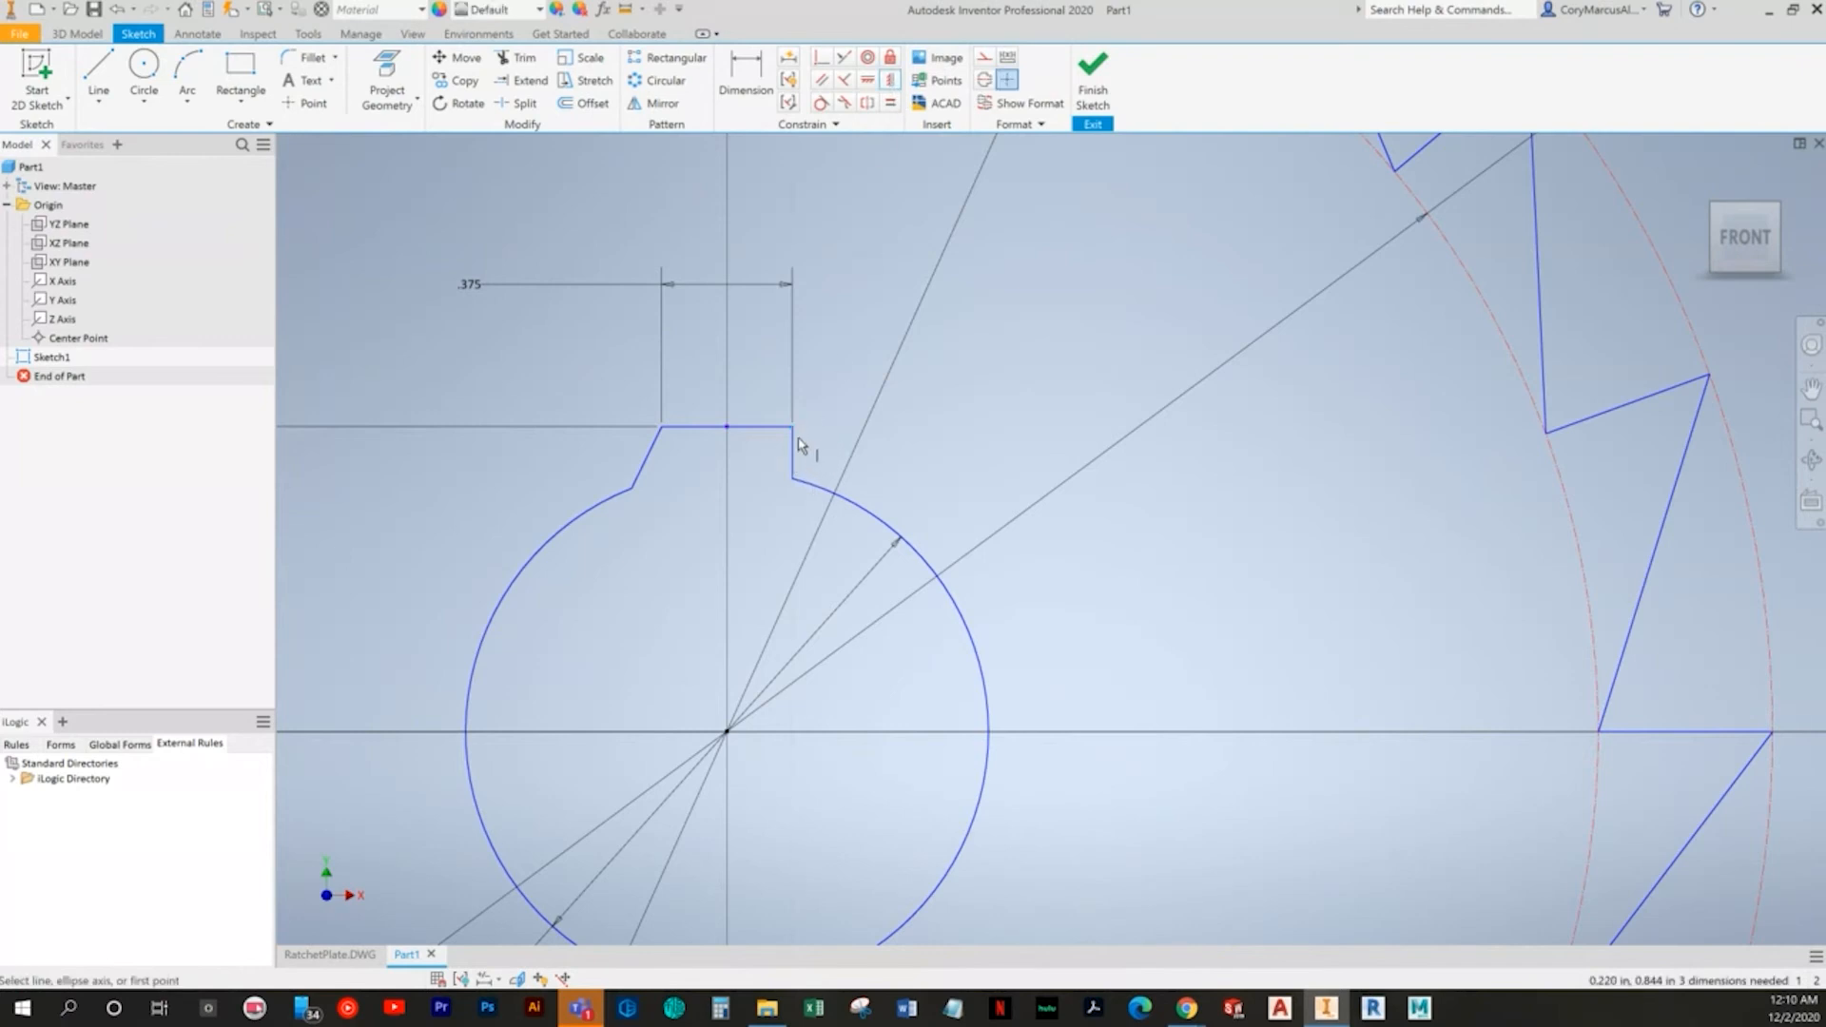
left_click(646, 448)
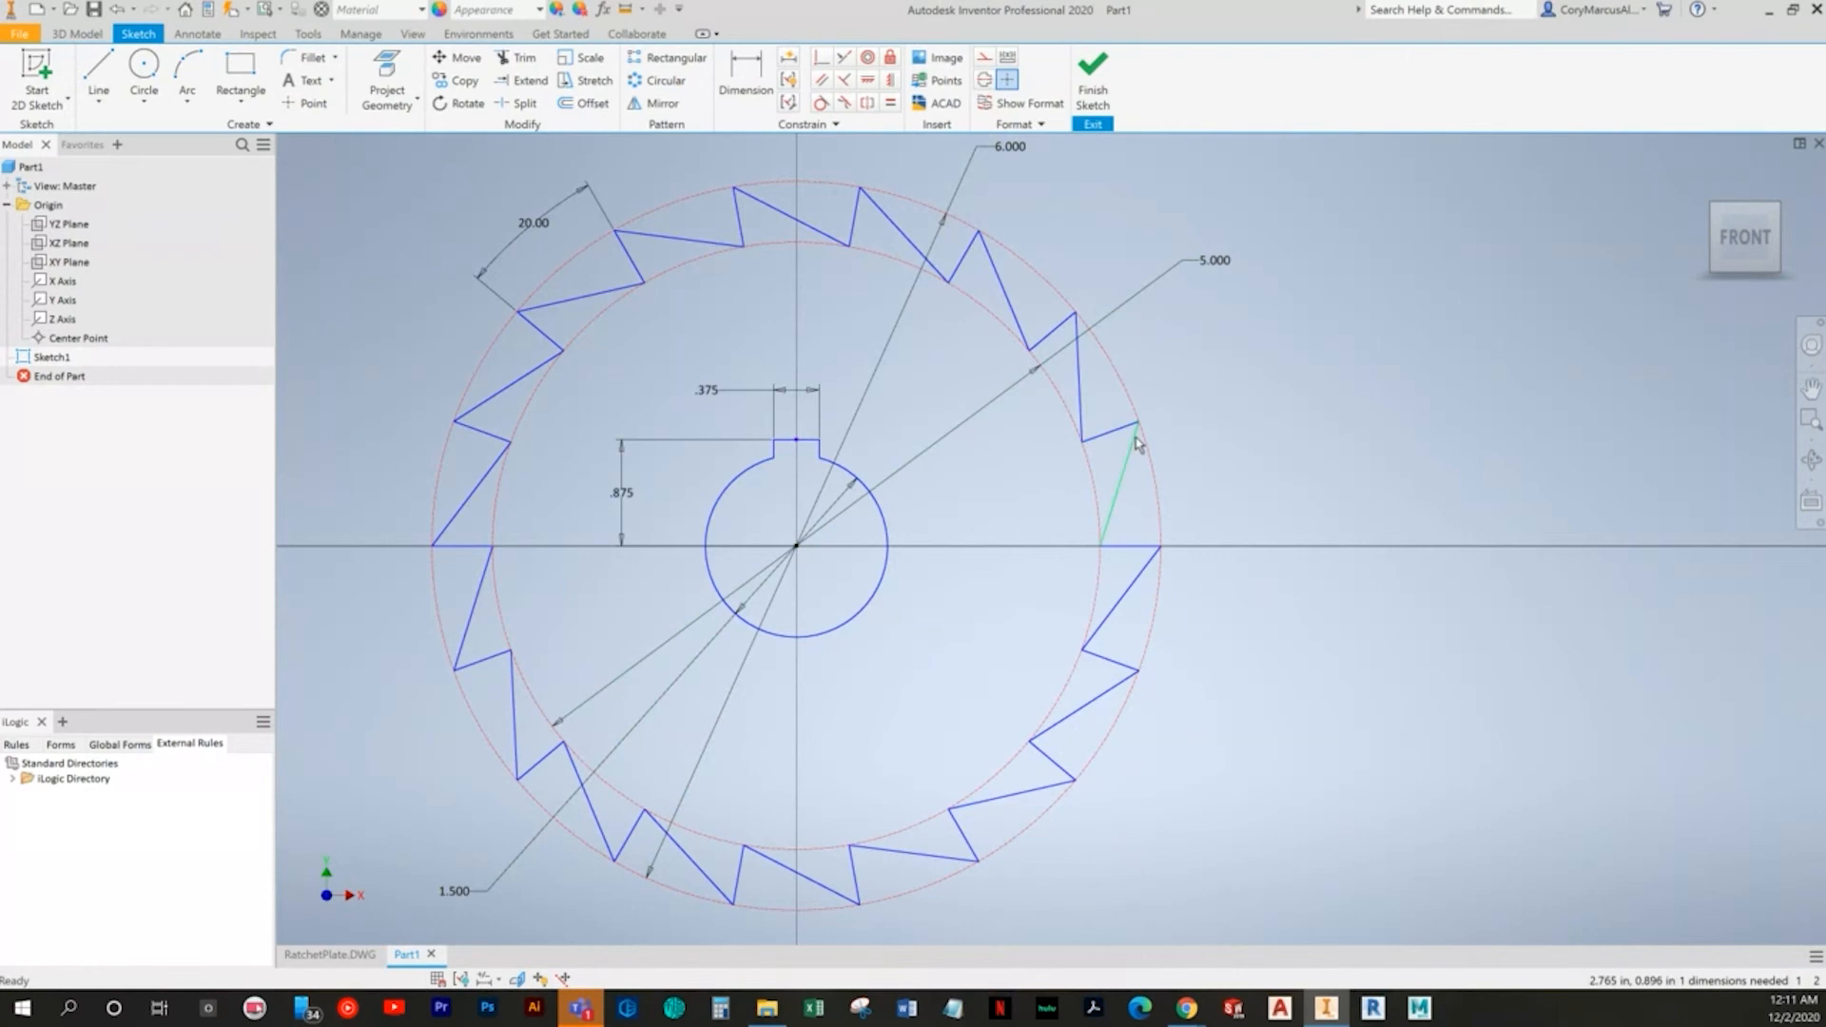
mouse_move(801, 253)
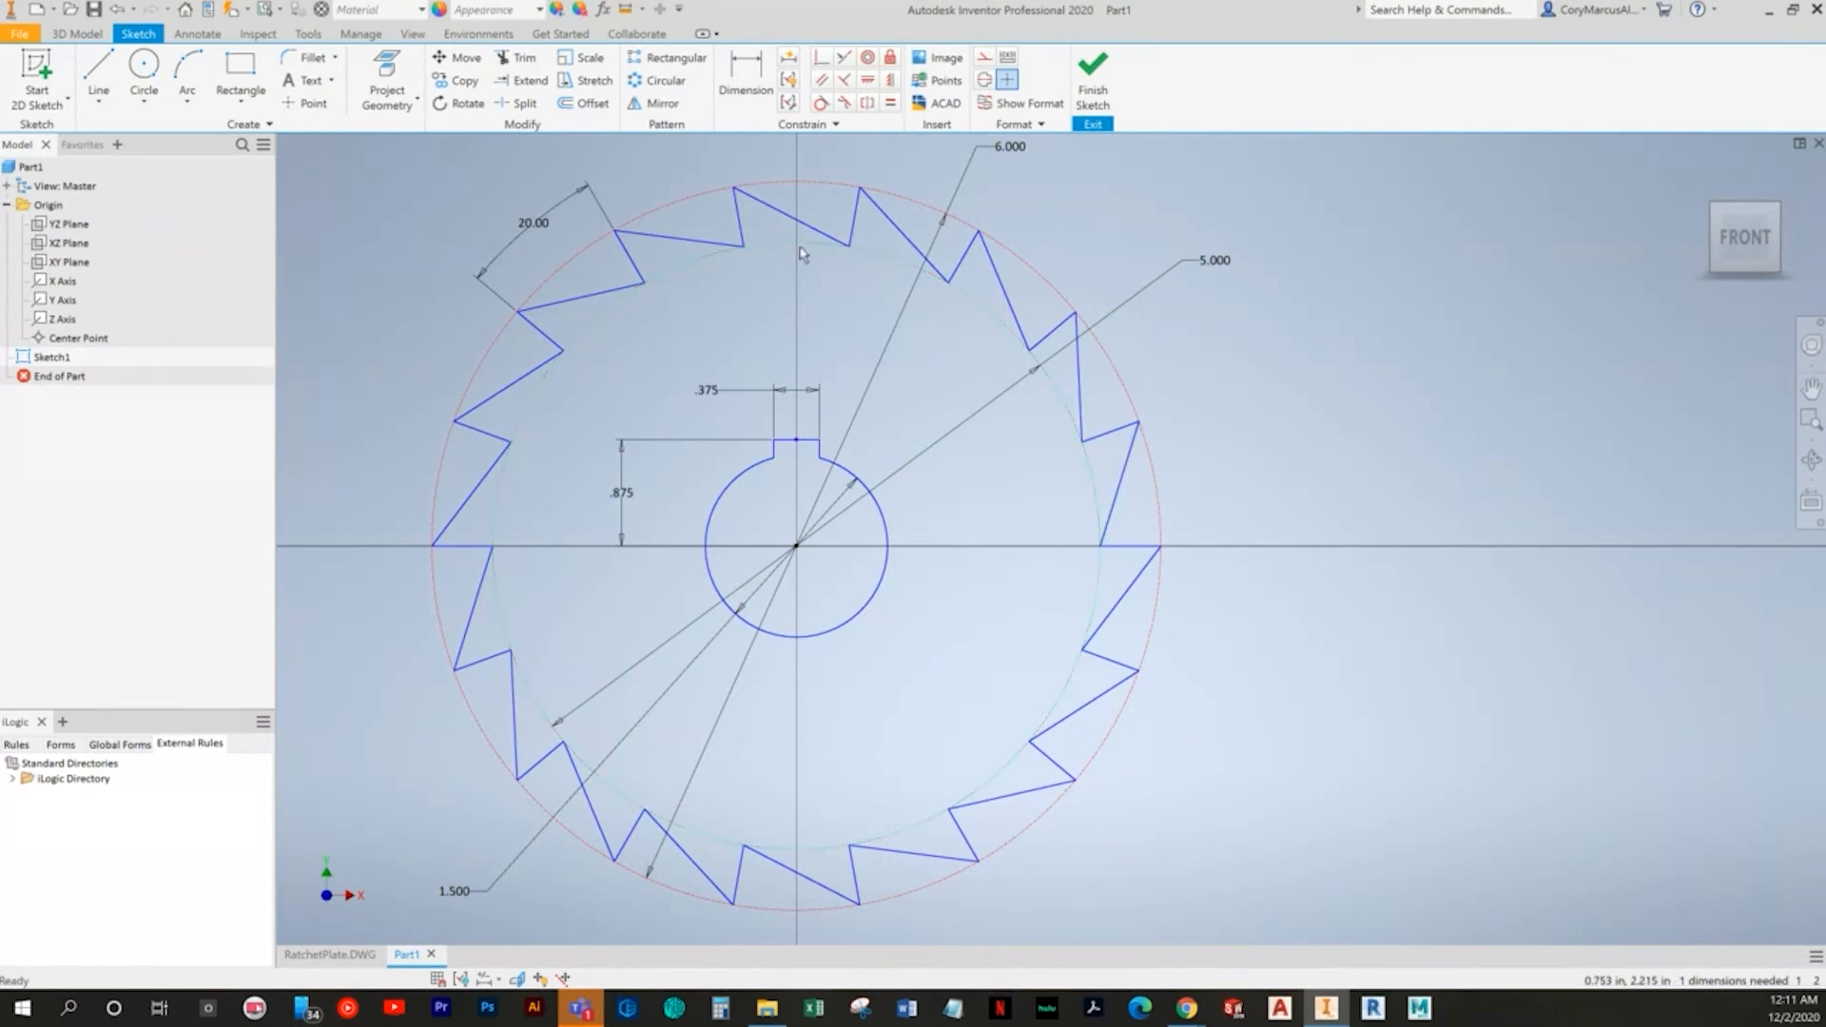
mouse_move(646, 291)
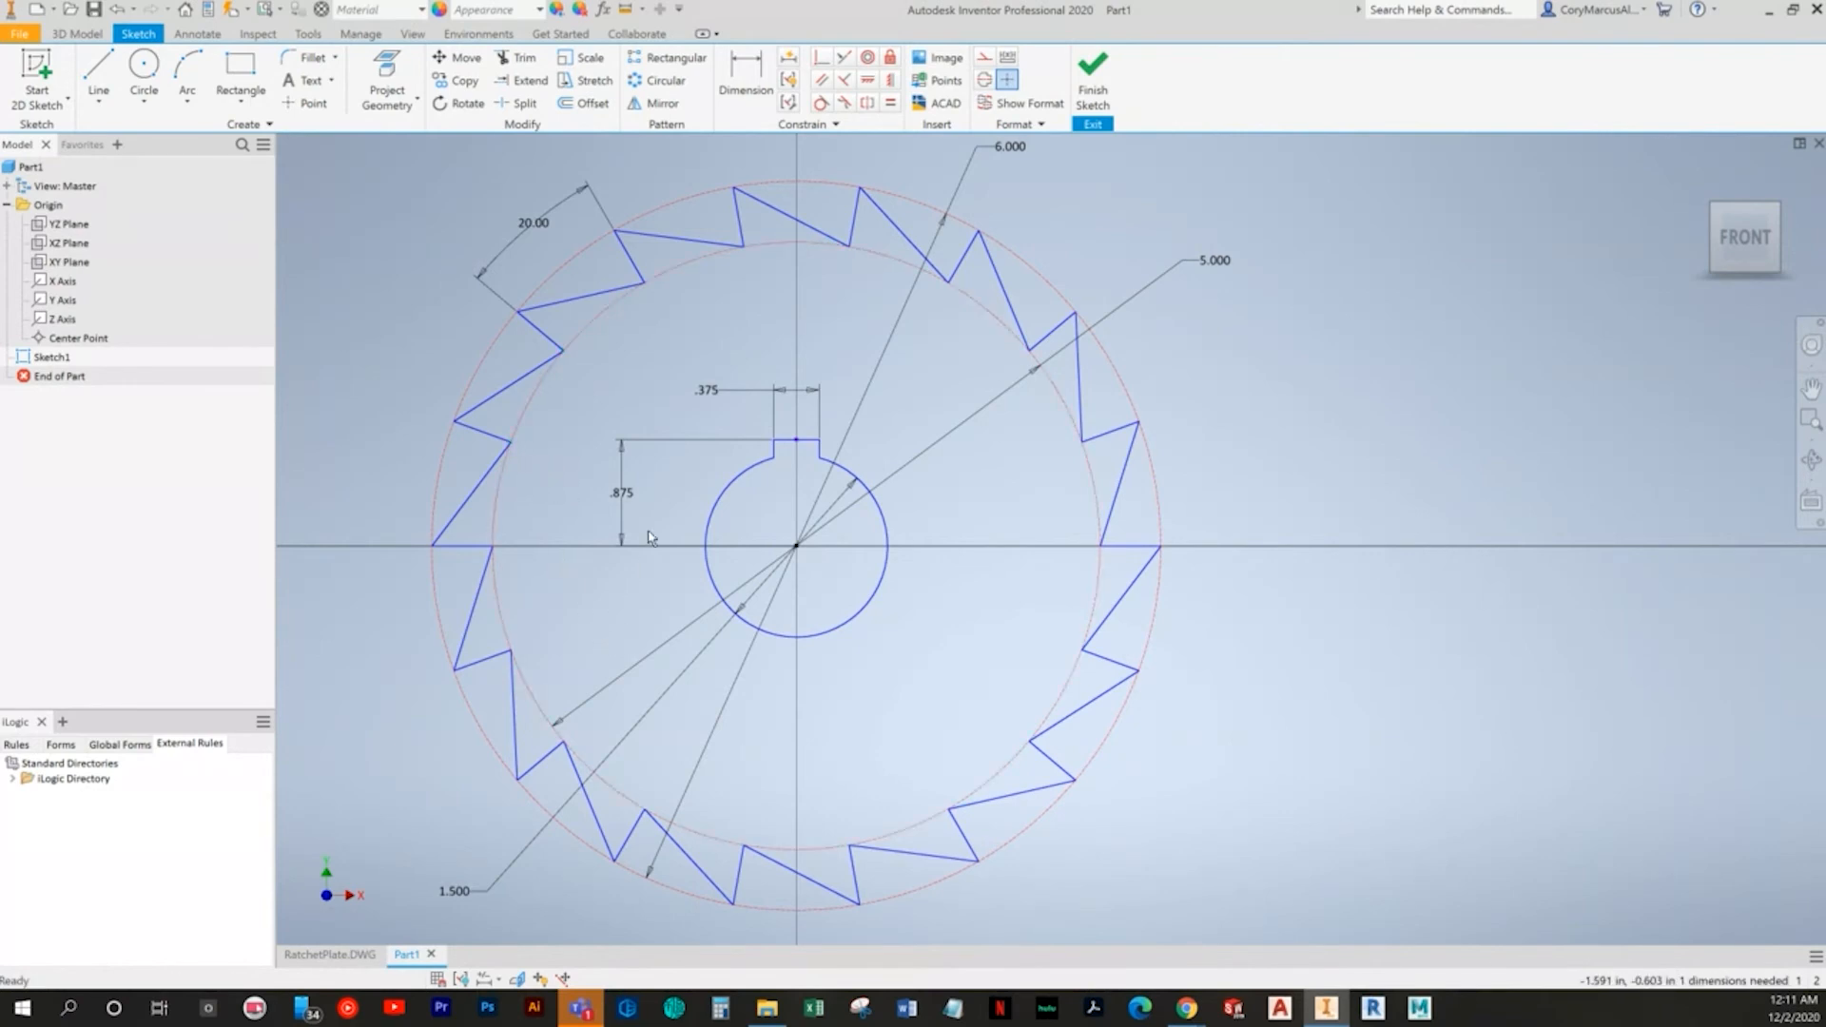
left_click(471, 501)
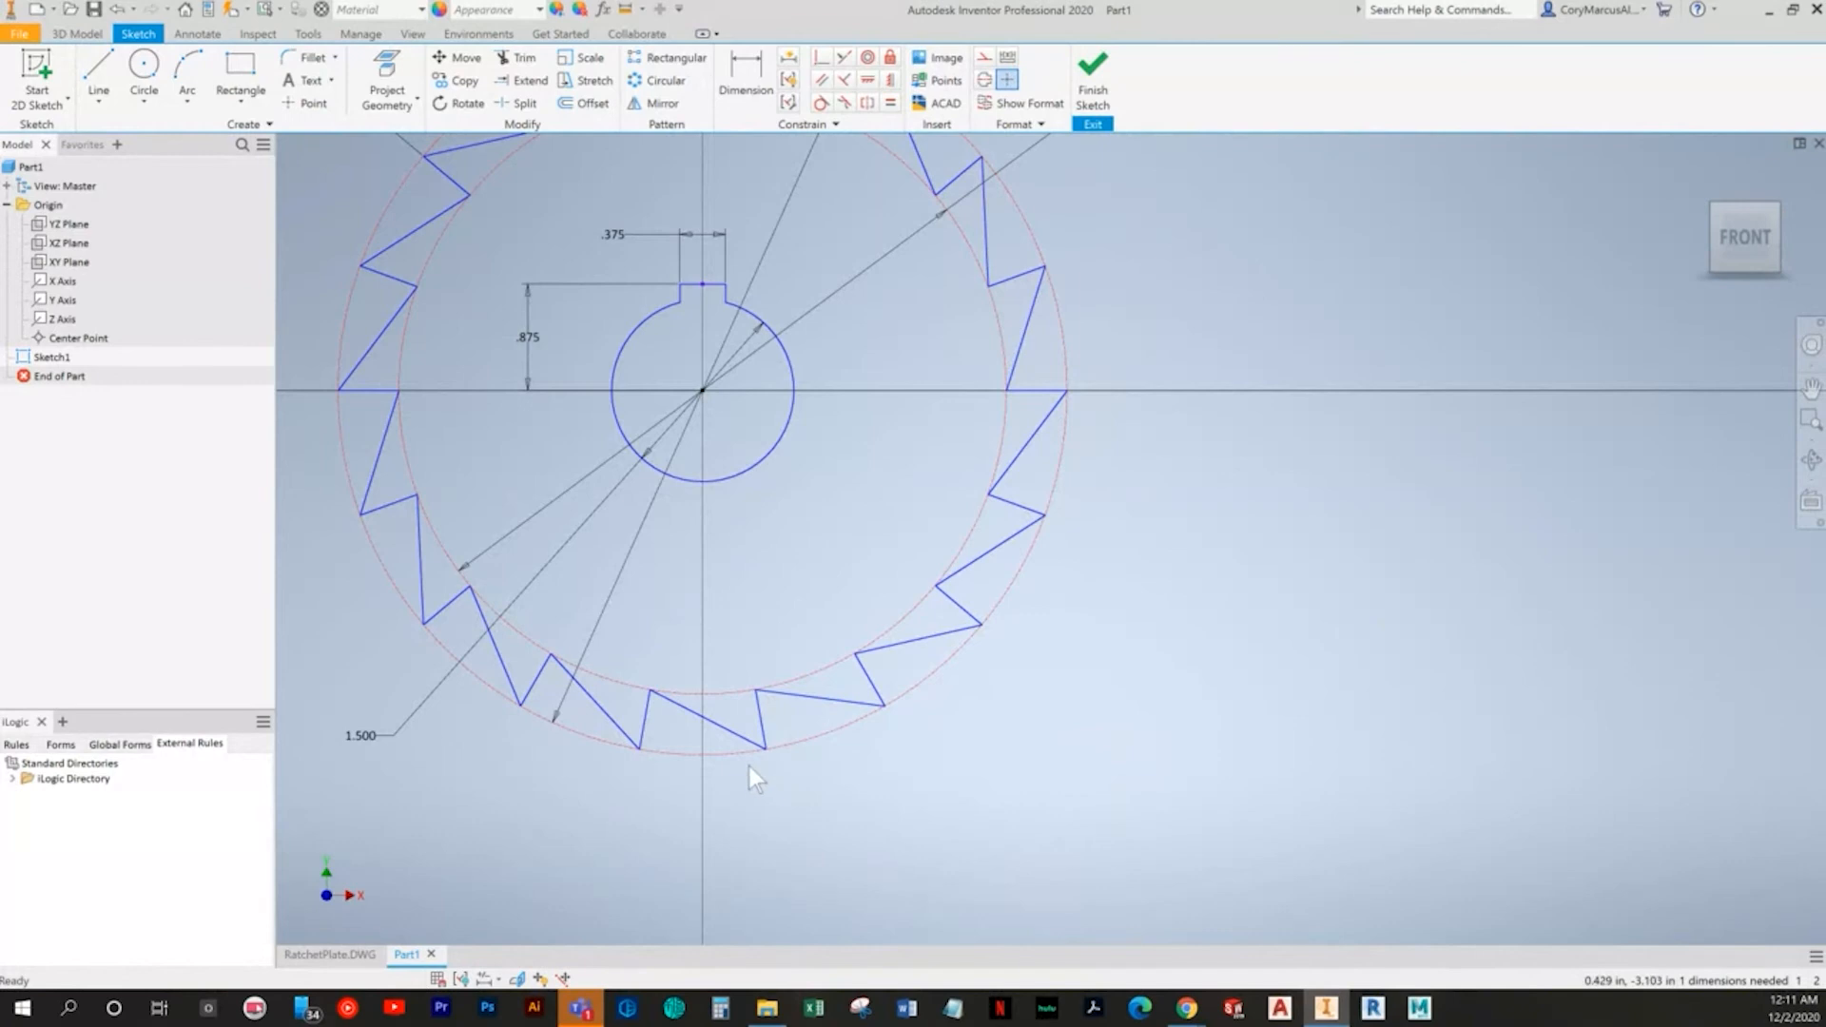
mouse_move(701, 757)
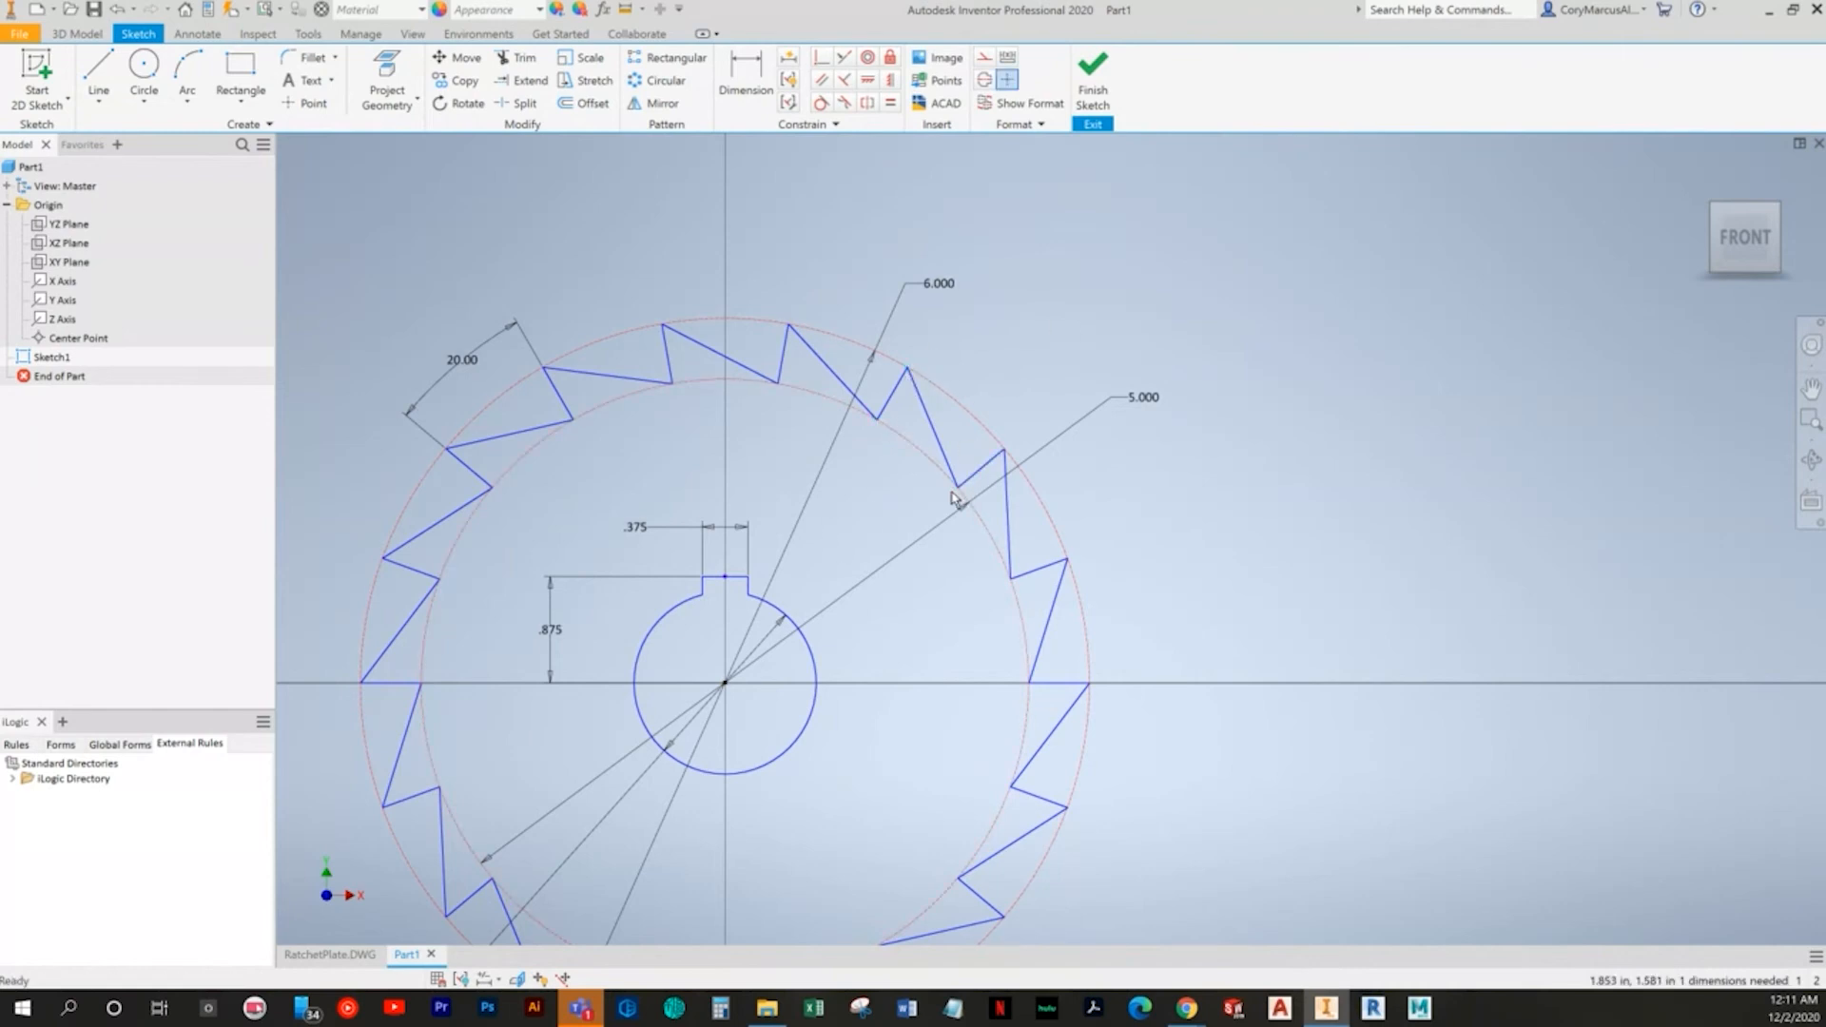
mouse_move(1008, 455)
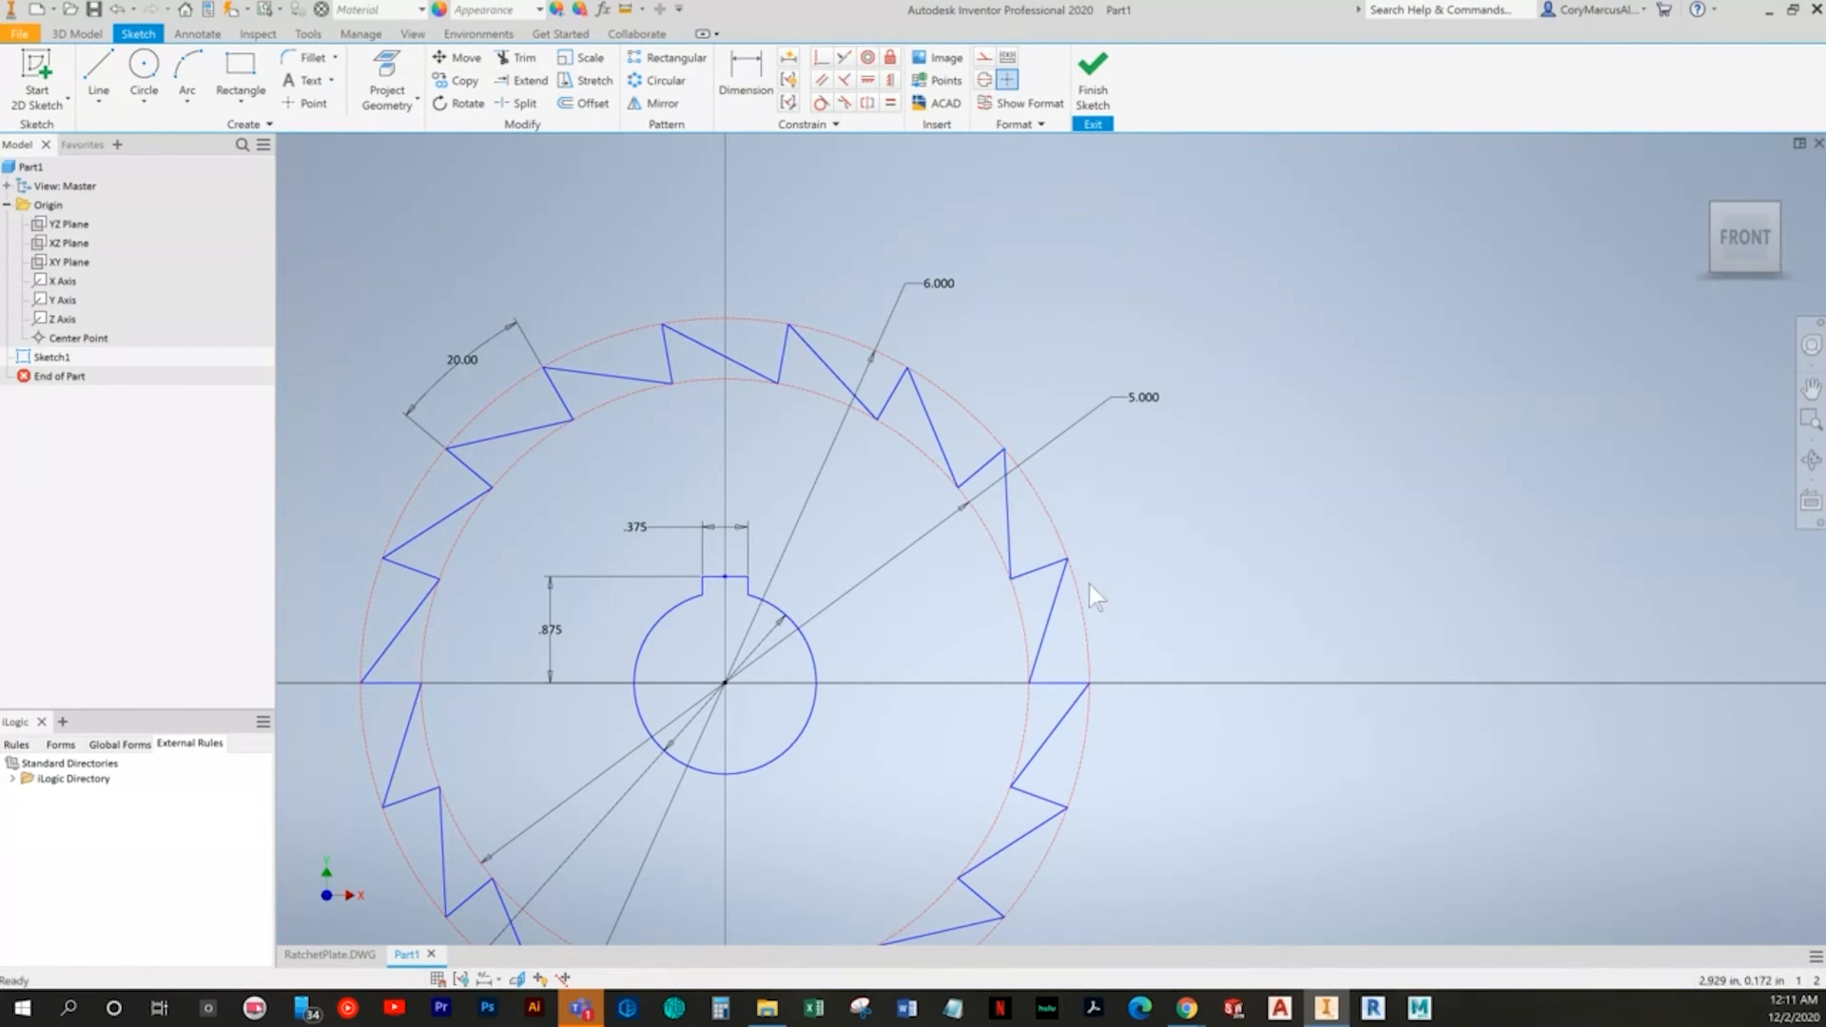
left_click_drag(1094, 593, 1147, 541)
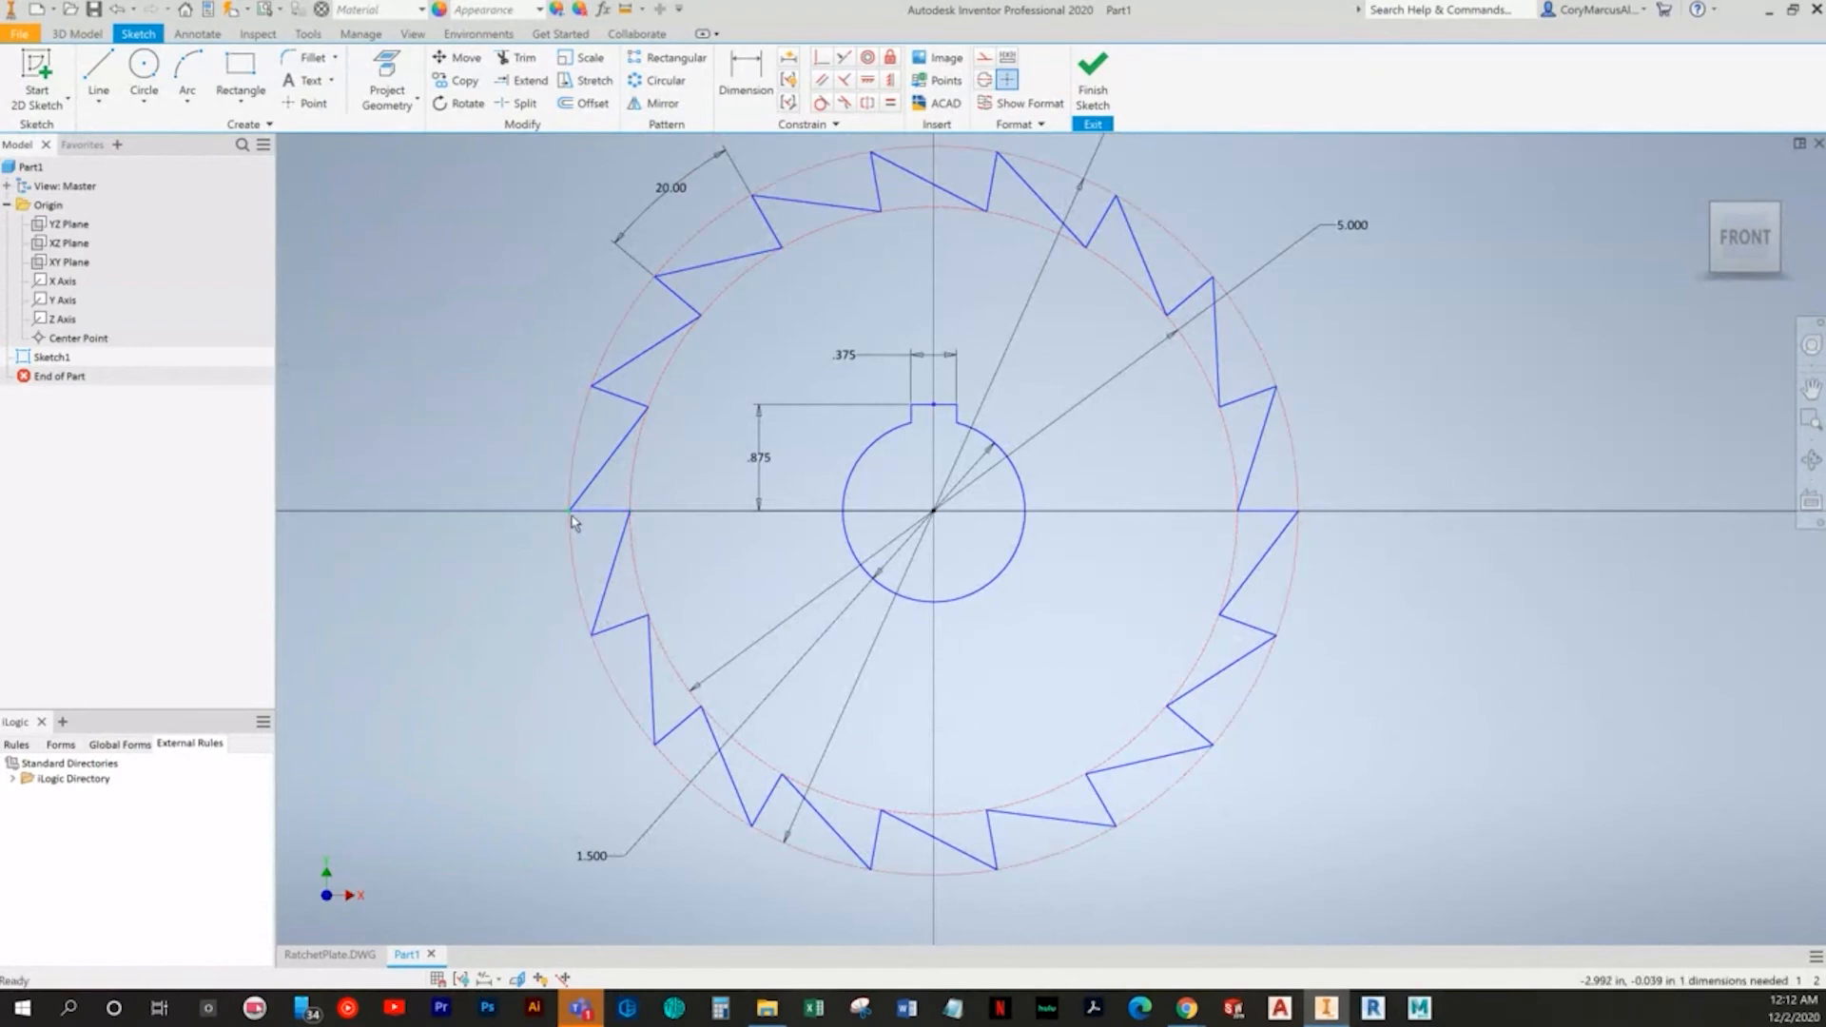
left_click_drag(567, 515, 627, 378)
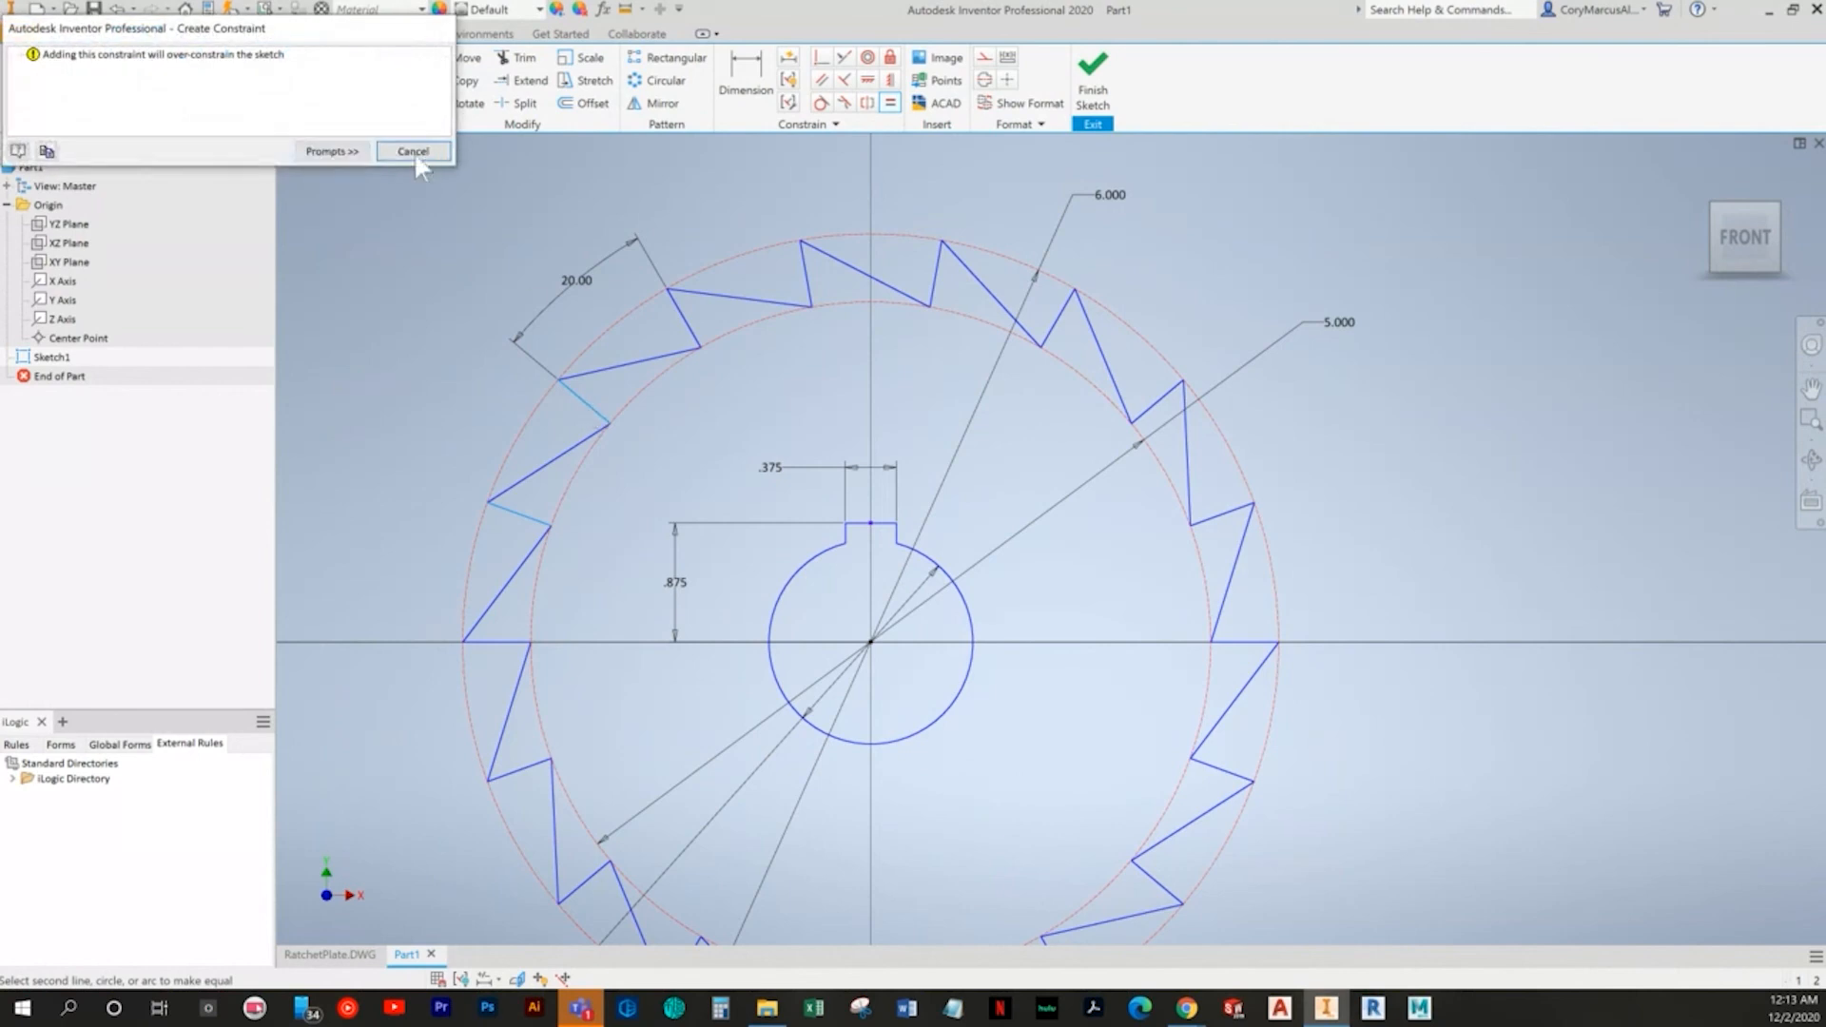
Step: Cancel the repeated over-constraint warnings, leaving the equal constraint unapplied
left_click(412, 151)
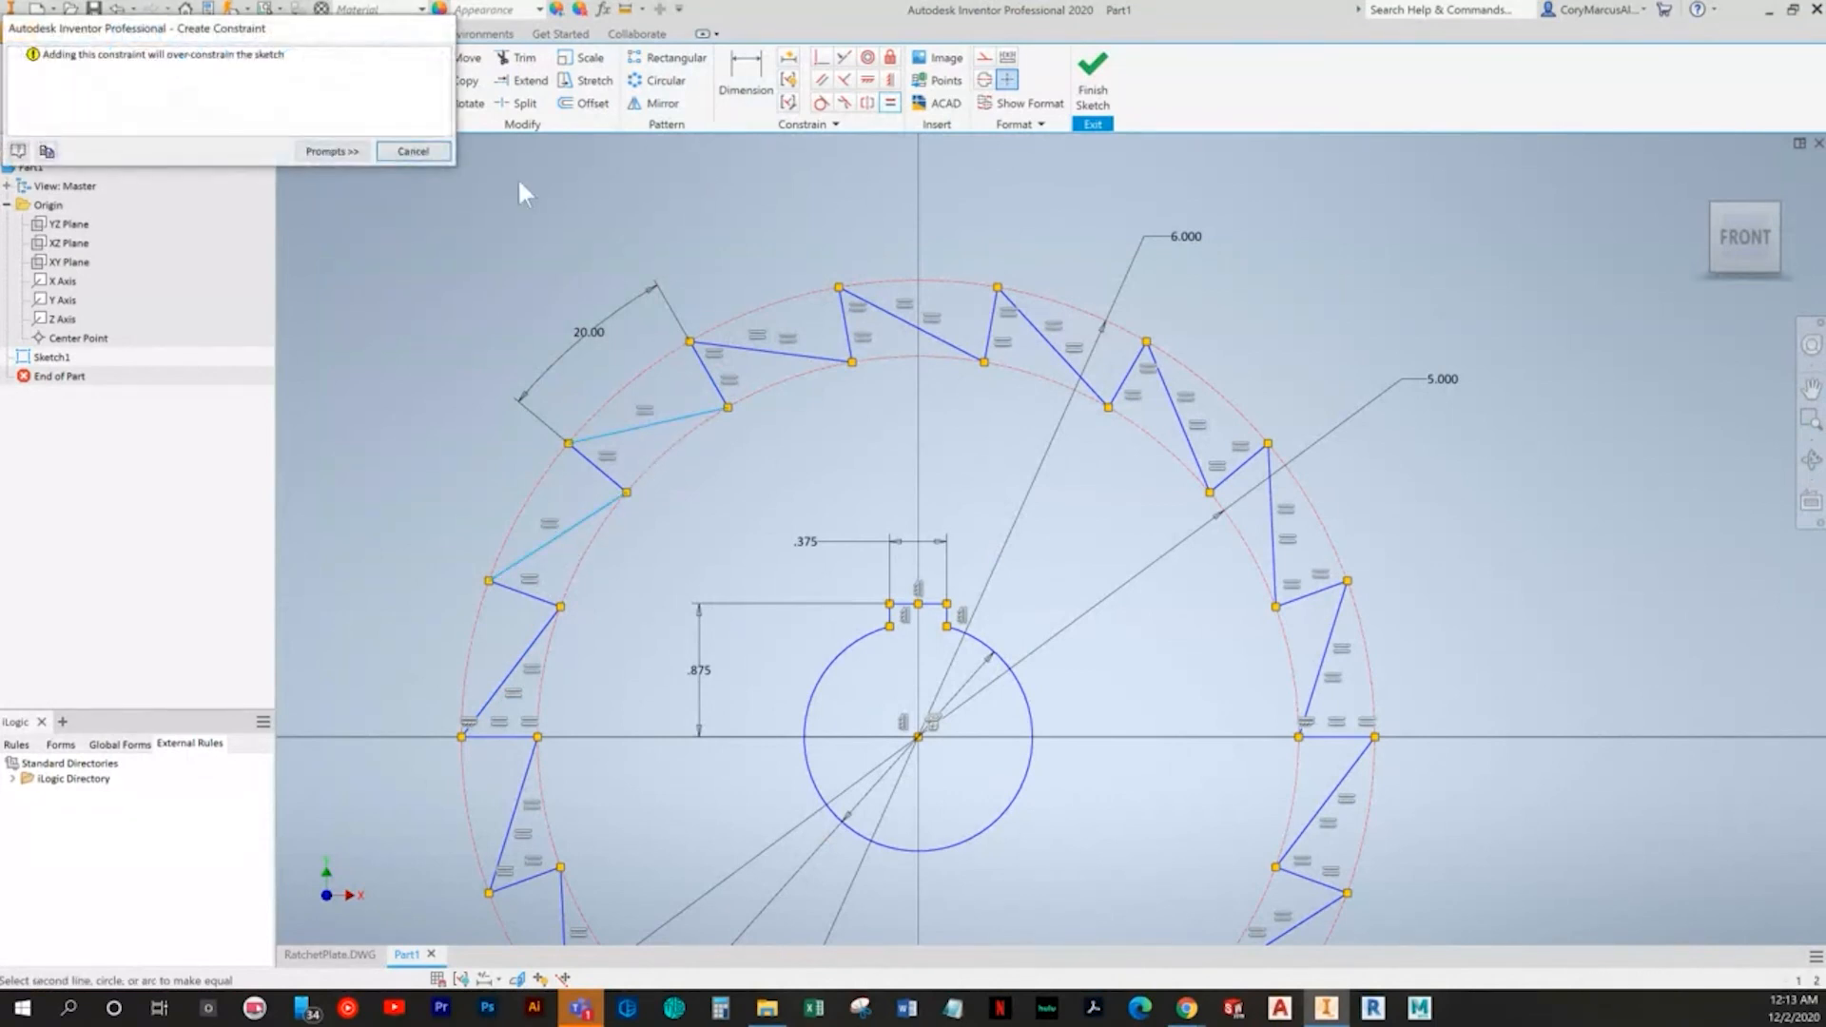
left_click(412, 151)
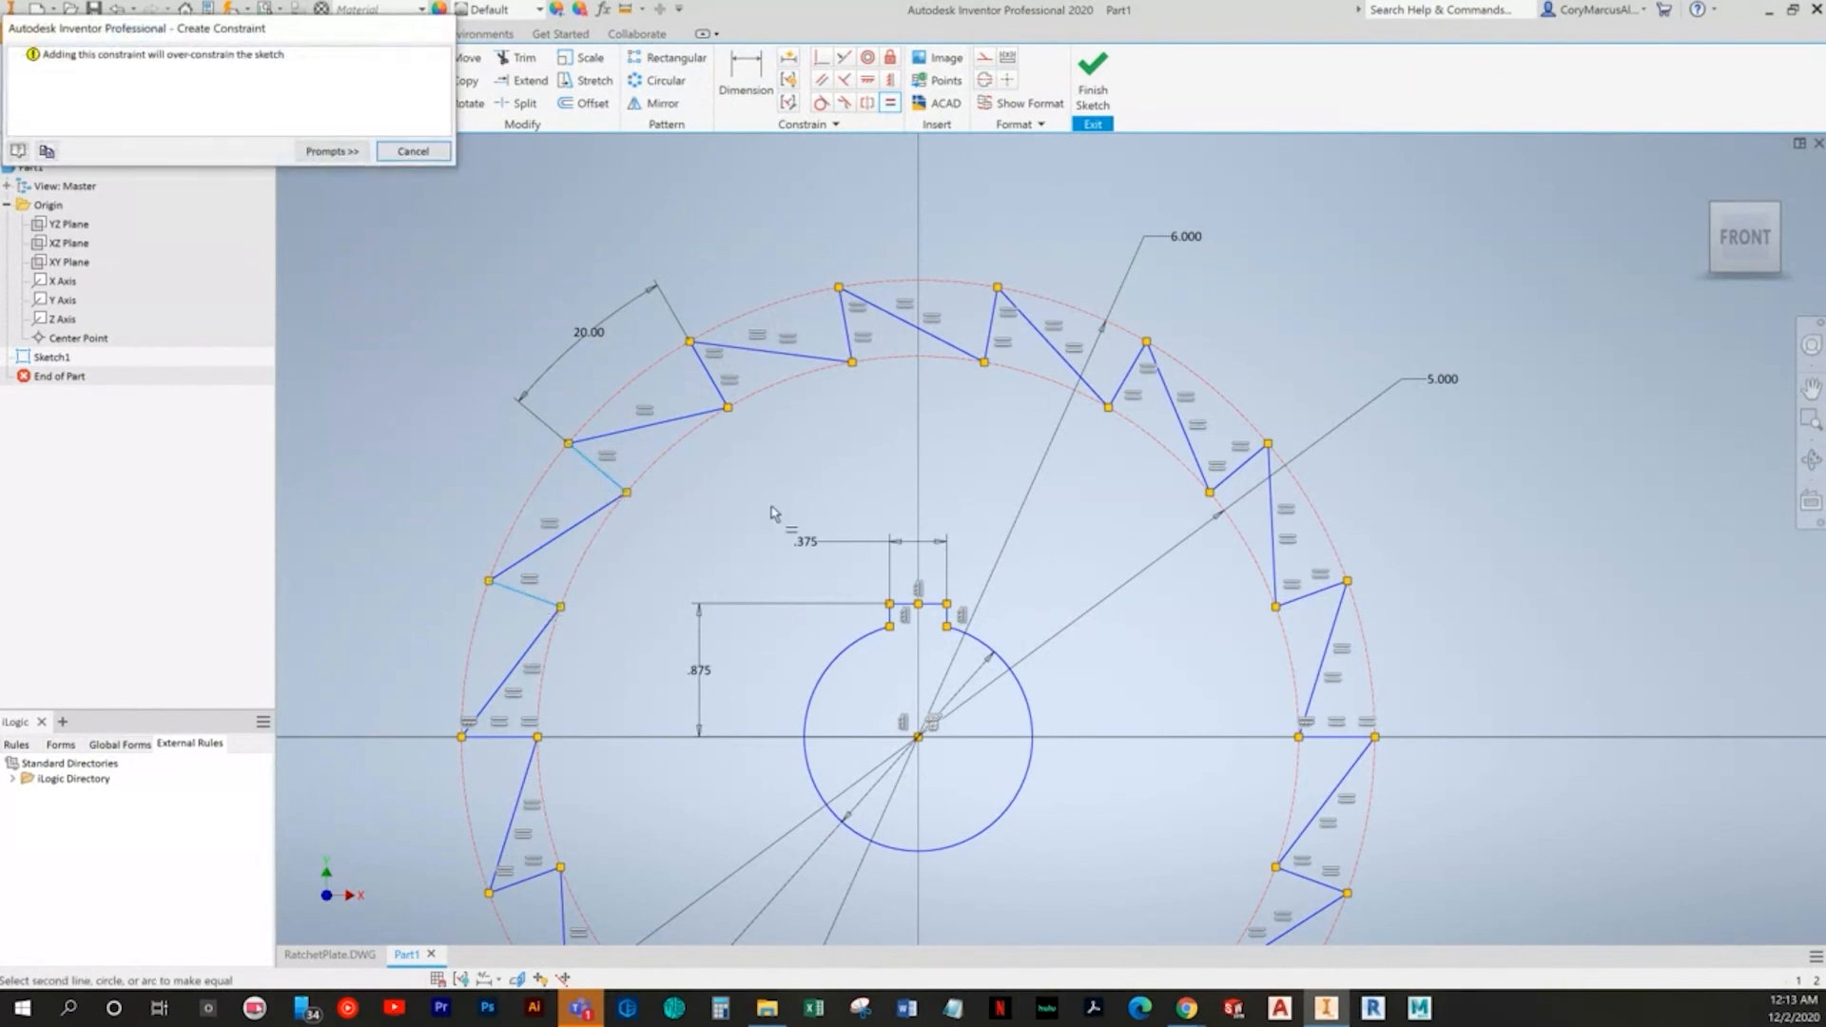
left_click(412, 151)
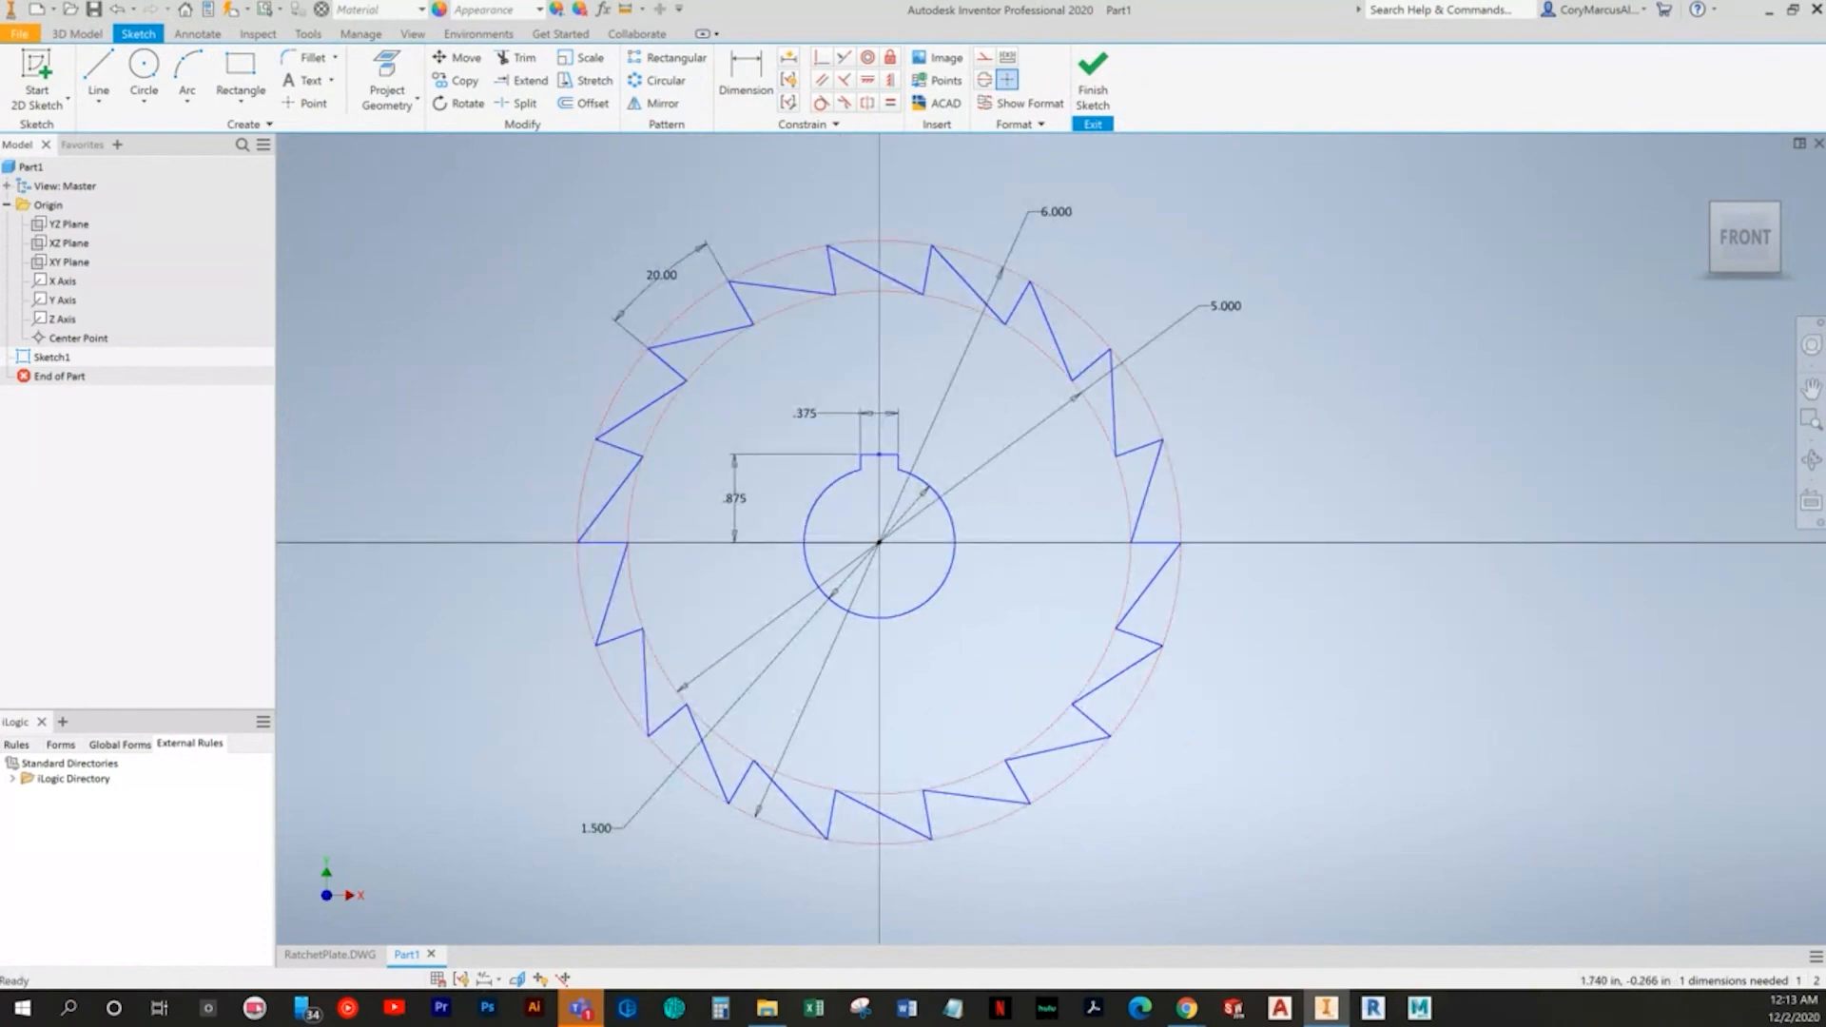
mouse_move(1021, 358)
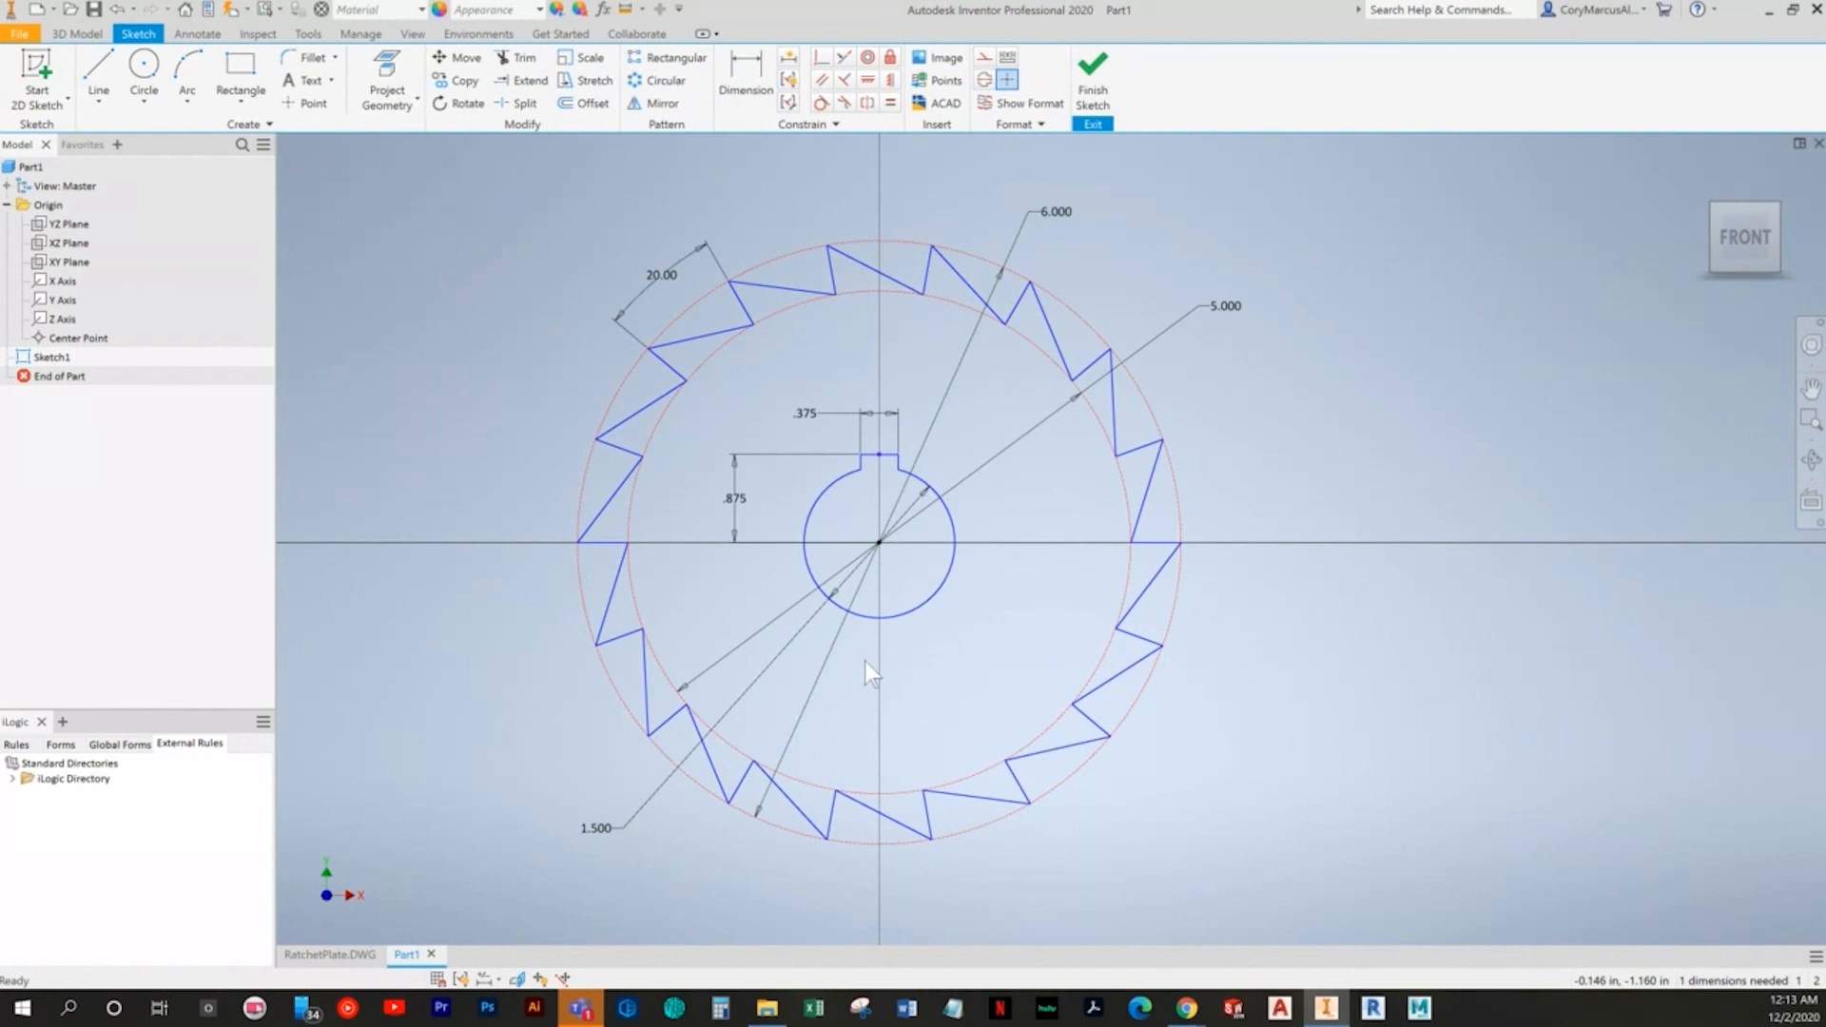
mouse_move(981, 615)
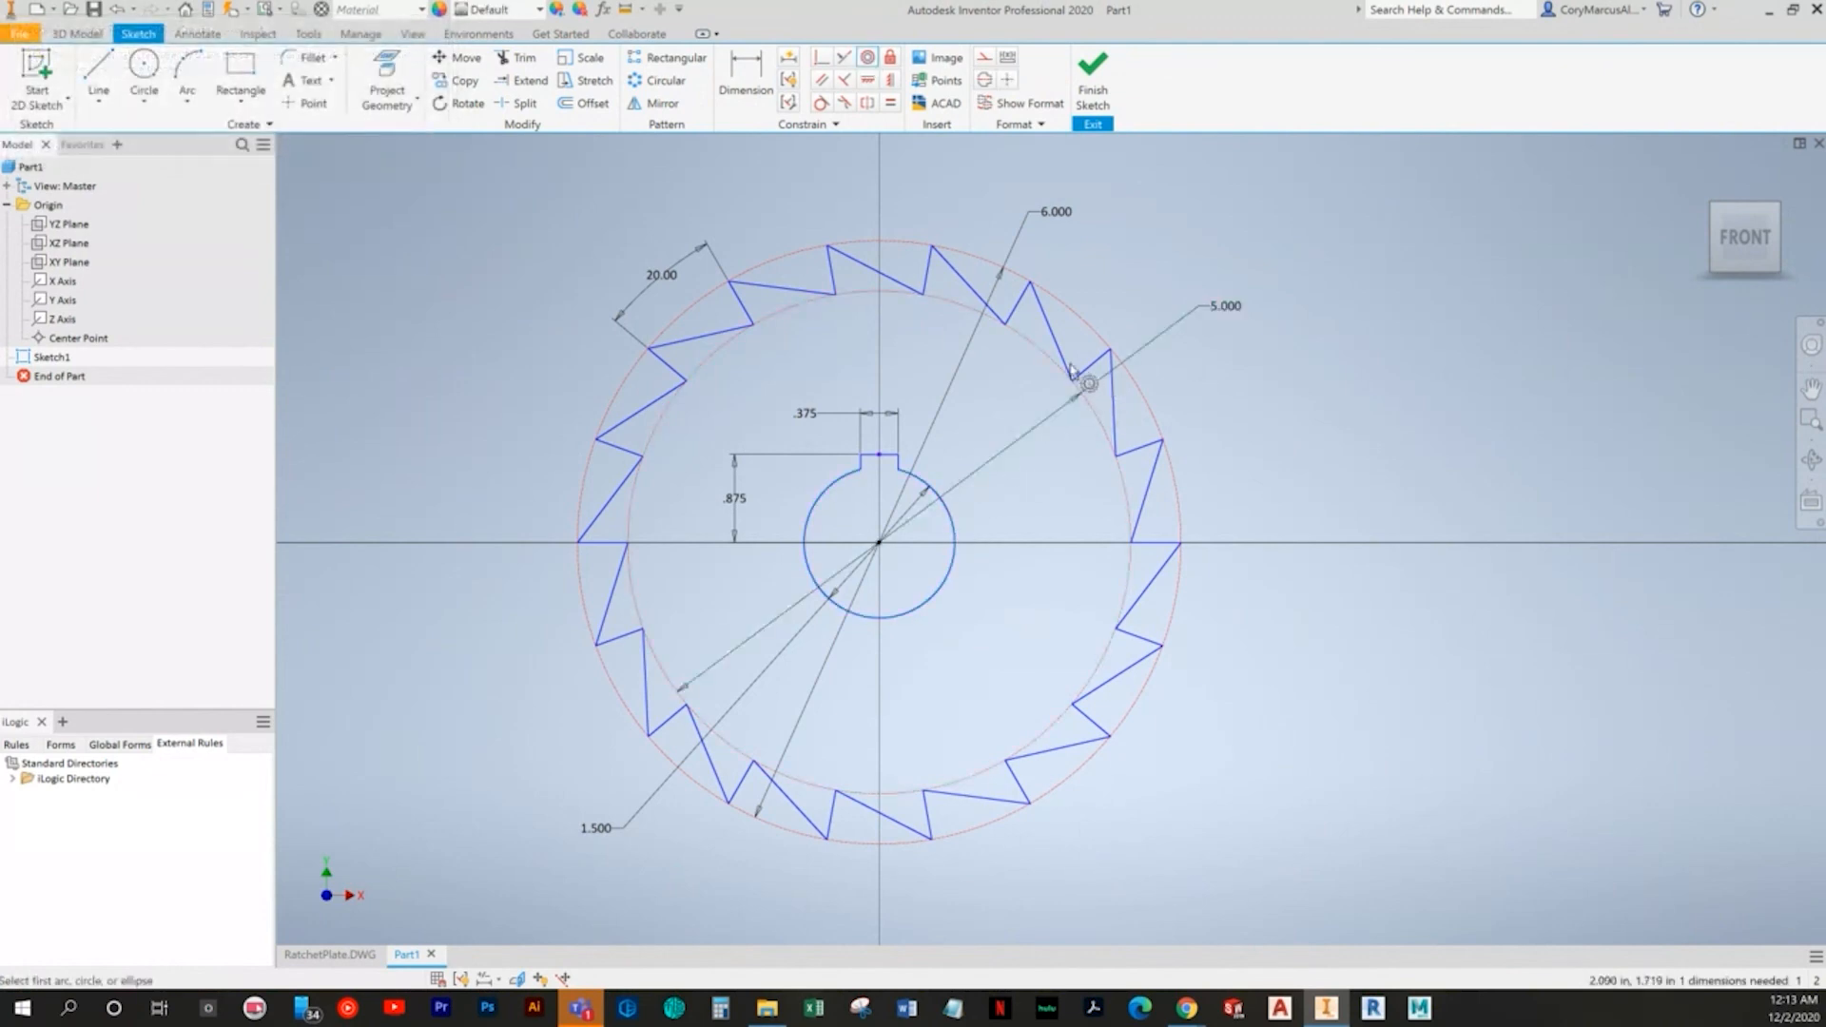
Step: Add the last constraint to the ratchet tooth geometry so the sketch reads Fully Constrained
left_click(1083, 384)
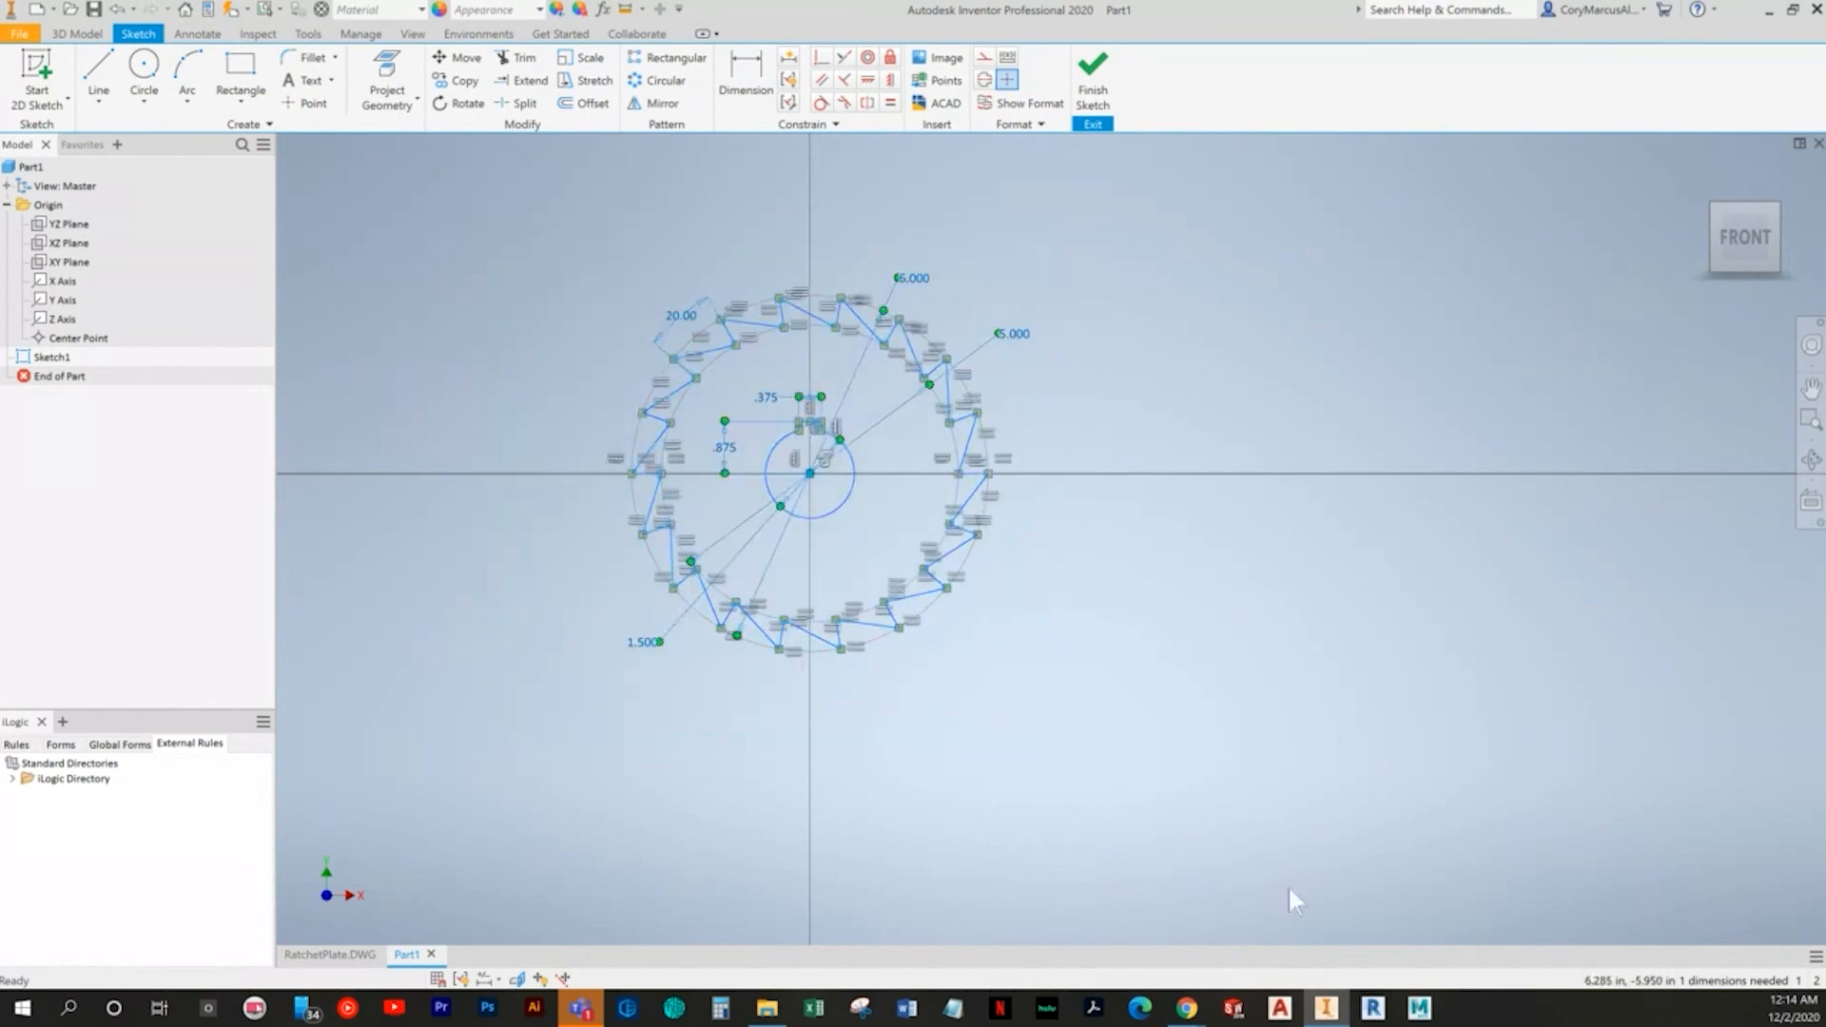
scroll("up", 3)
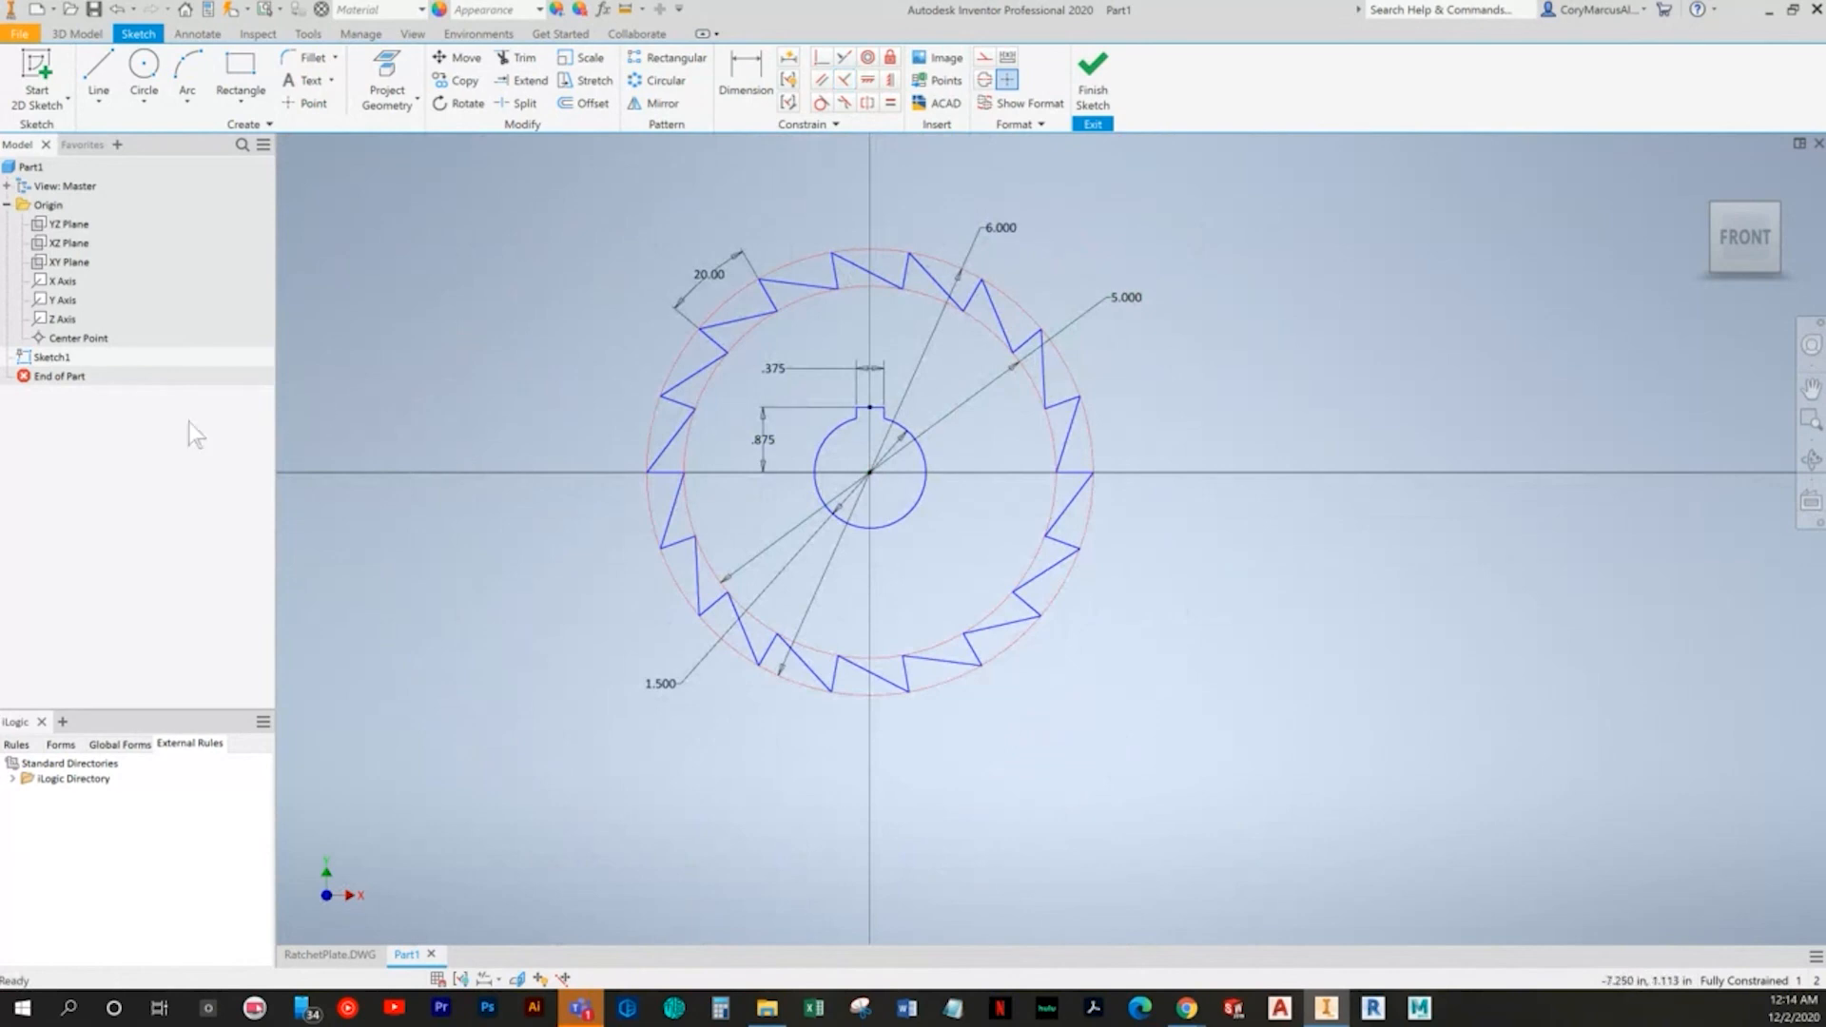
mouse_move(1274, 194)
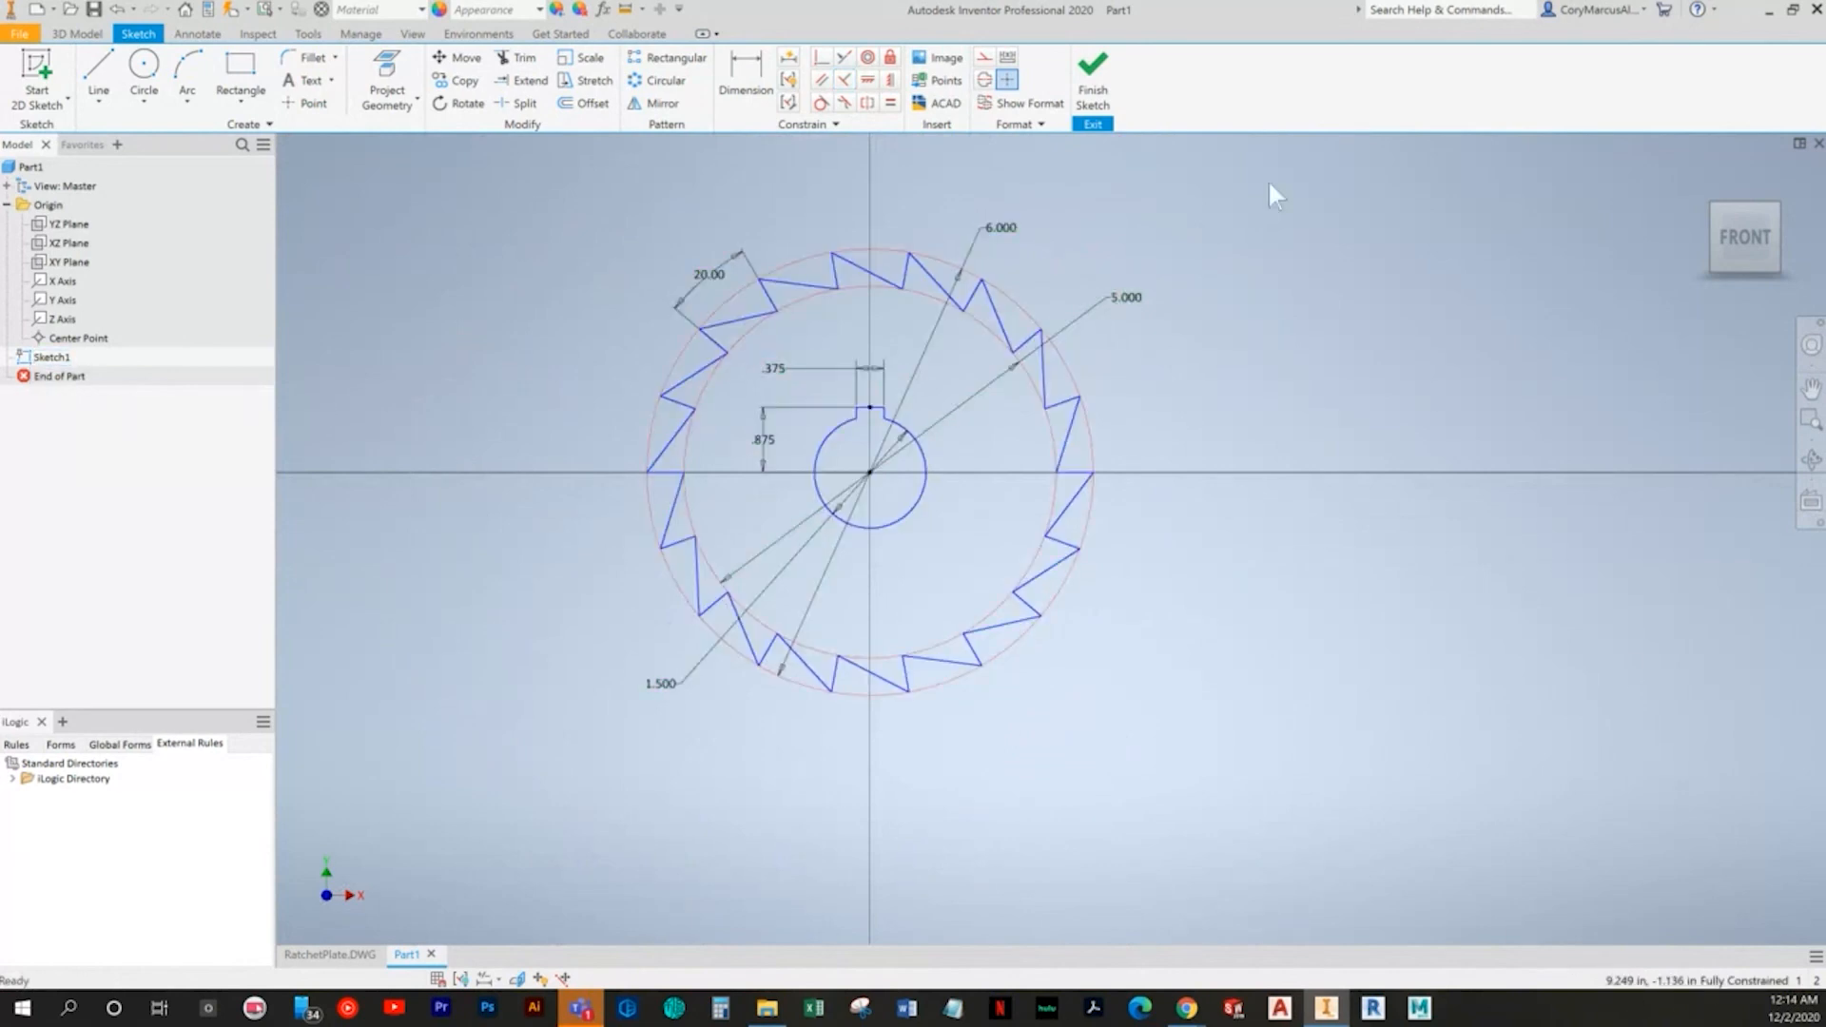
mouse_move(990, 382)
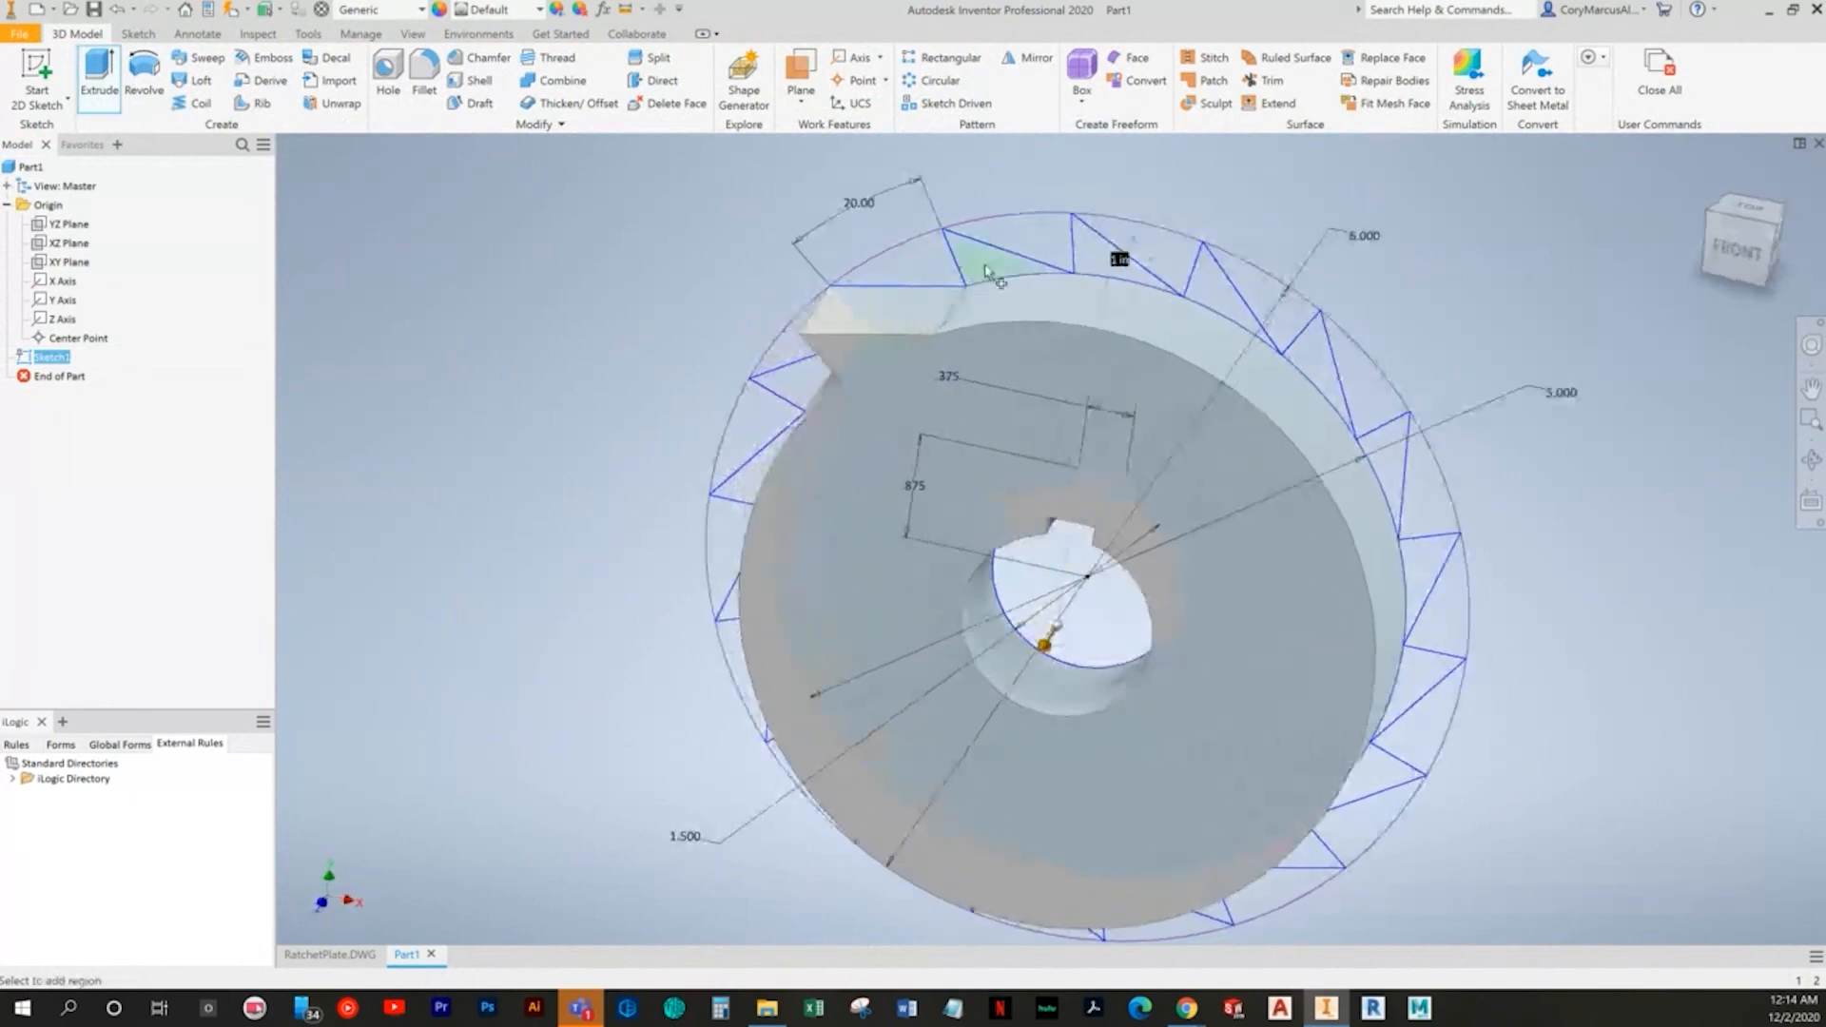
Step: Cancel the incomplete extrusion and restart Extrude to preview the full toothed profile with keyed bore
right_click(984, 274)
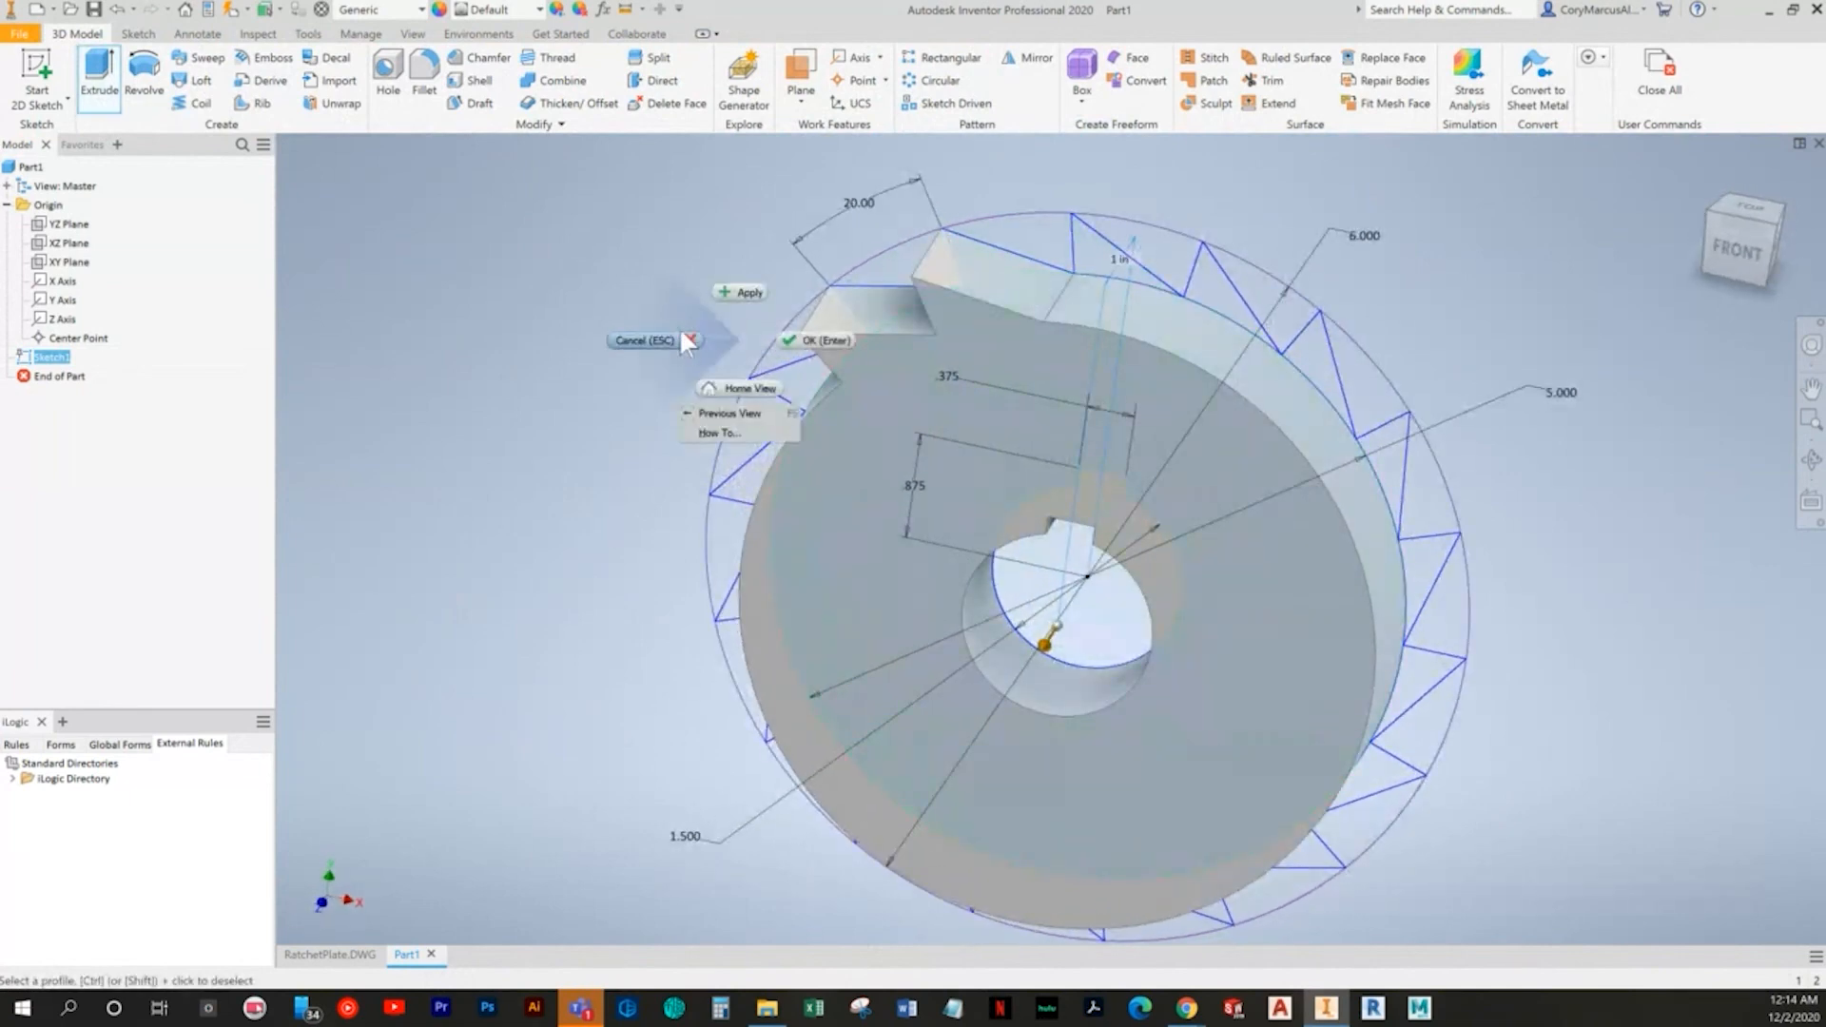
left_click(642, 340)
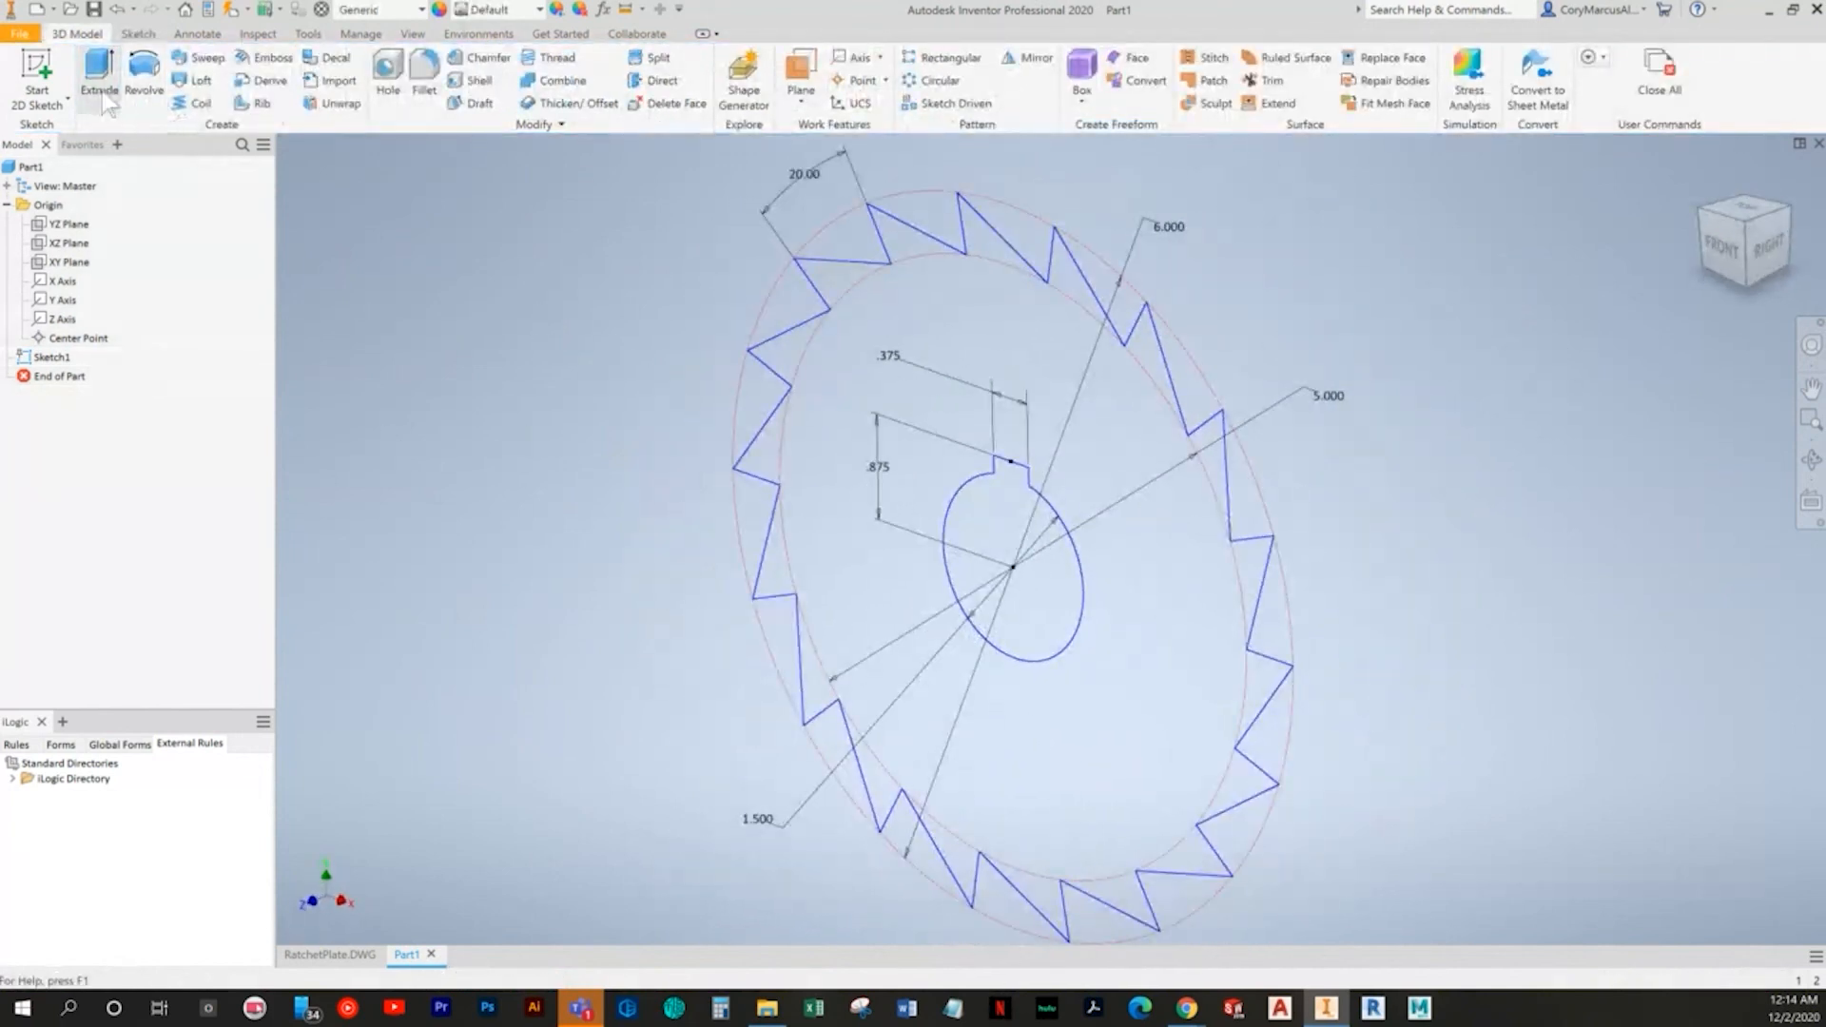
left_click(98, 73)
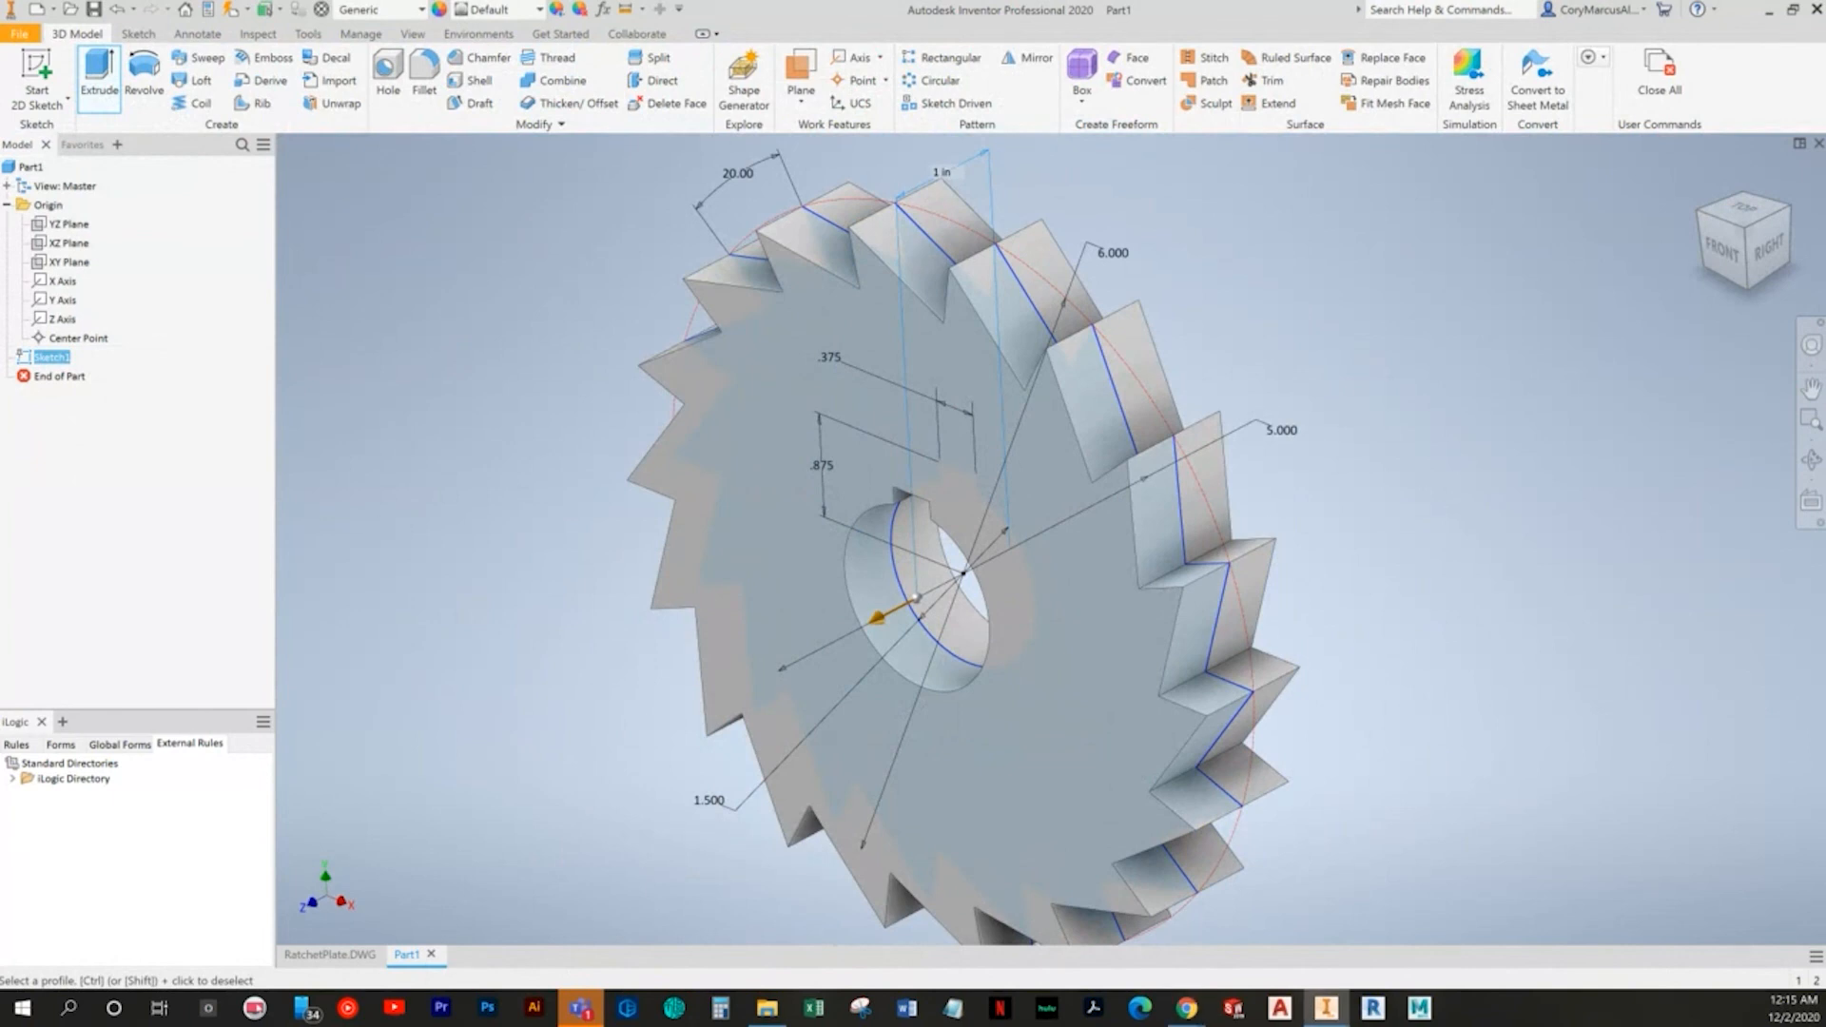
Step: Extrude the ratchet plate to a distance of .25 in, creating Extrusion1
left_click(98, 72)
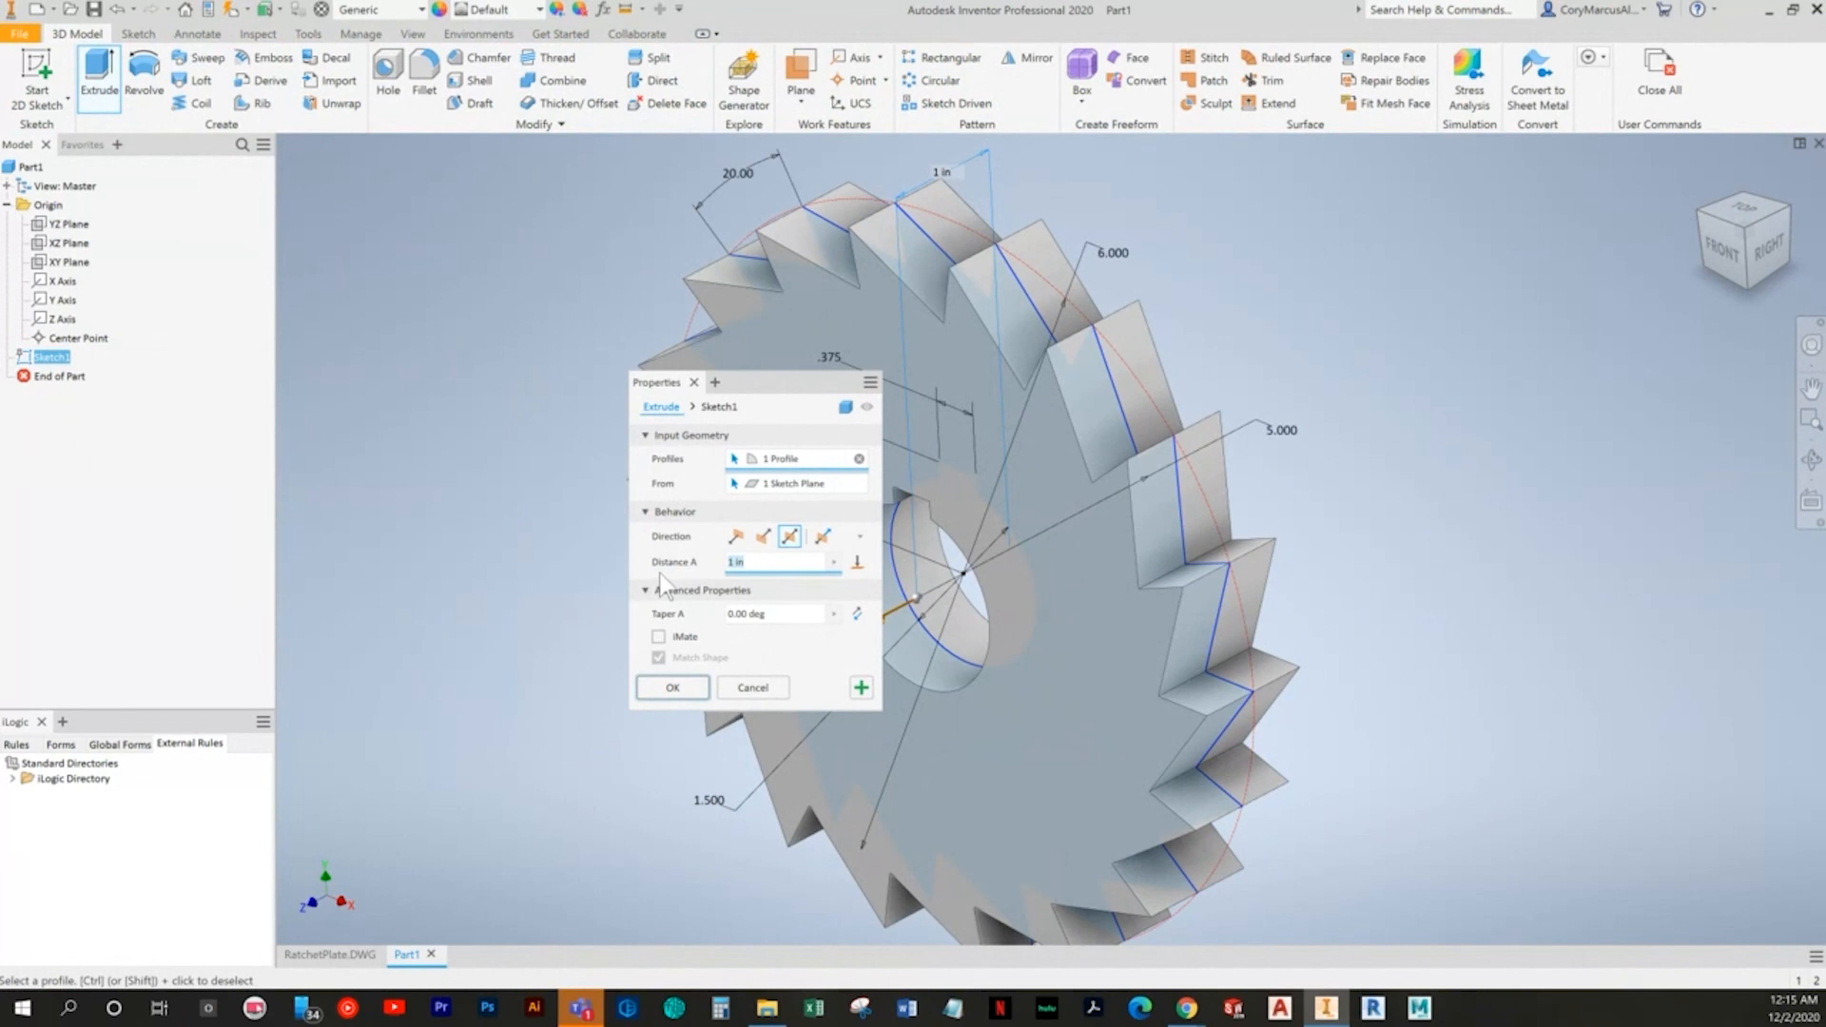
type(".25")
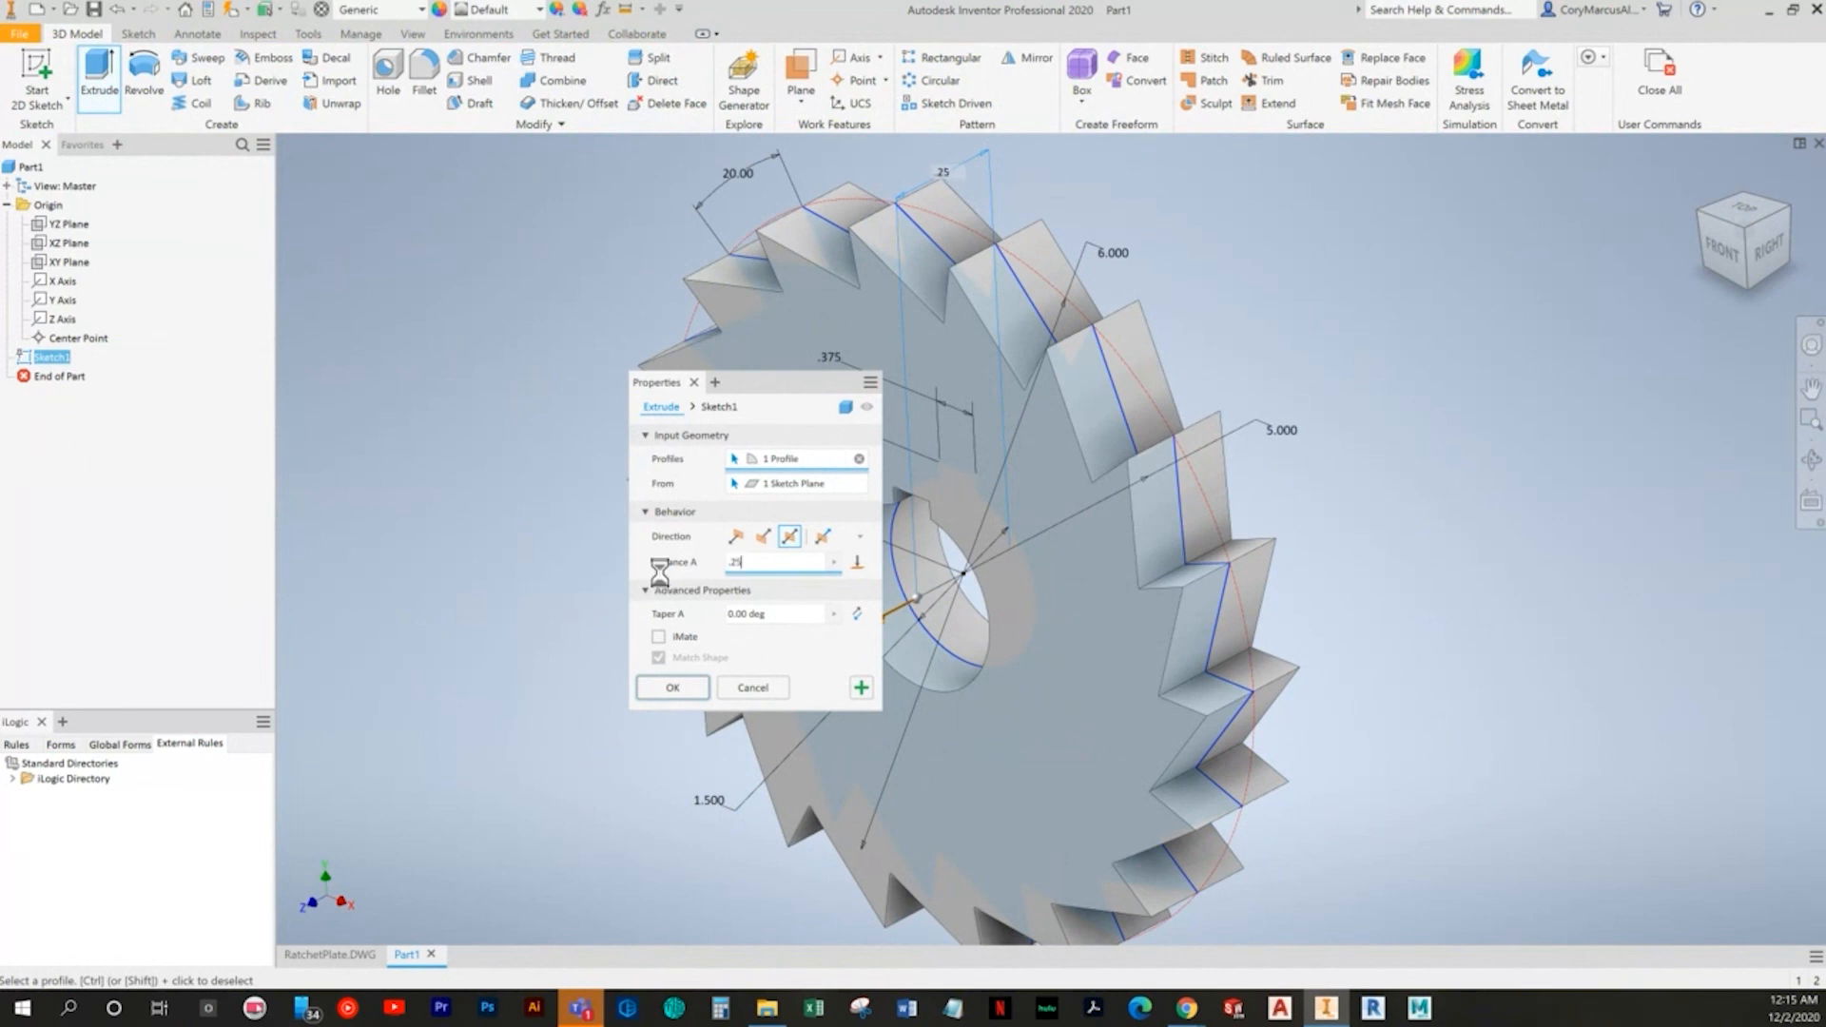
left_click(671, 686)
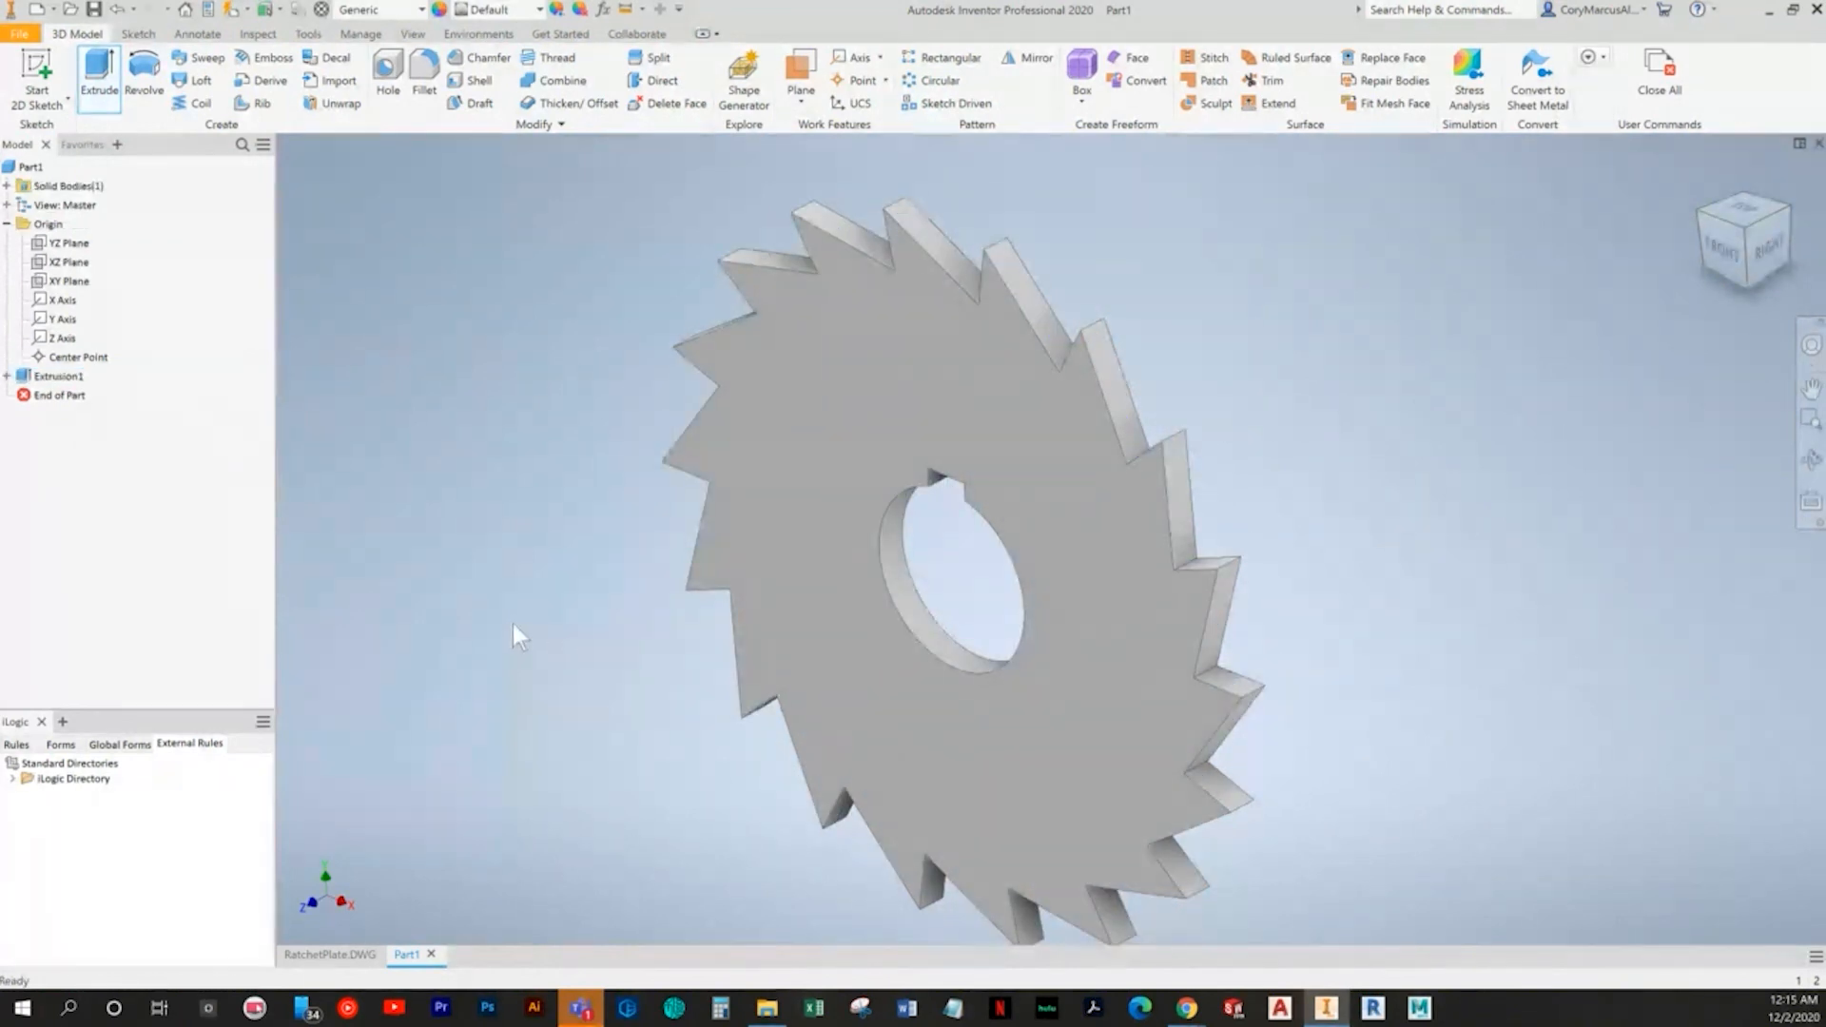